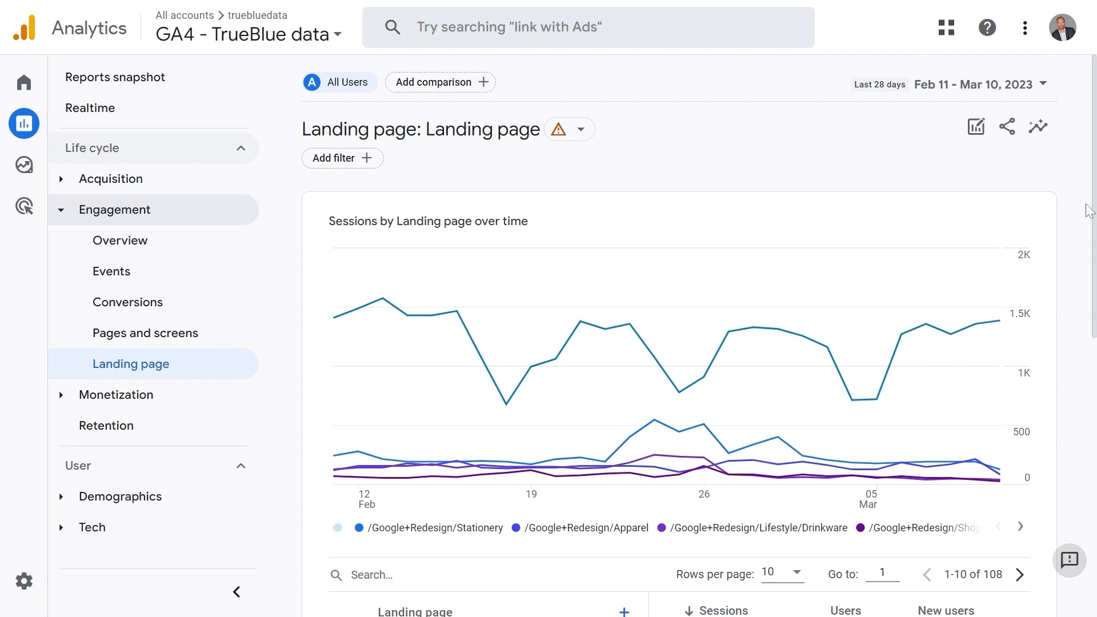
Step: Cross-filter the dashboard by selecting repeated blog landing page rows in the table
scroll(down, 3)
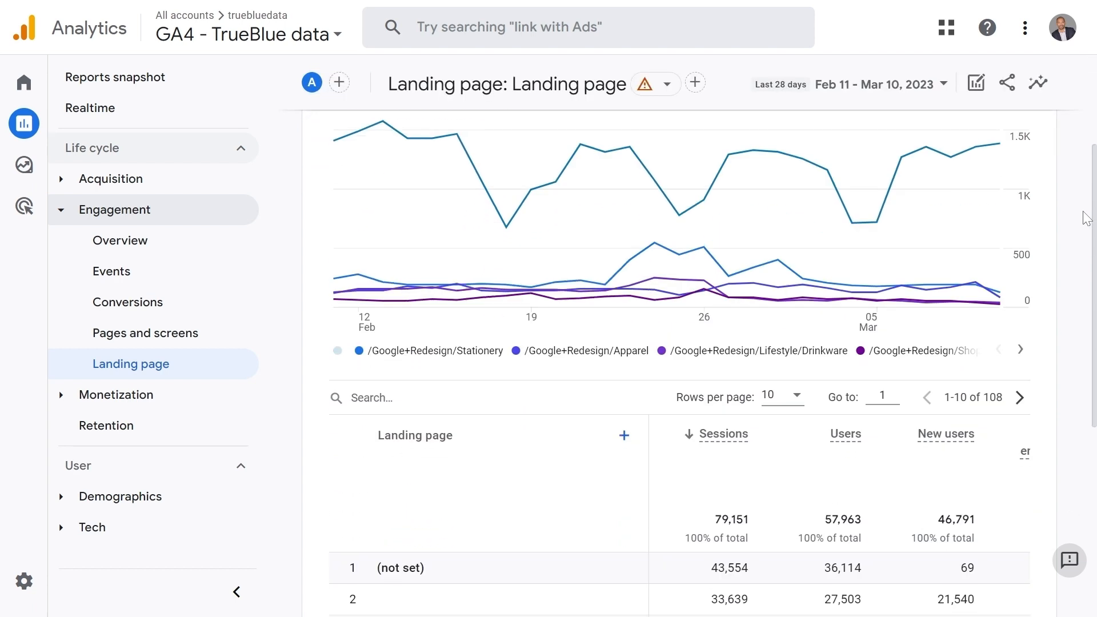
scroll(down, 3)
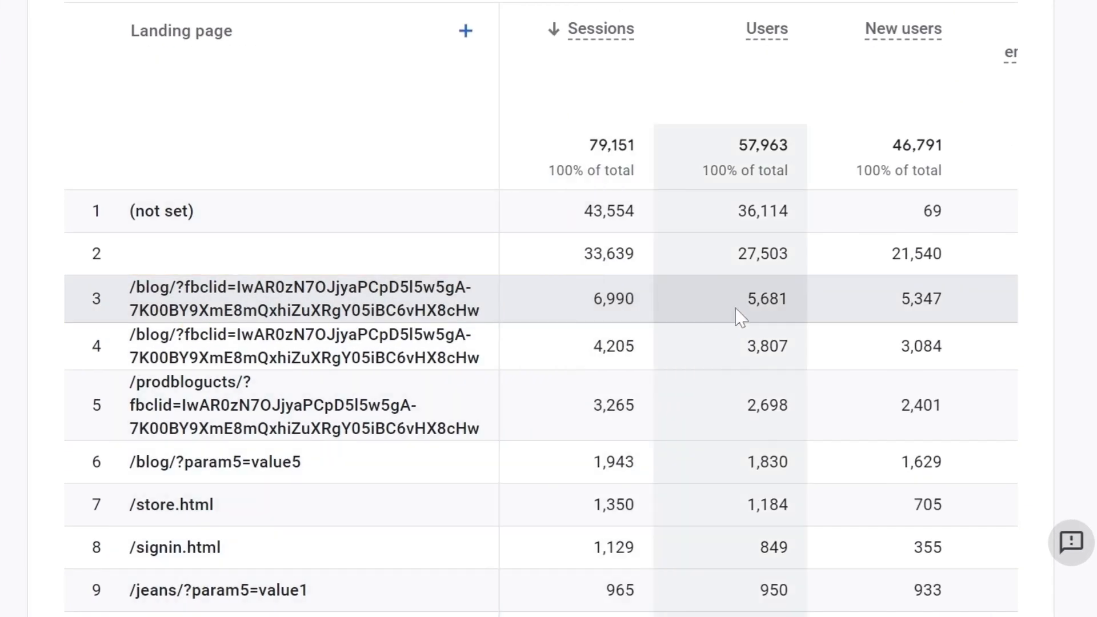
double_click(767, 298)
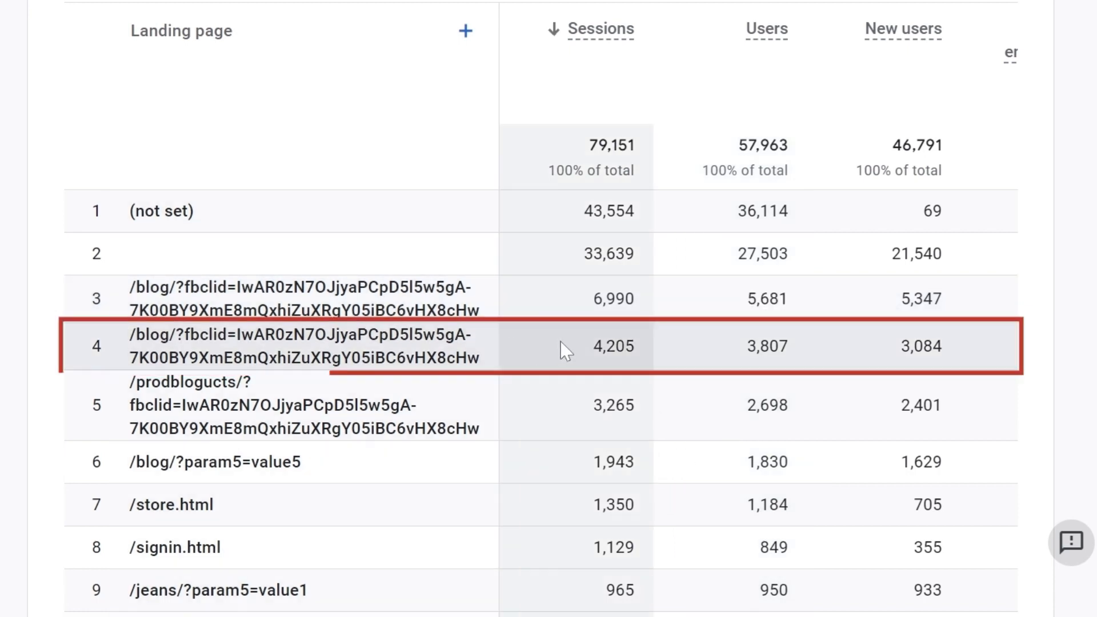
mouse_move(790, 347)
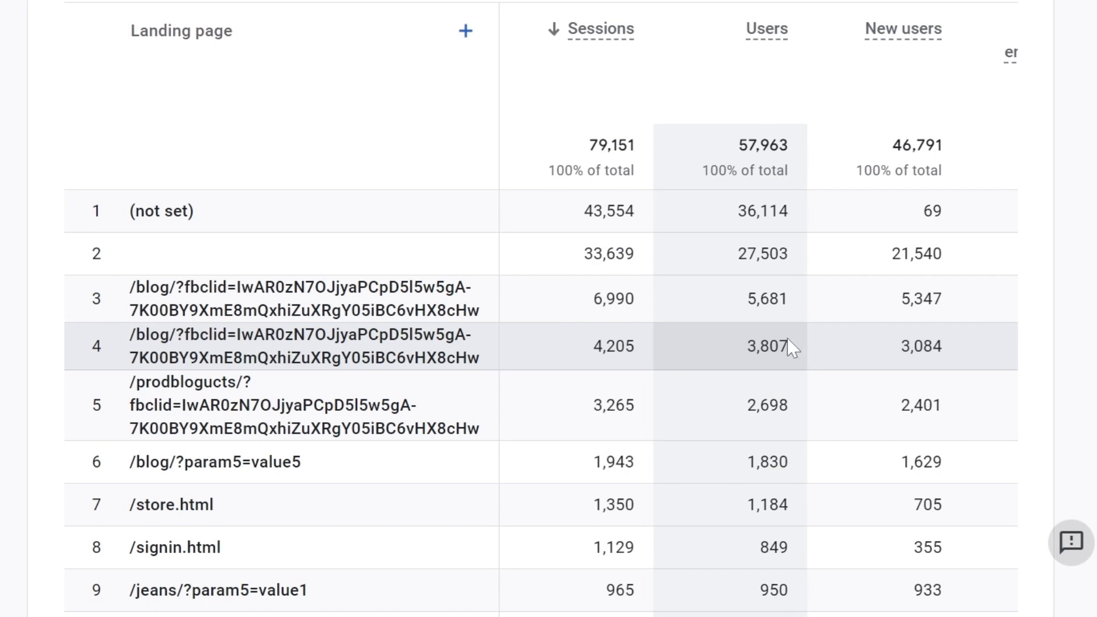
mouse_move(369, 481)
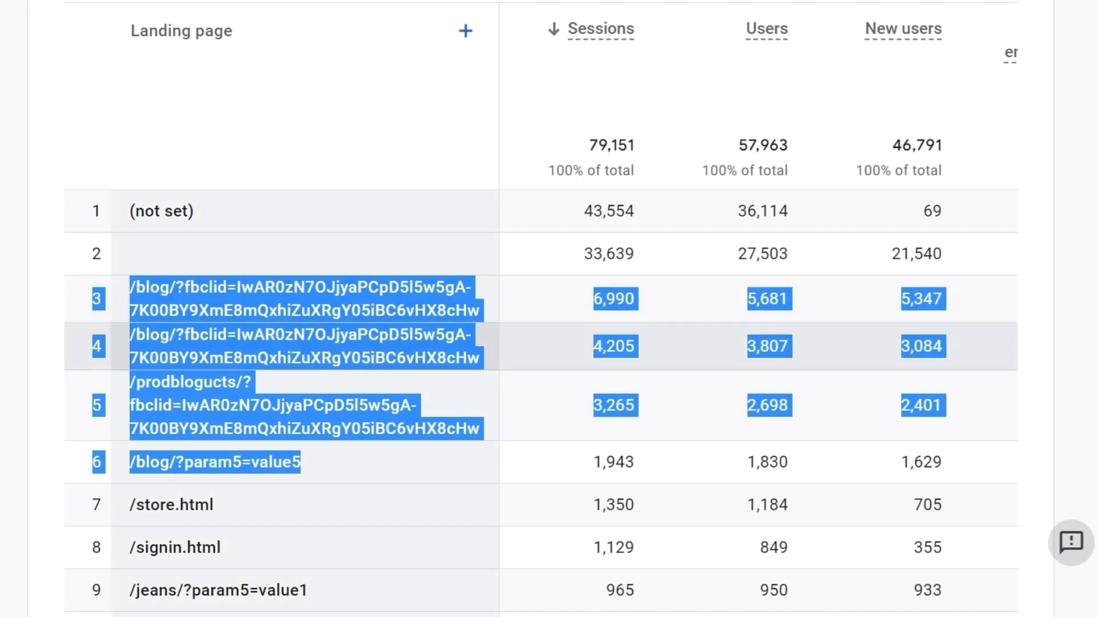
scroll(up, 3)
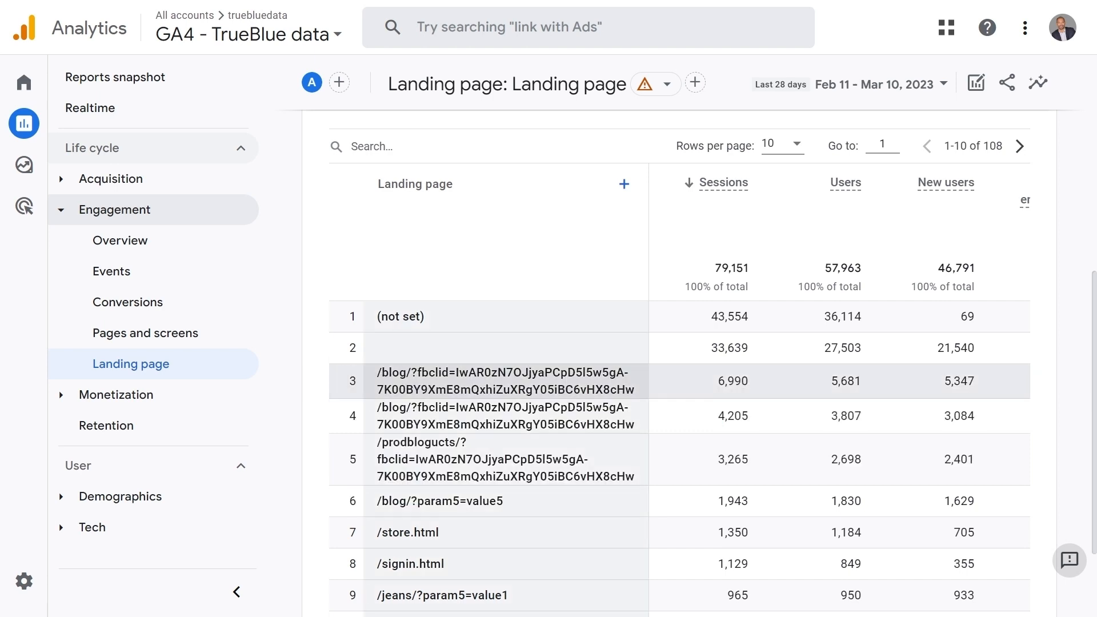
mouse_move(315, 360)
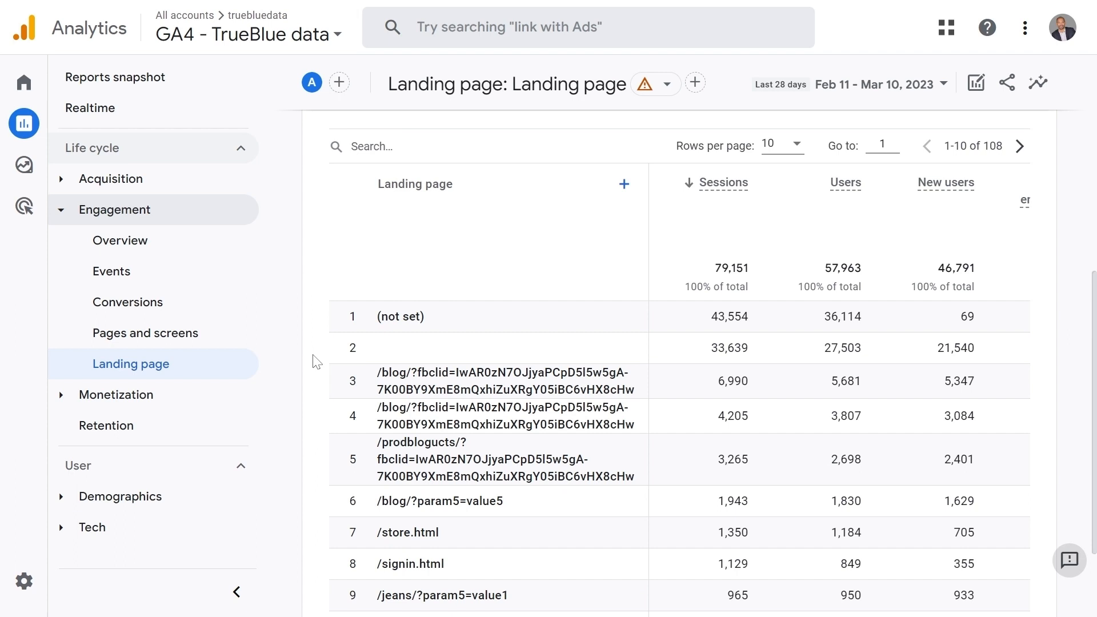
click(145, 332)
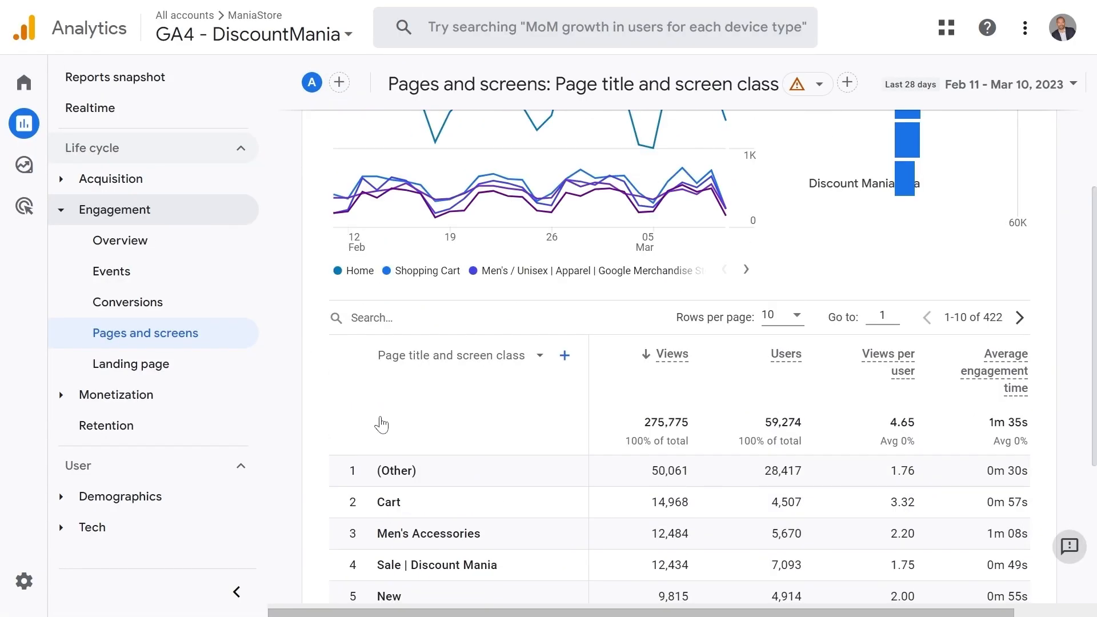
click(475, 470)
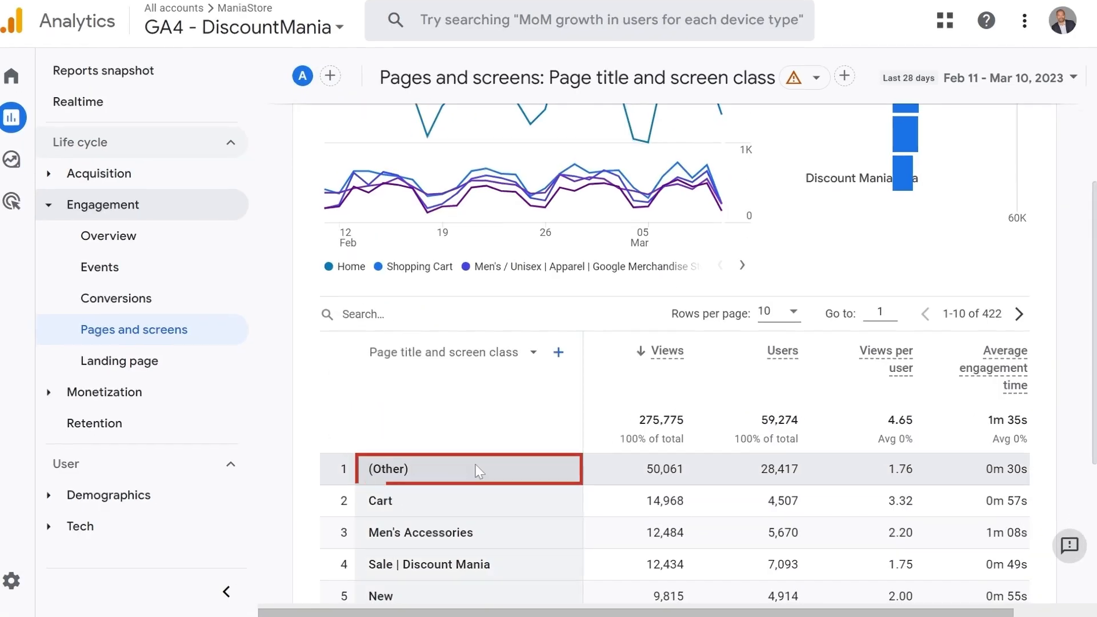
scroll(down, 3)
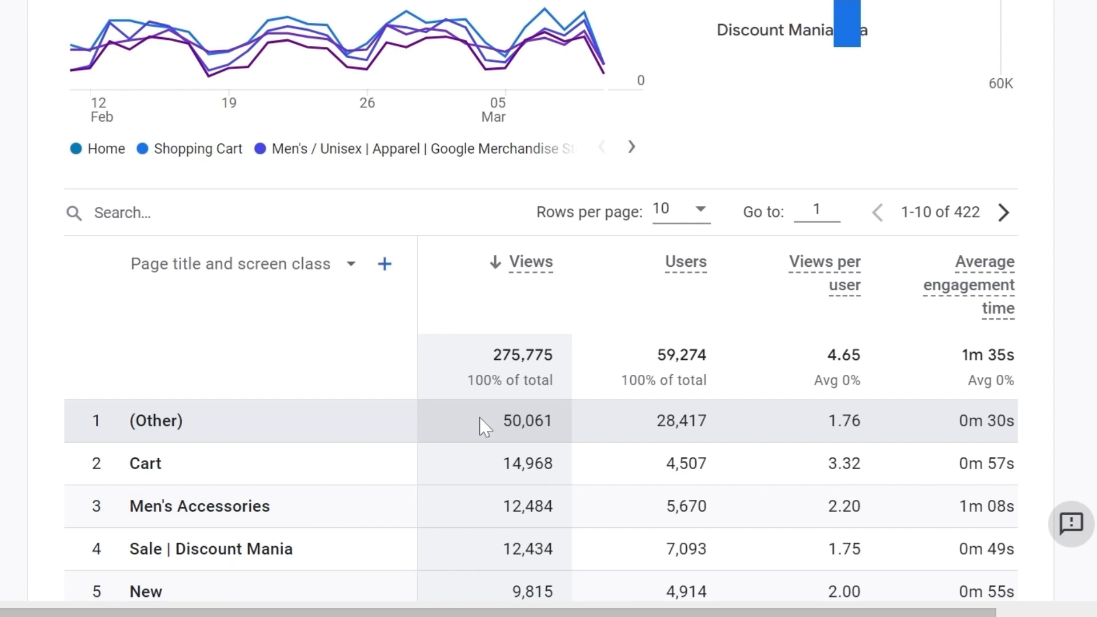
double_click(525, 421)
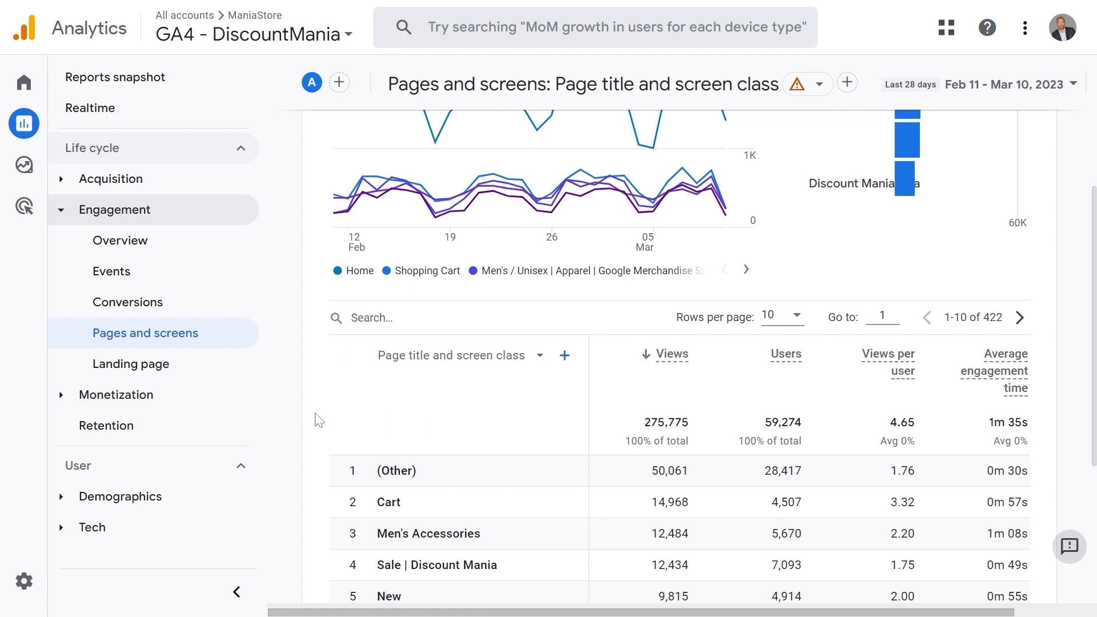
mouse_move(324, 374)
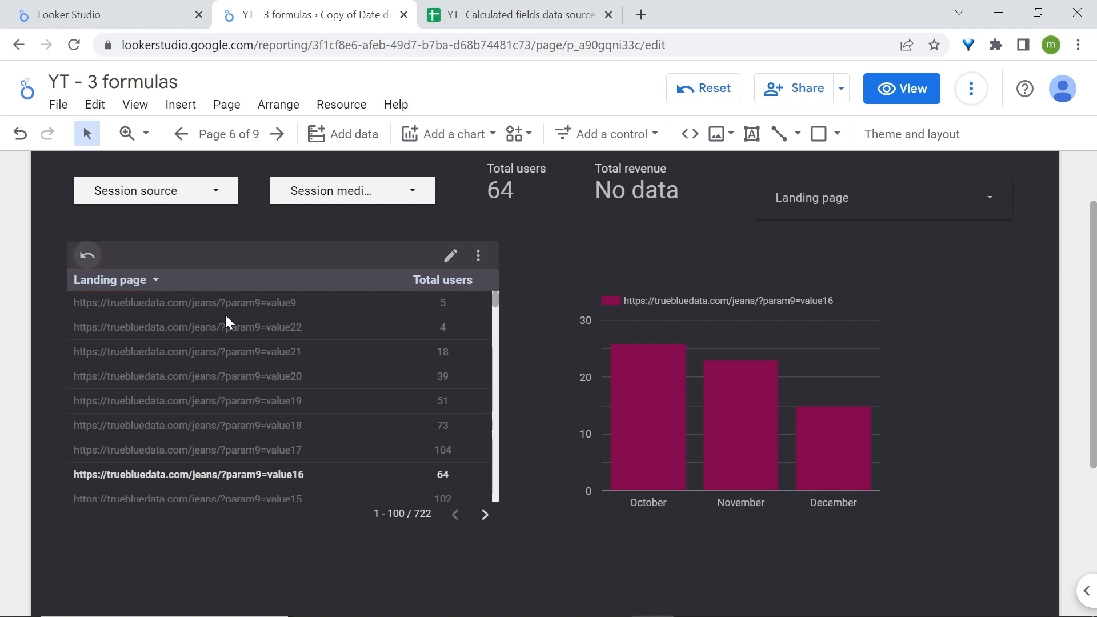
mouse_move(422, 388)
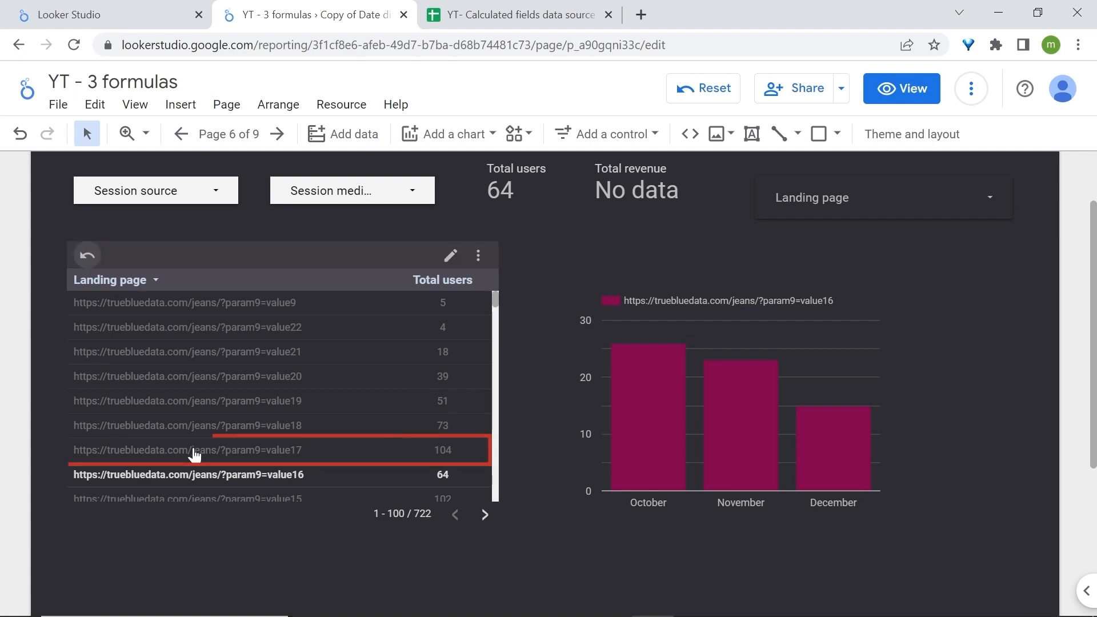
Step: Filter to the value17 and value21 landing pages, then clear the filter to show all 34,200 users
click(194, 450)
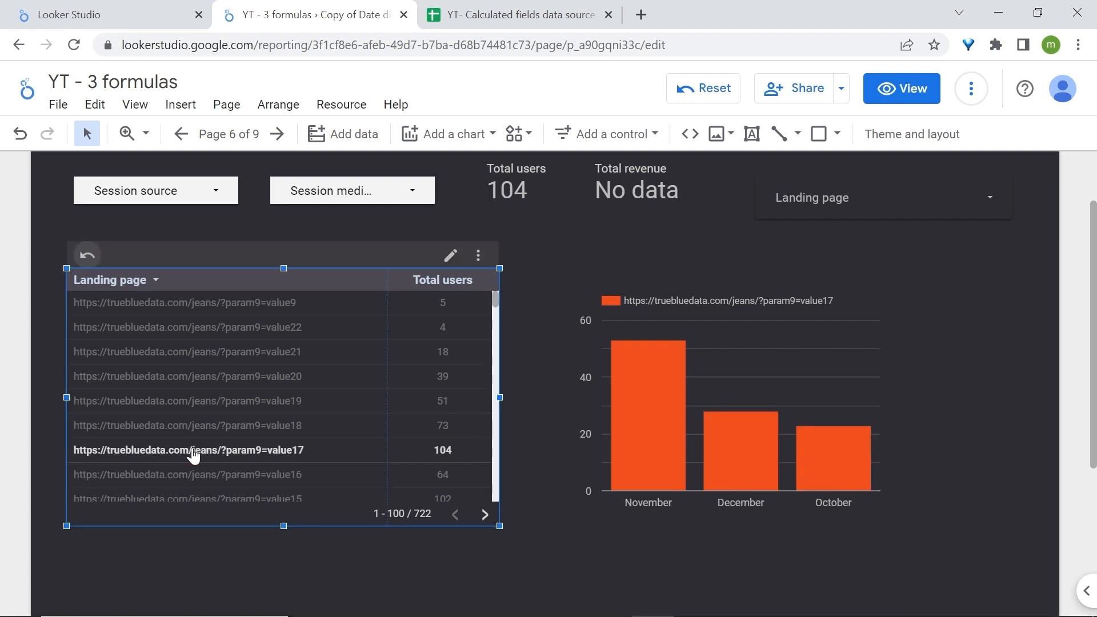
click(186, 351)
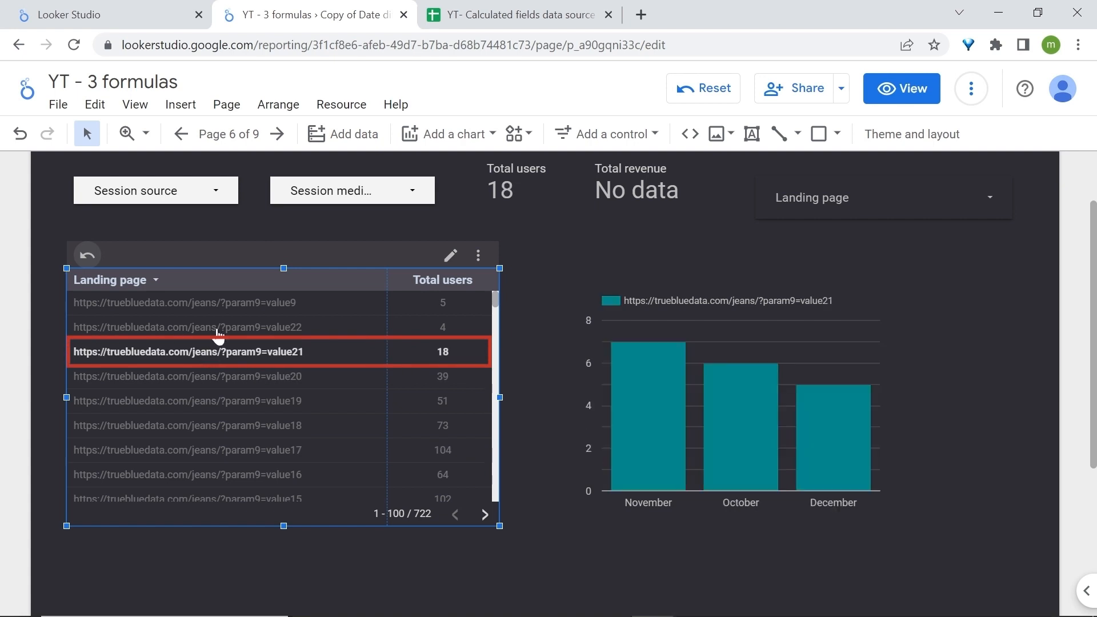
click(185, 301)
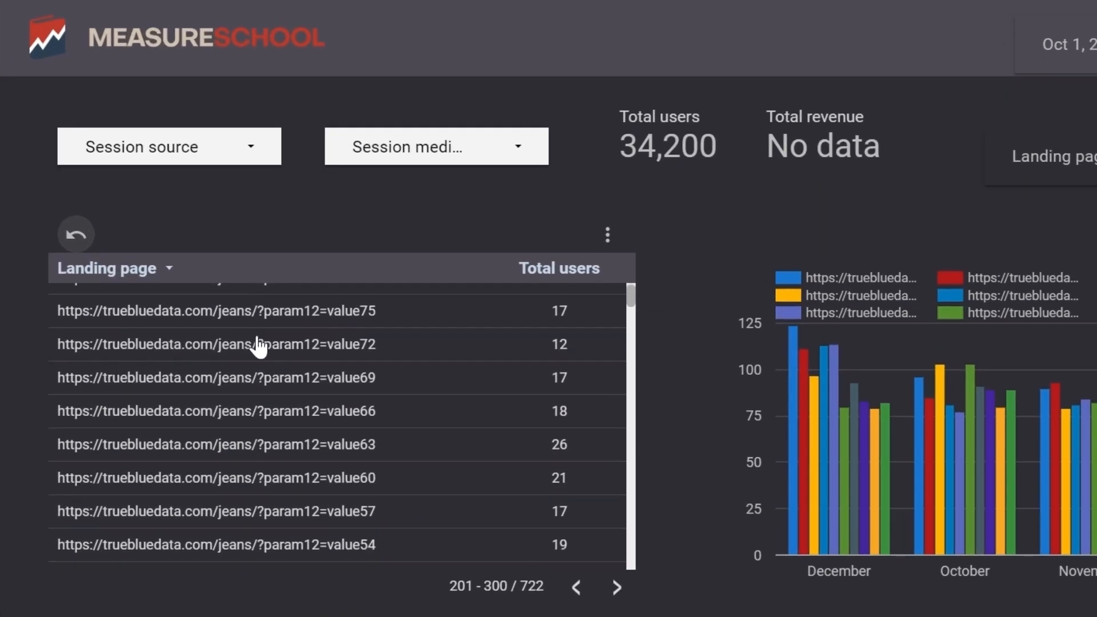
scroll(down, 3)
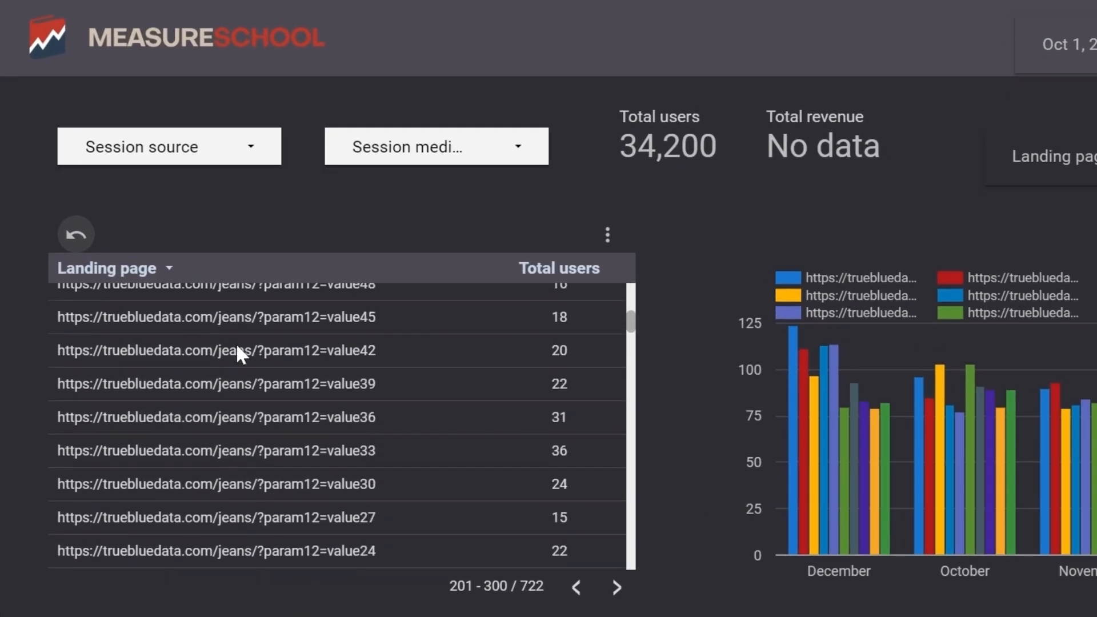
scroll(down, 3)
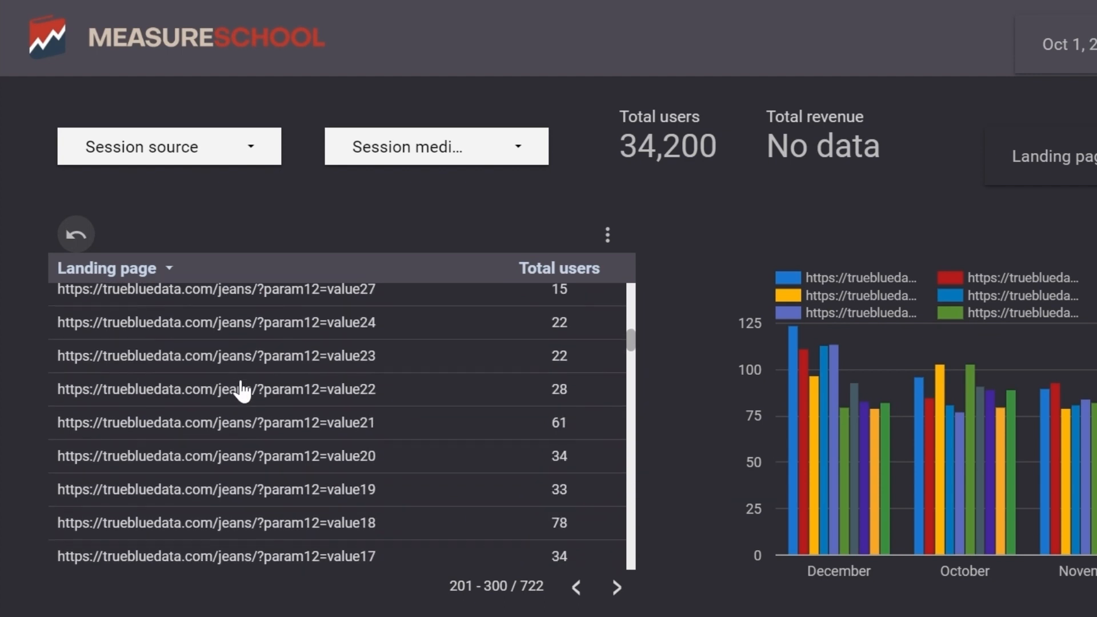
scroll(down, 3)
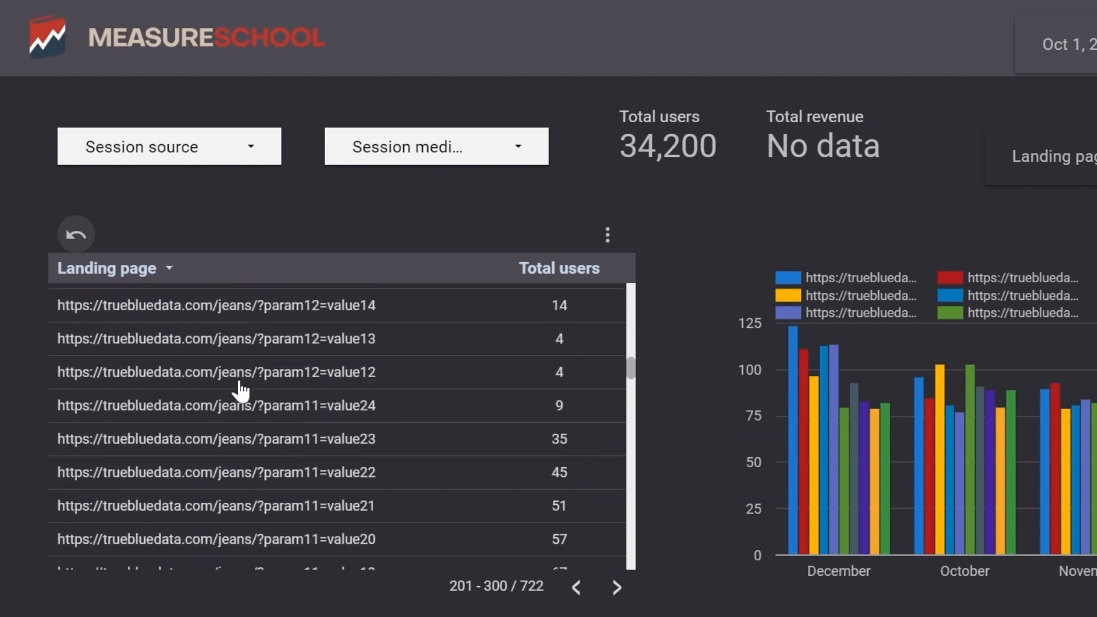
scroll(down, 3)
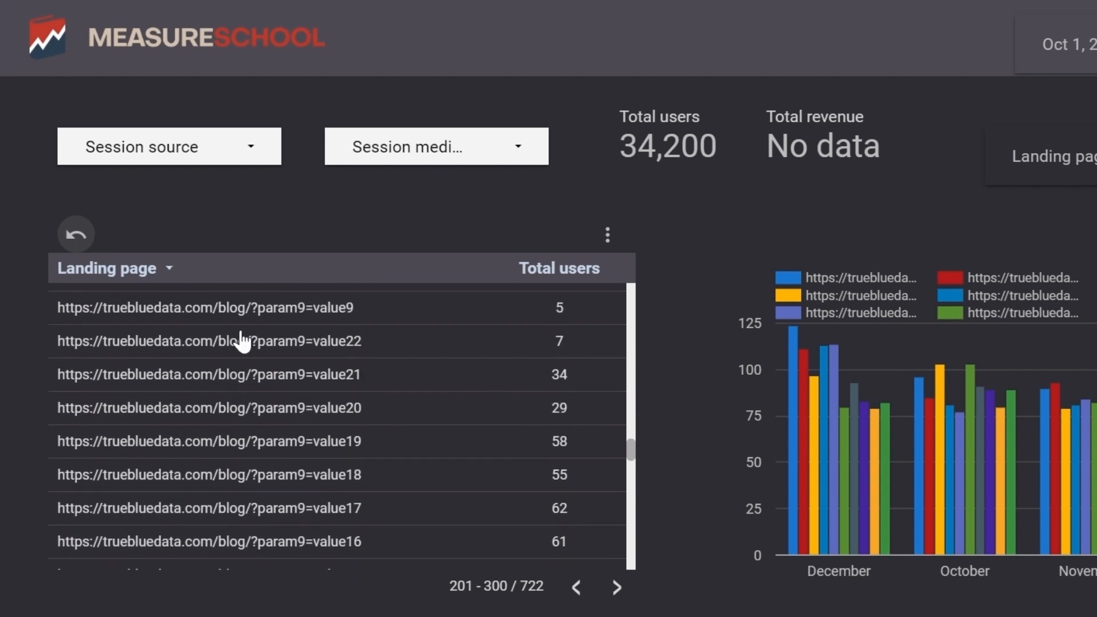
mouse_move(241, 402)
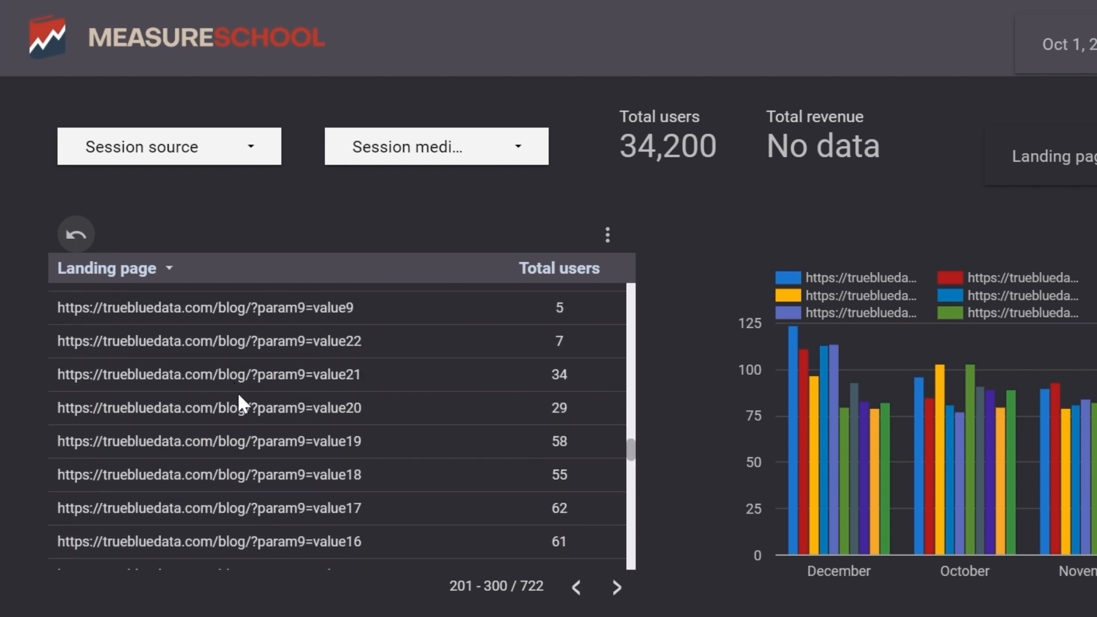
scroll(down, 3)
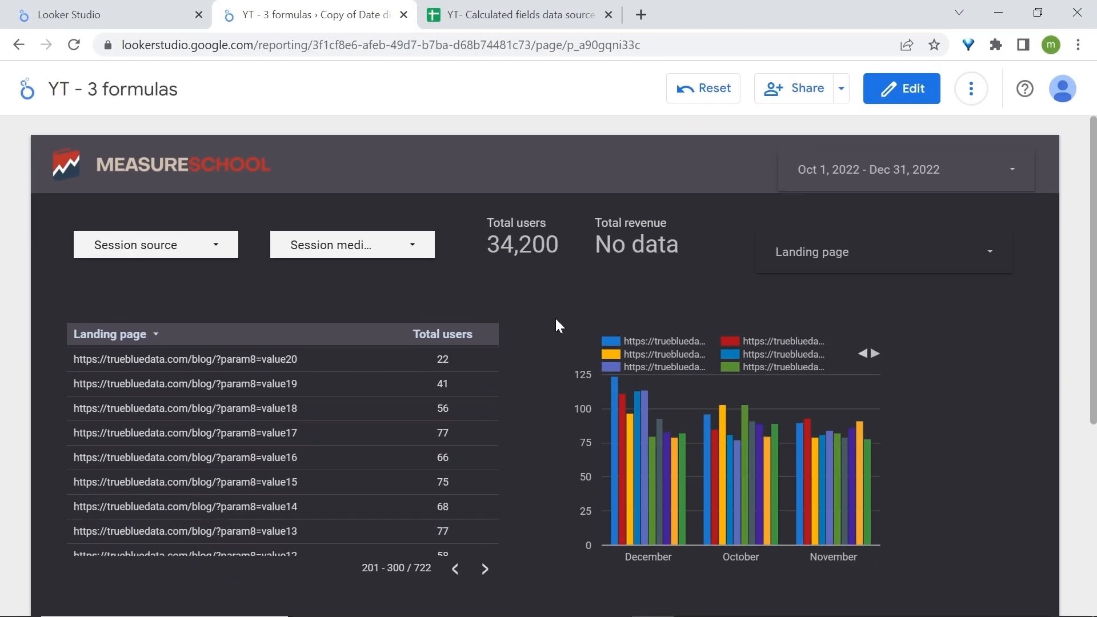
mouse_move(559, 326)
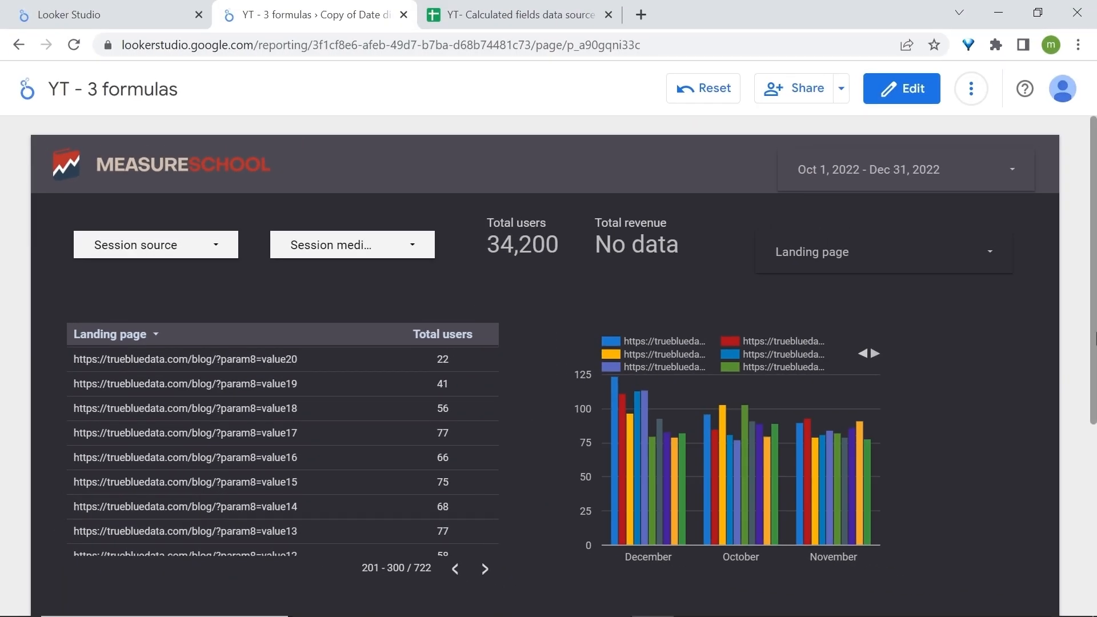
Step: Return to edit mode and expand the YT- Calculated fields sheet data source down to 'Add a field'
click(901, 88)
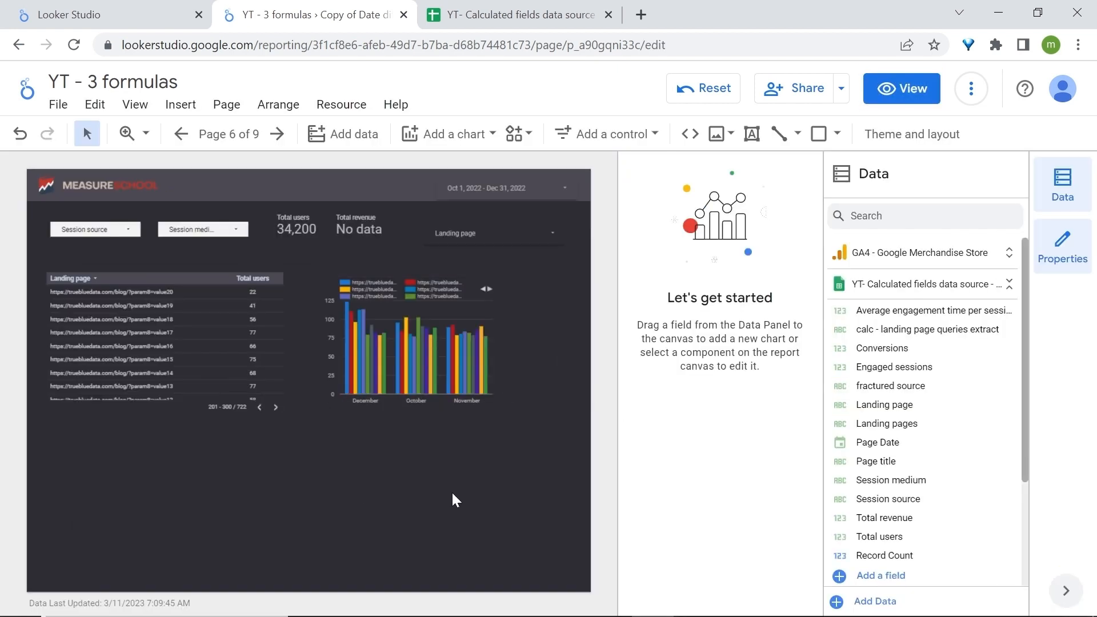
mouse_move(516, 472)
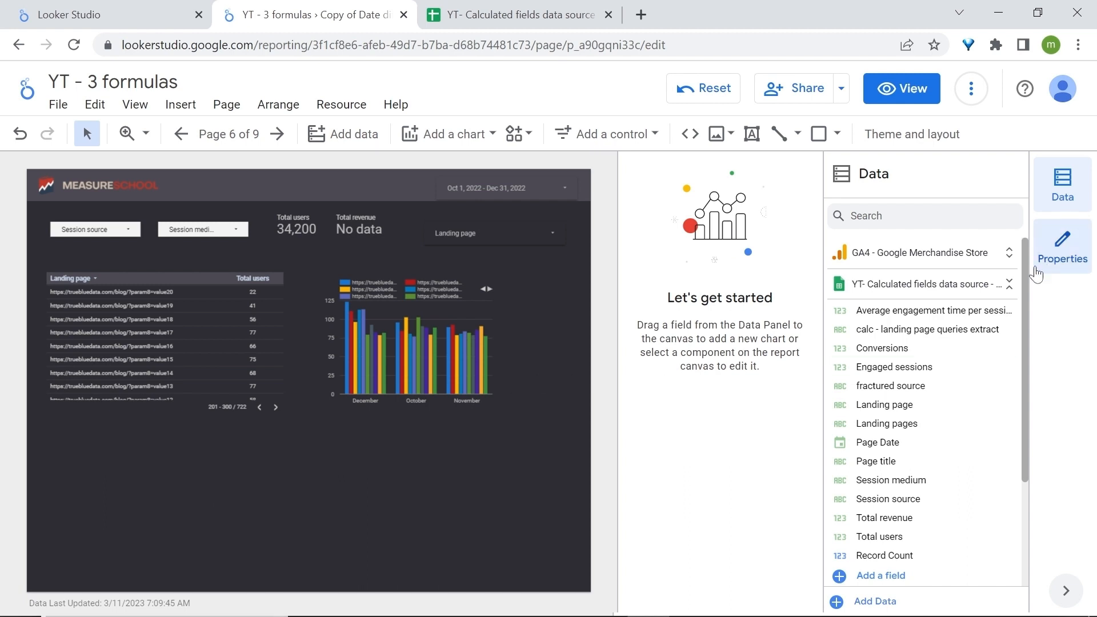
click(1009, 285)
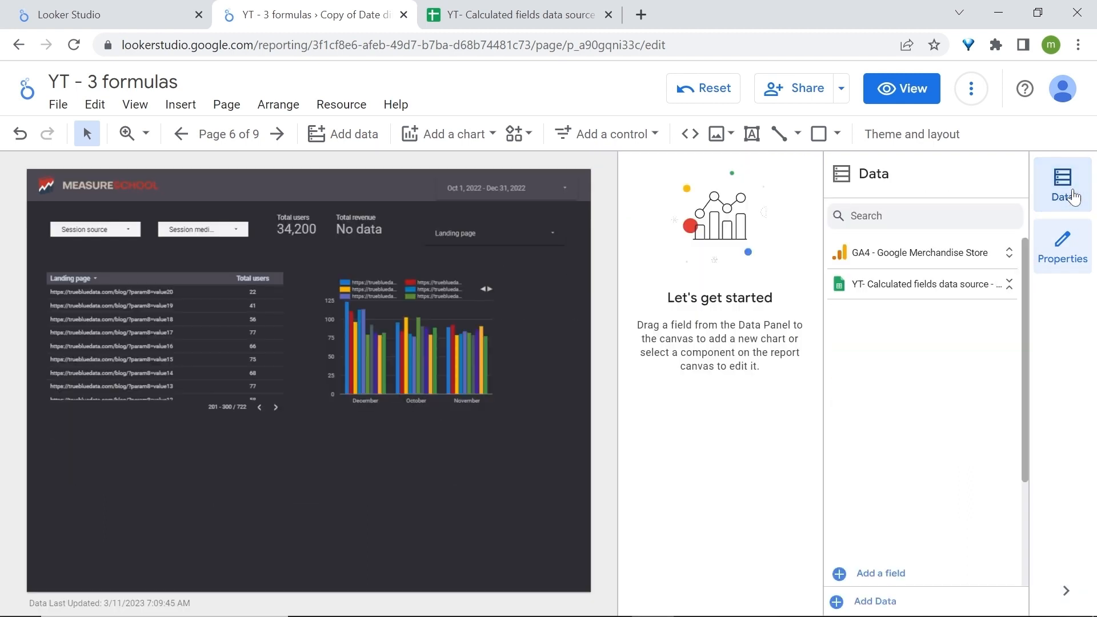
click(921, 284)
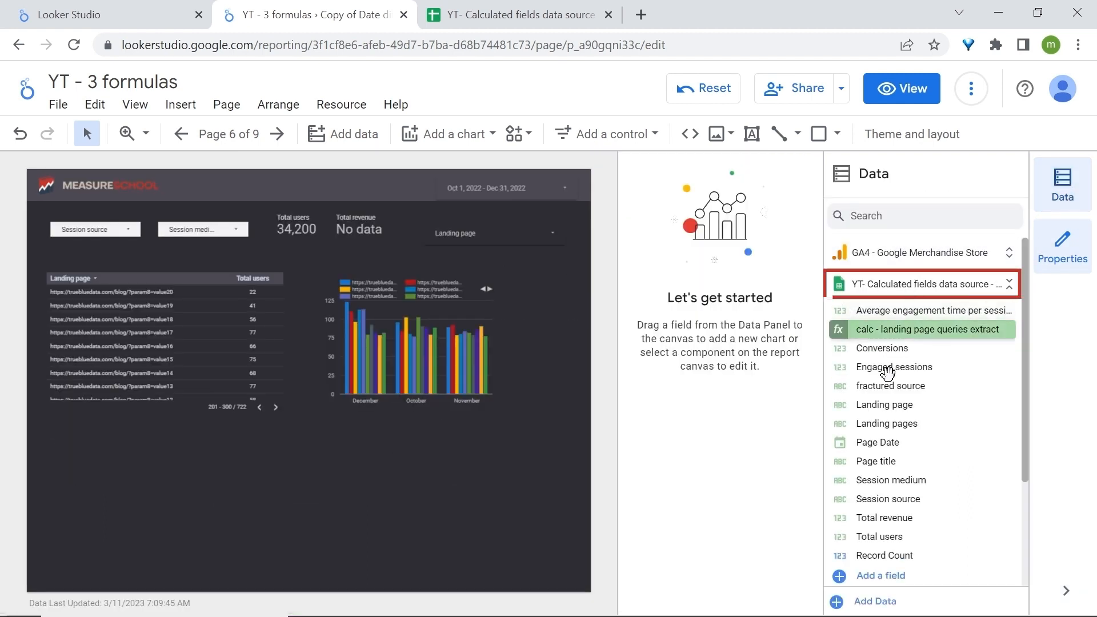
scroll(down, 3)
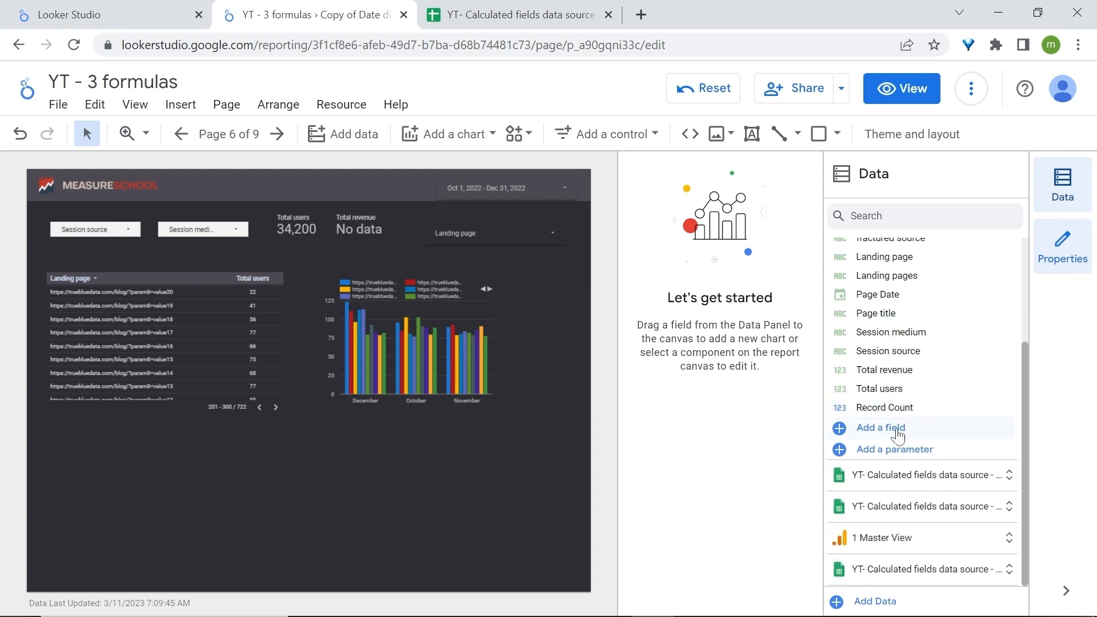
mouse_move(902, 434)
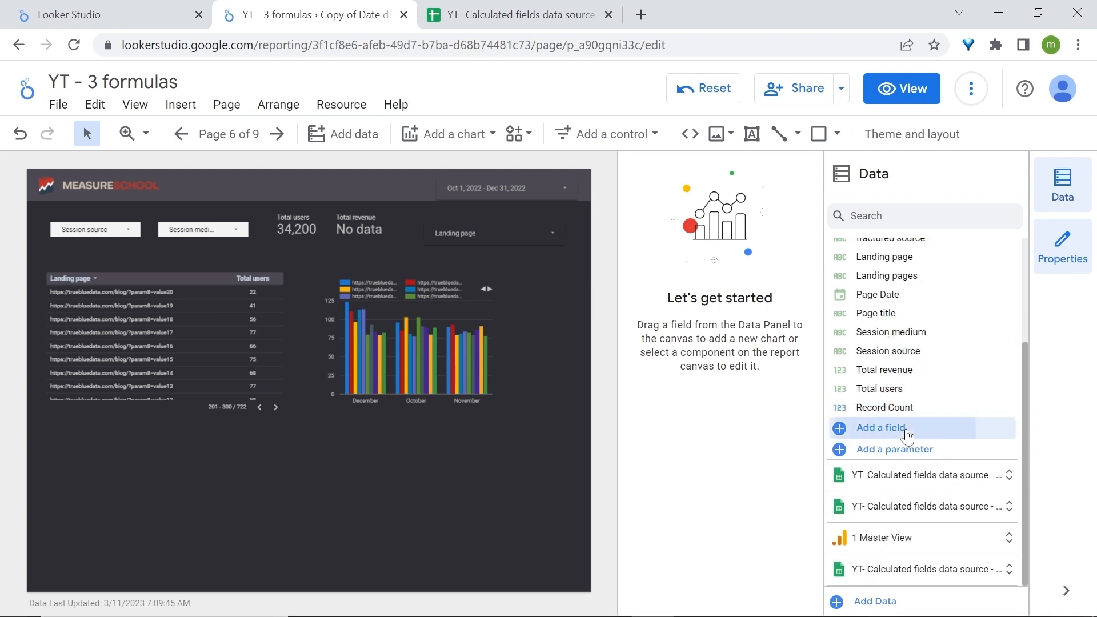
Step: Create a new field named 'Calc - remove duplicates' starting with the REGEXP_REPLACE function
click(880, 428)
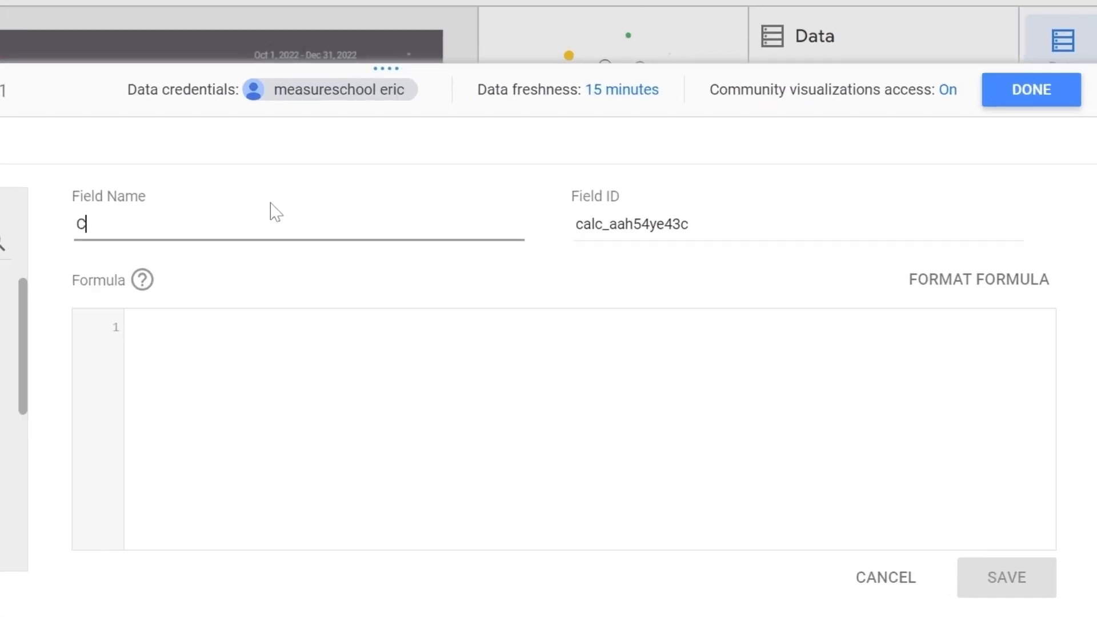
text(Calc - remove duplicates)
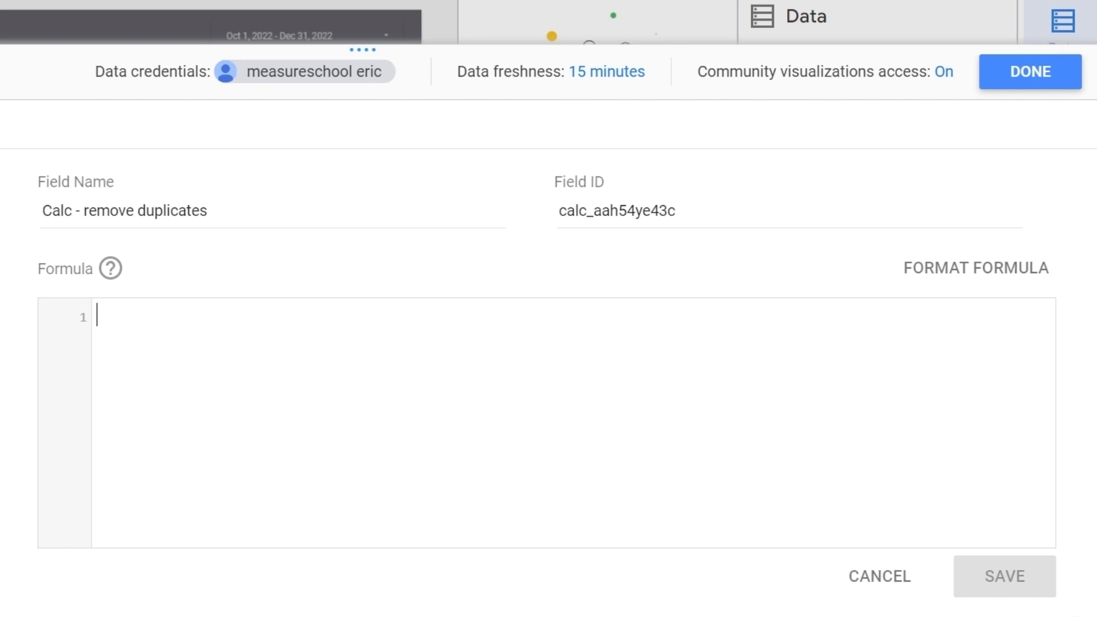
text(rege)
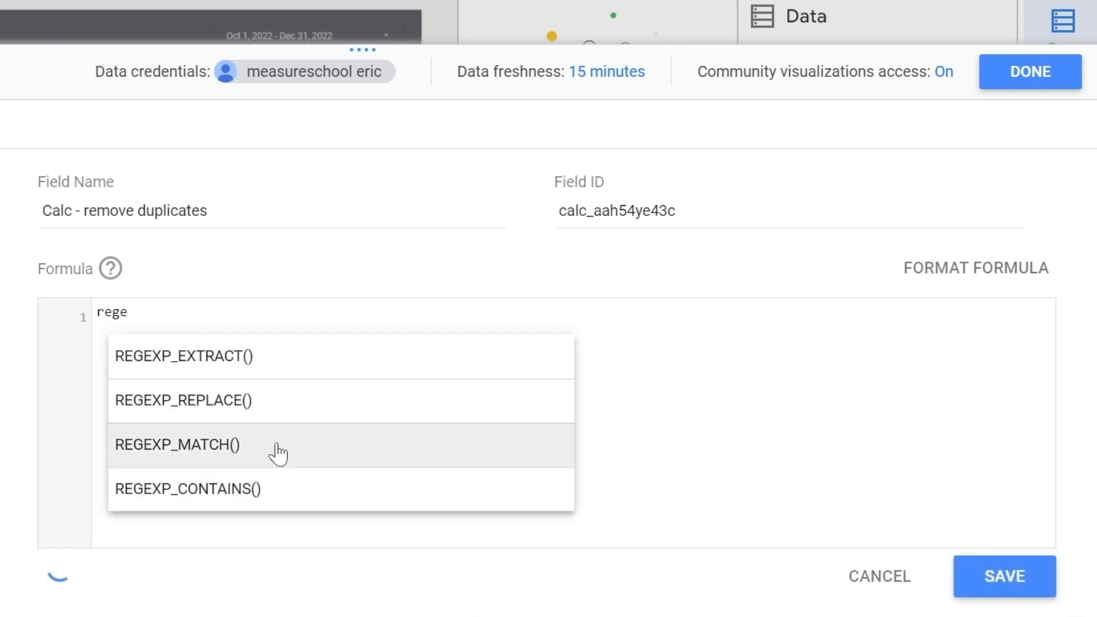
click(183, 400)
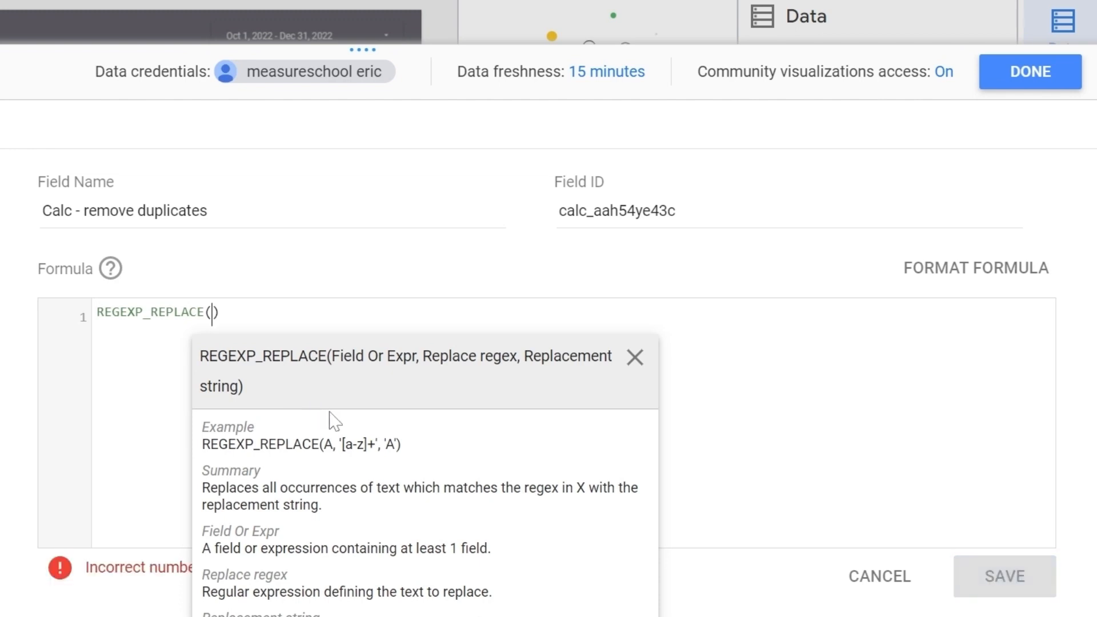
Step: Complete the formula as REGEXP_REPLACE(Landing page, "(\\?.*)", "")
text(land)
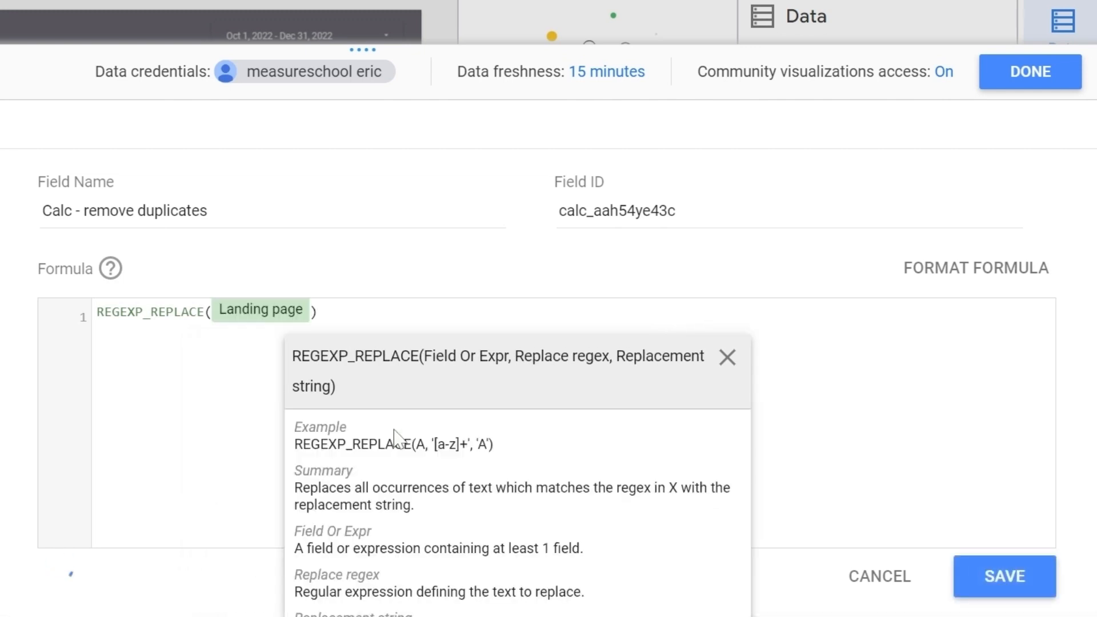
text(,)
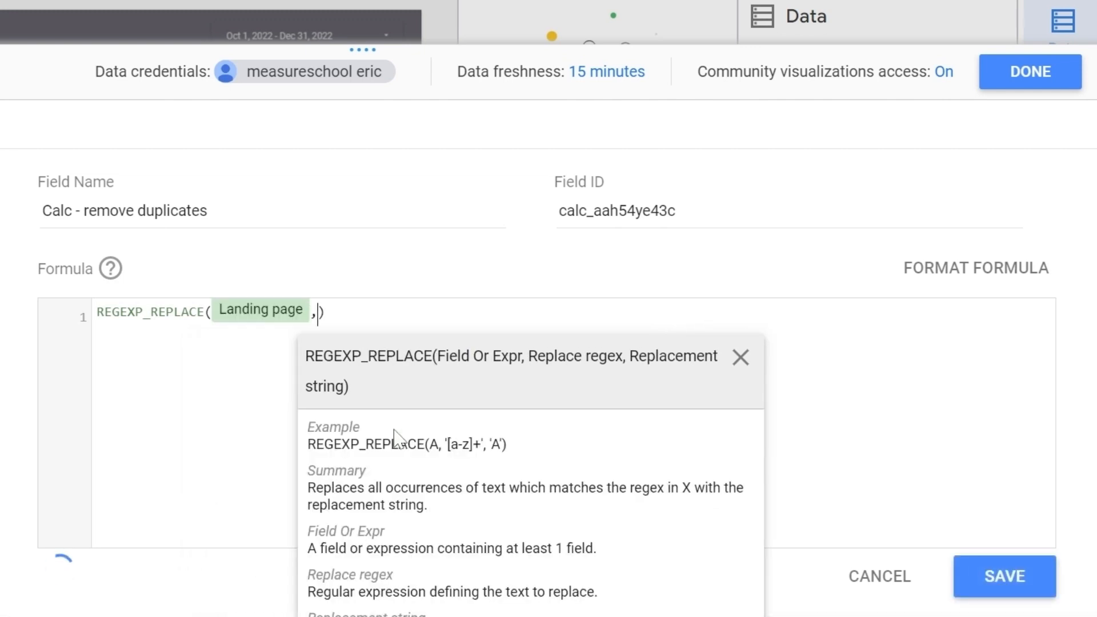
text(,)
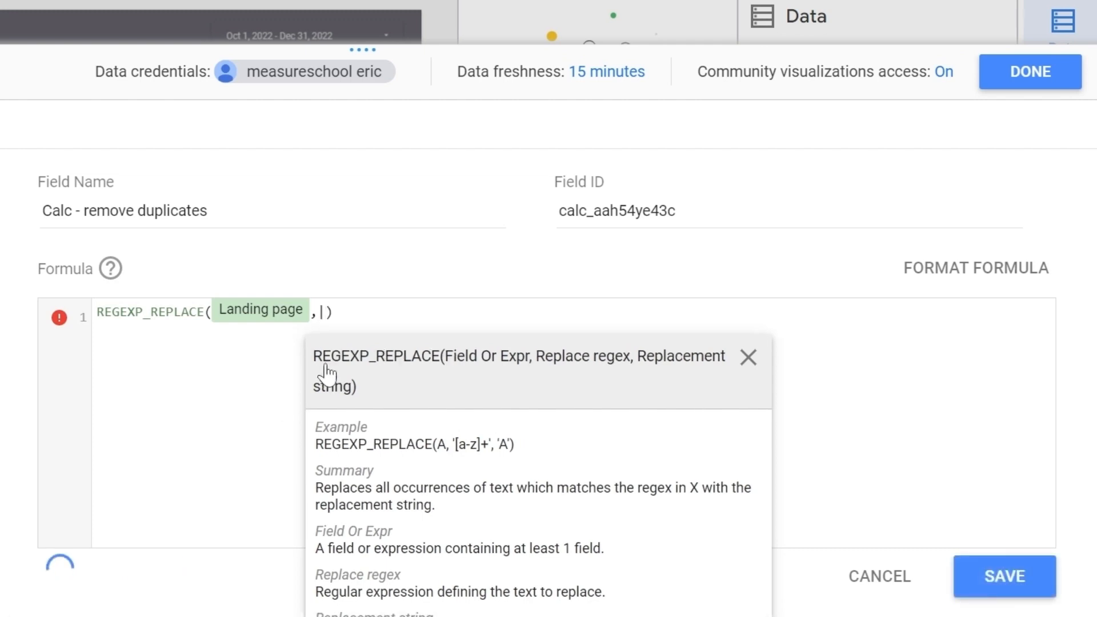
text("(\\?.*)", ))
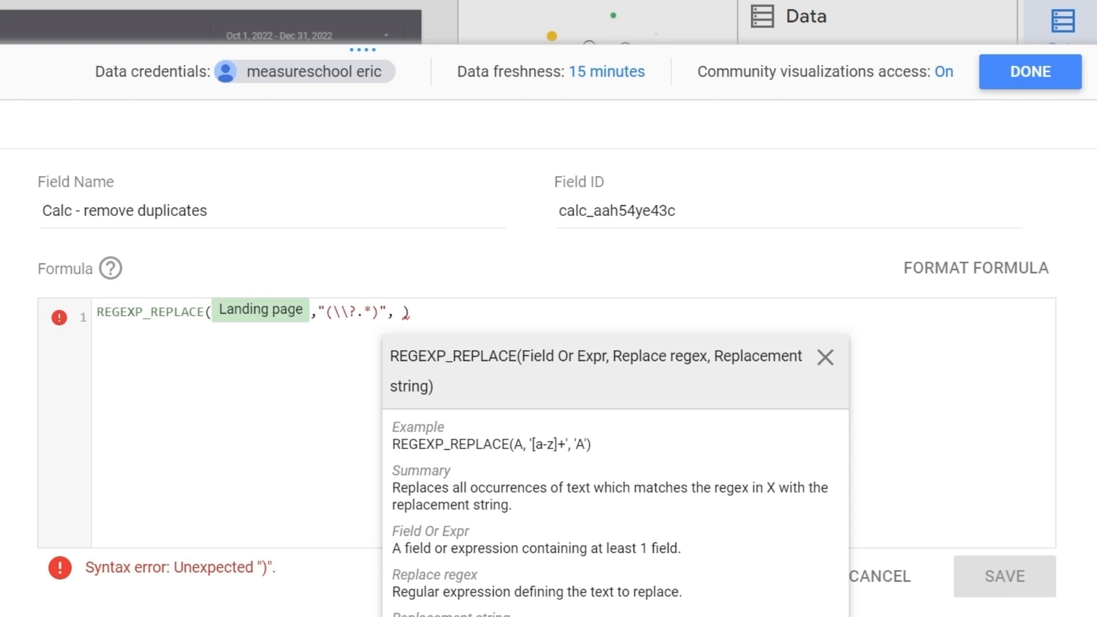
text("")
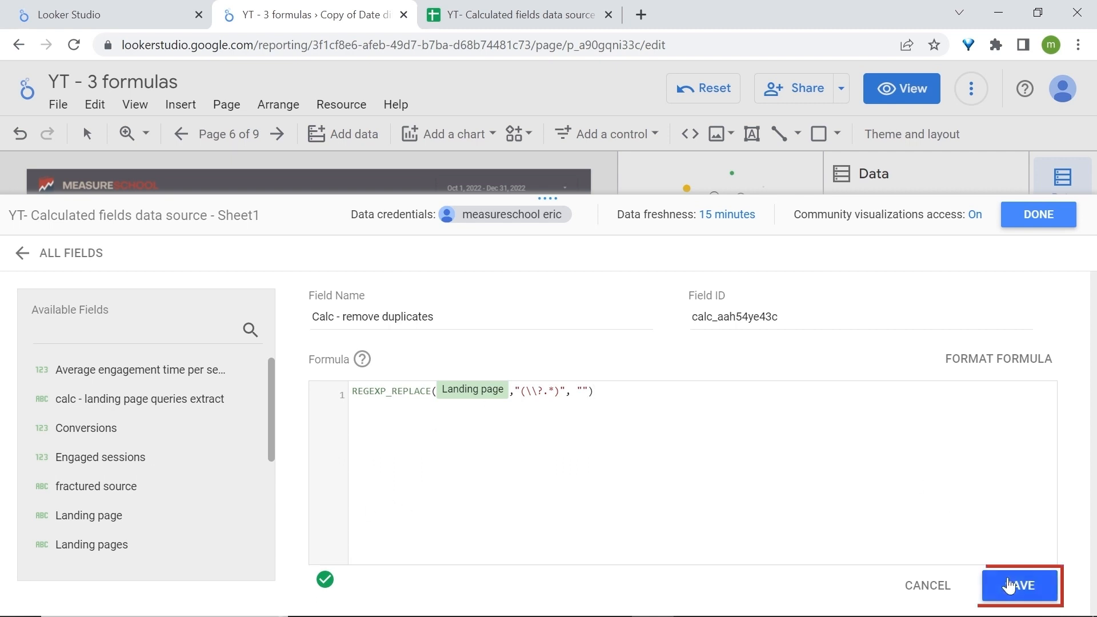
Step: Save the field and add 'Calc - remove duplicates' as a dimension of the landing page table
click(1018, 585)
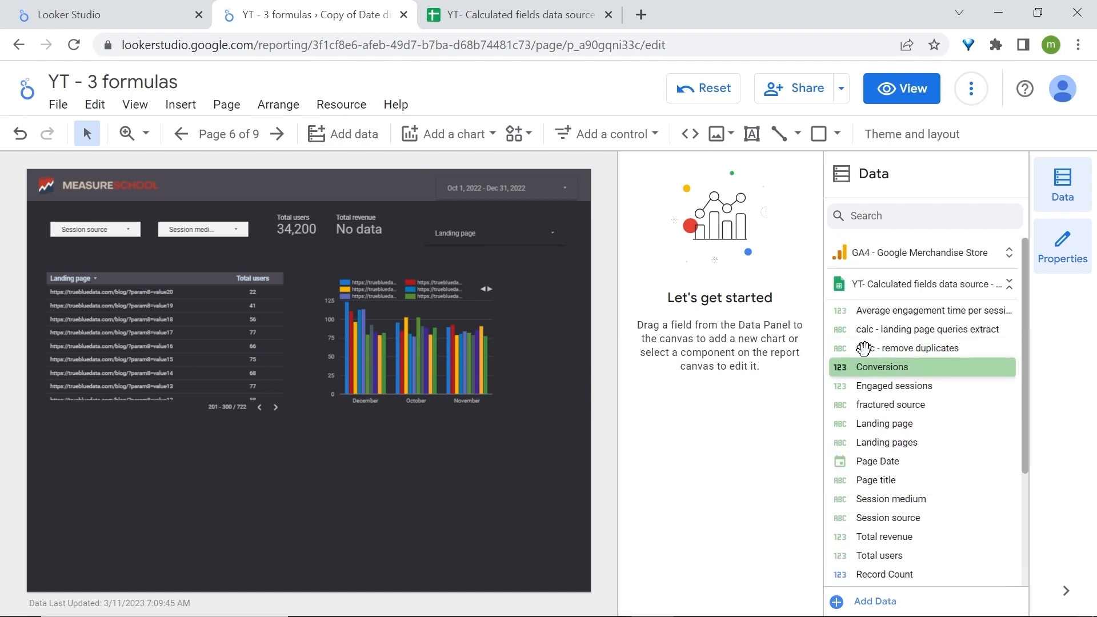
click(367, 320)
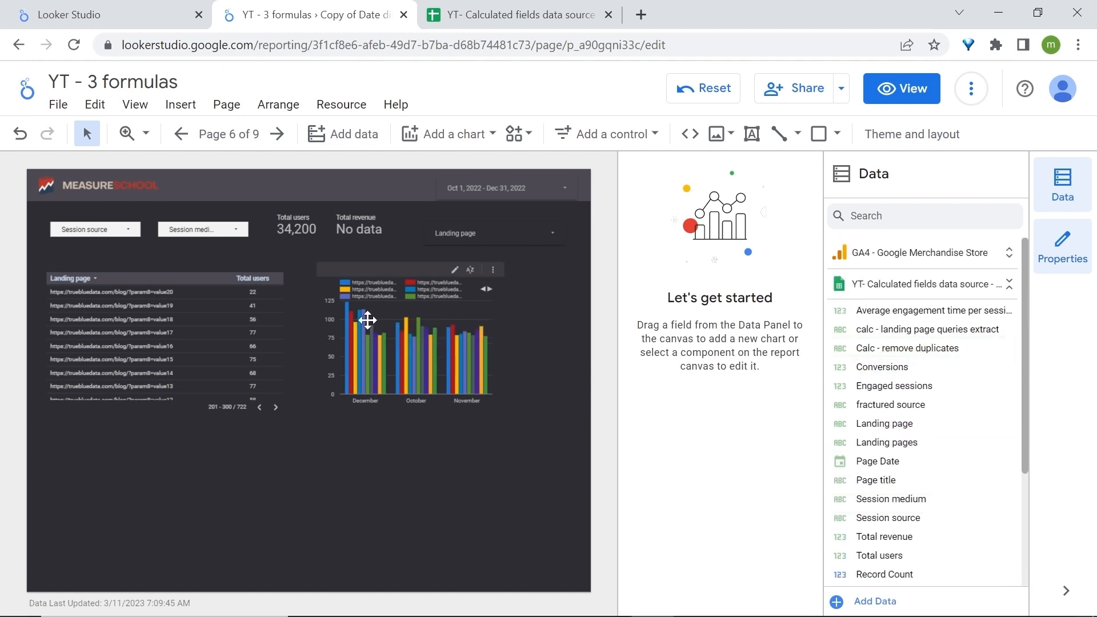
click(164, 336)
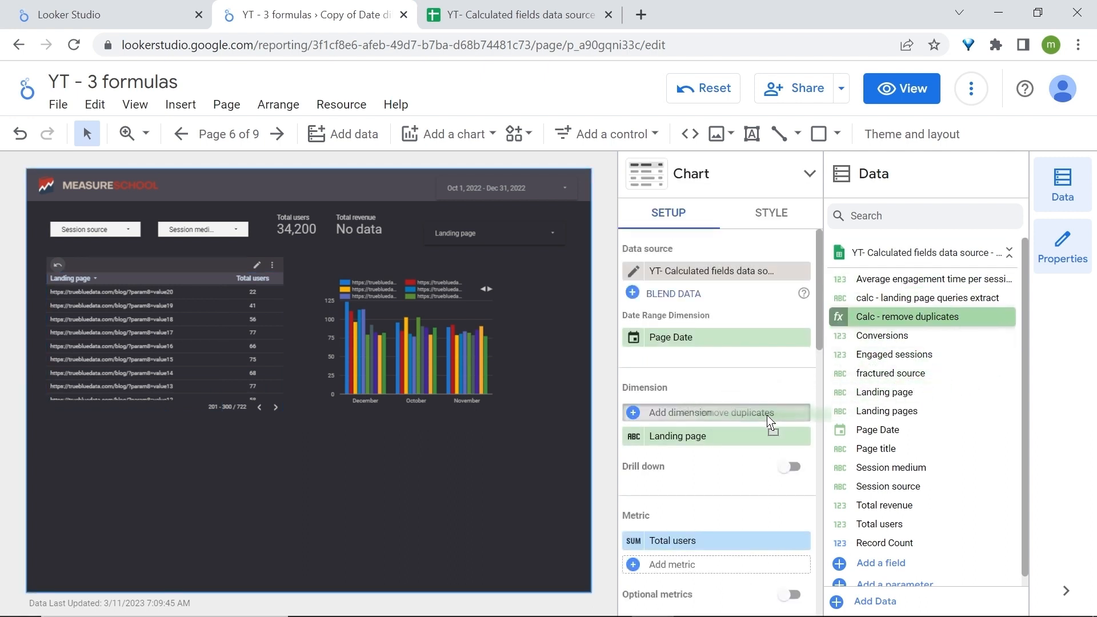
click(906, 317)
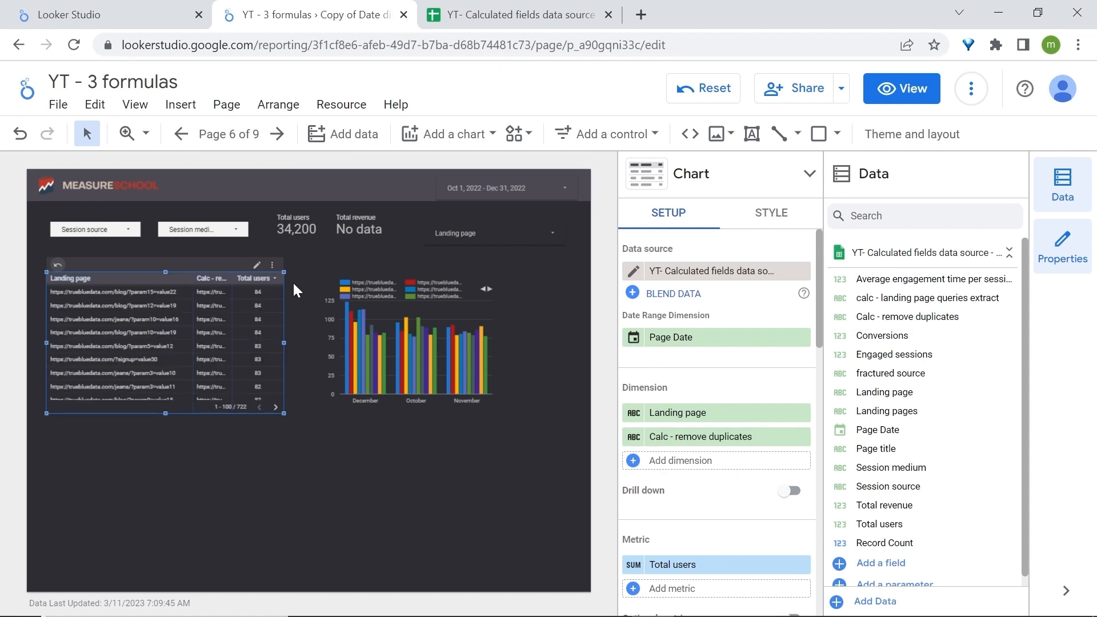
mouse_move(177, 335)
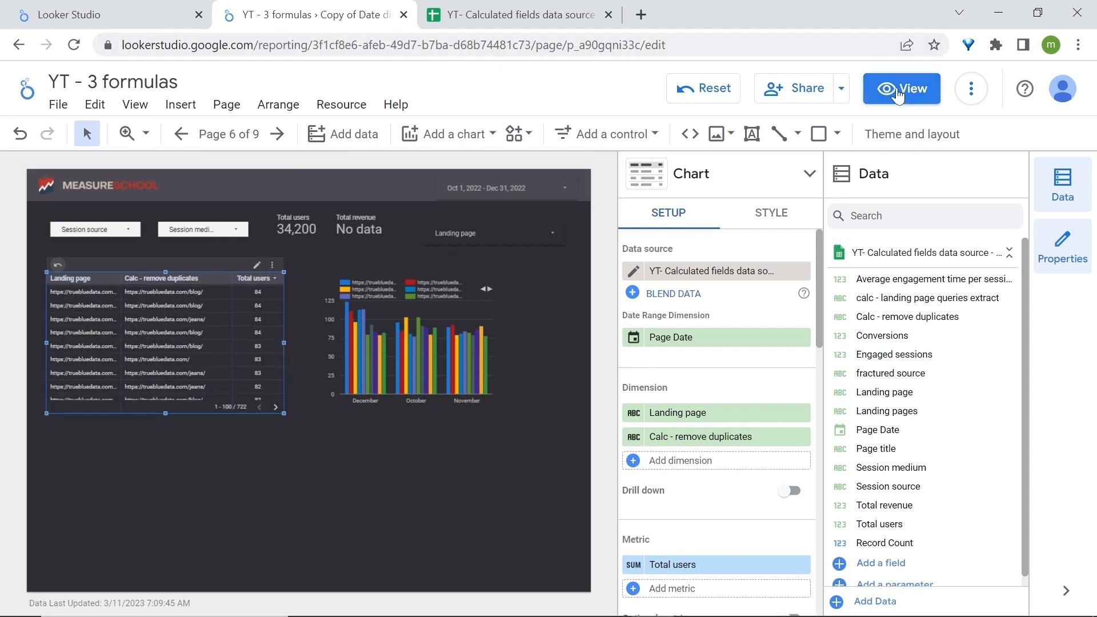
Step: Preview the report in view mode and look through the table's cleaned URL column
click(901, 88)
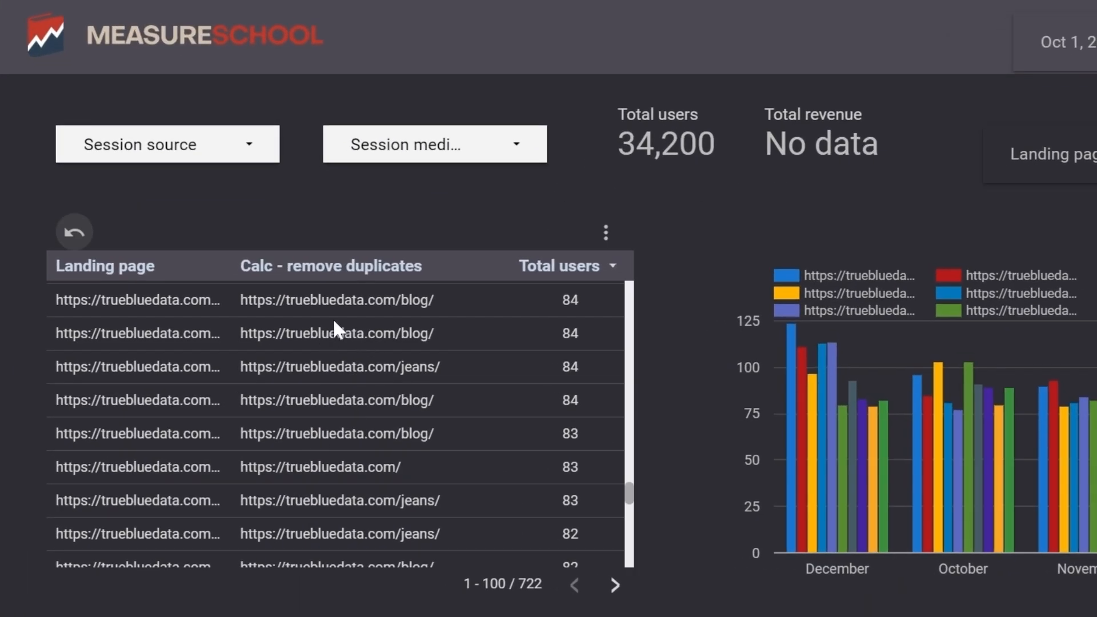
scroll(down, 3)
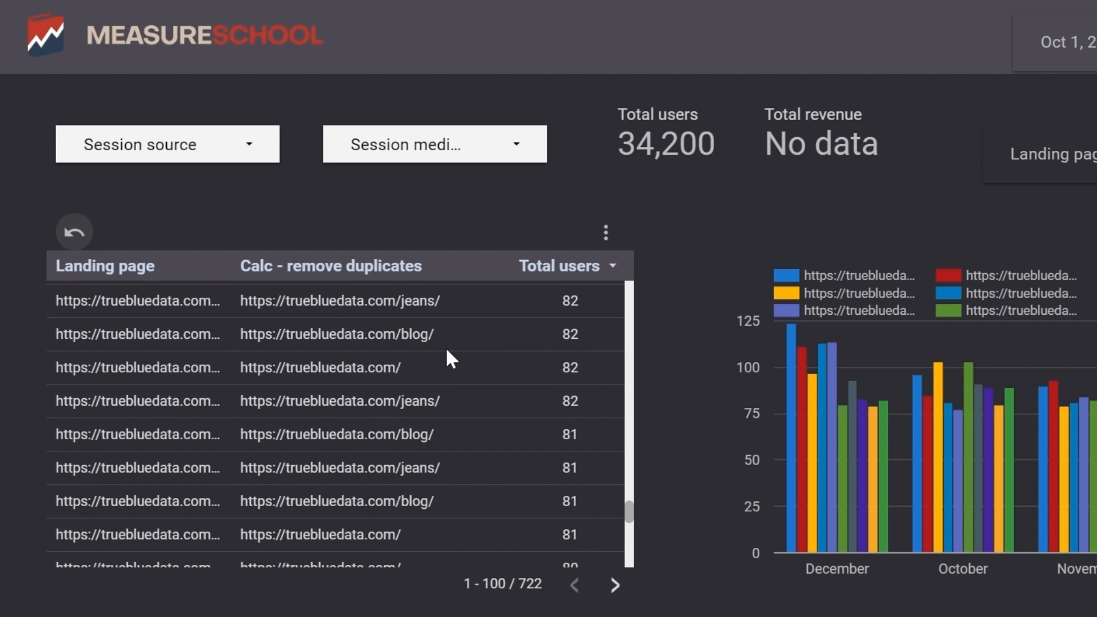
scroll(down, 3)
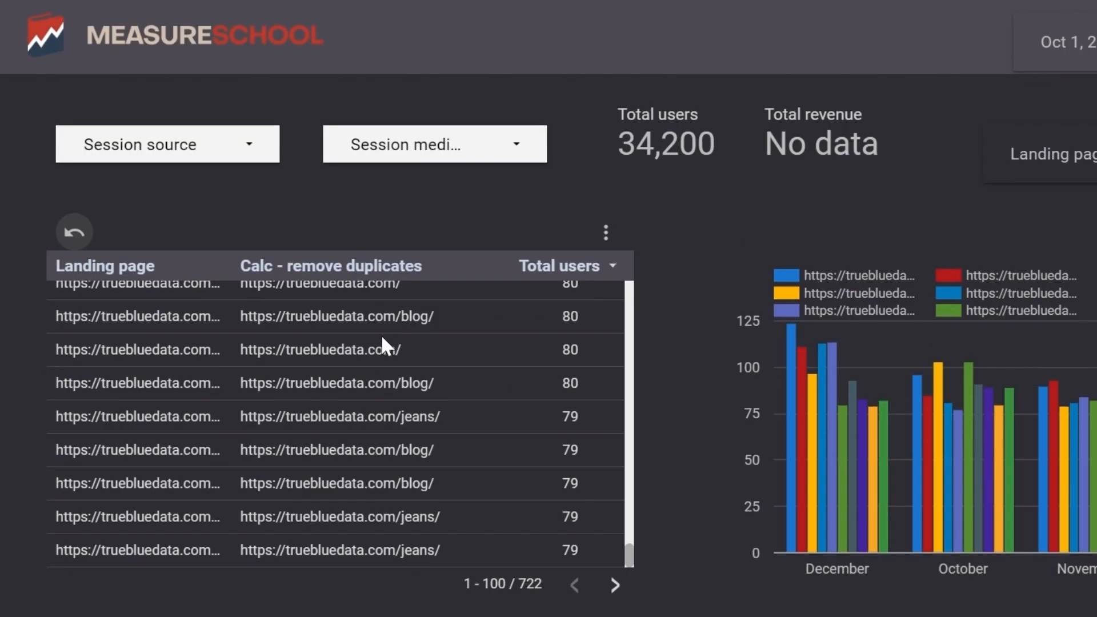
mouse_move(382, 384)
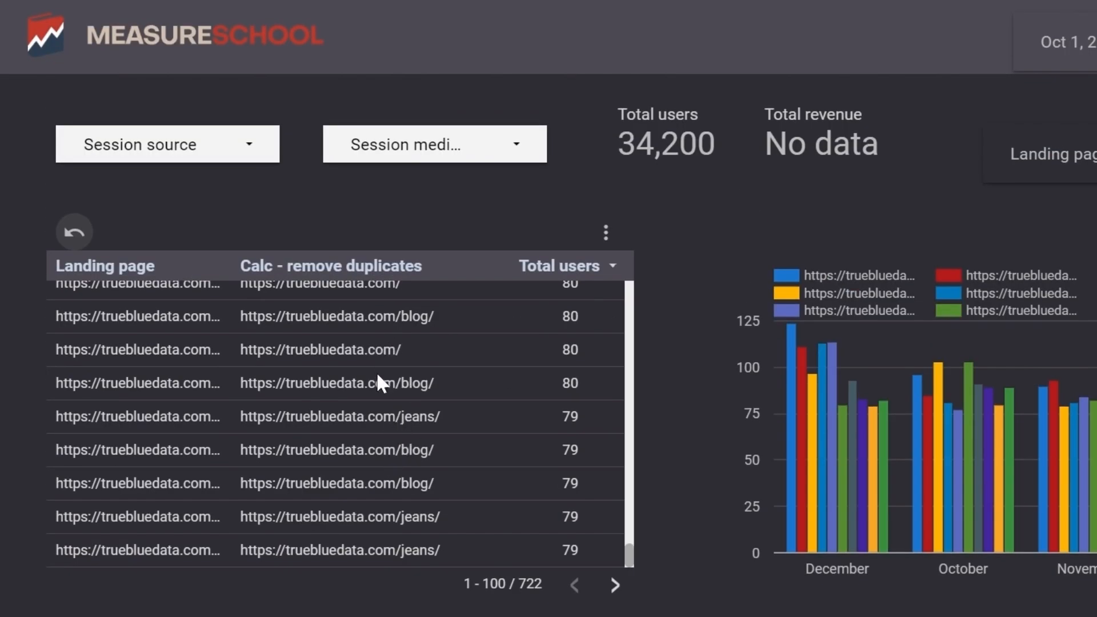
mouse_move(125, 280)
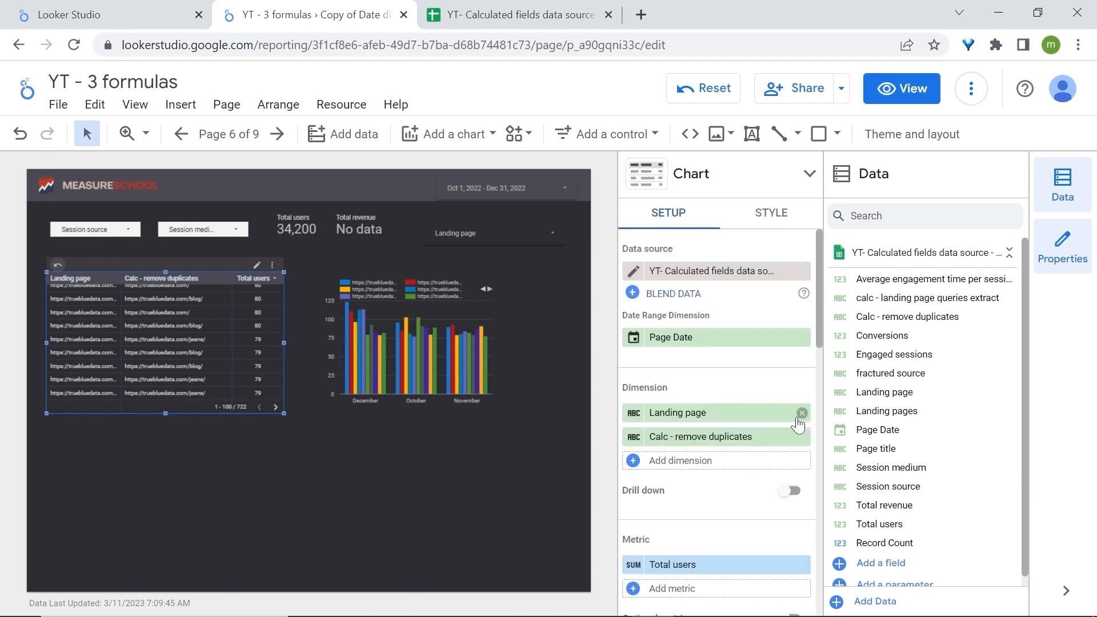
Step: Remove the Landing page dimension so the table lists three deduplicated pages with total users
click(802, 413)
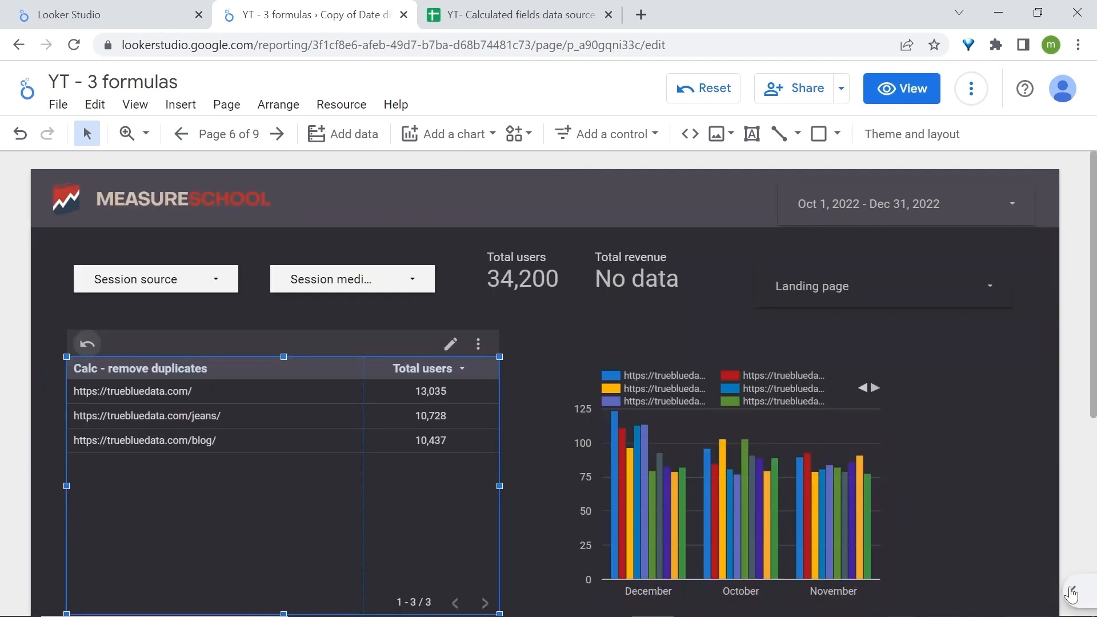
click(40, 413)
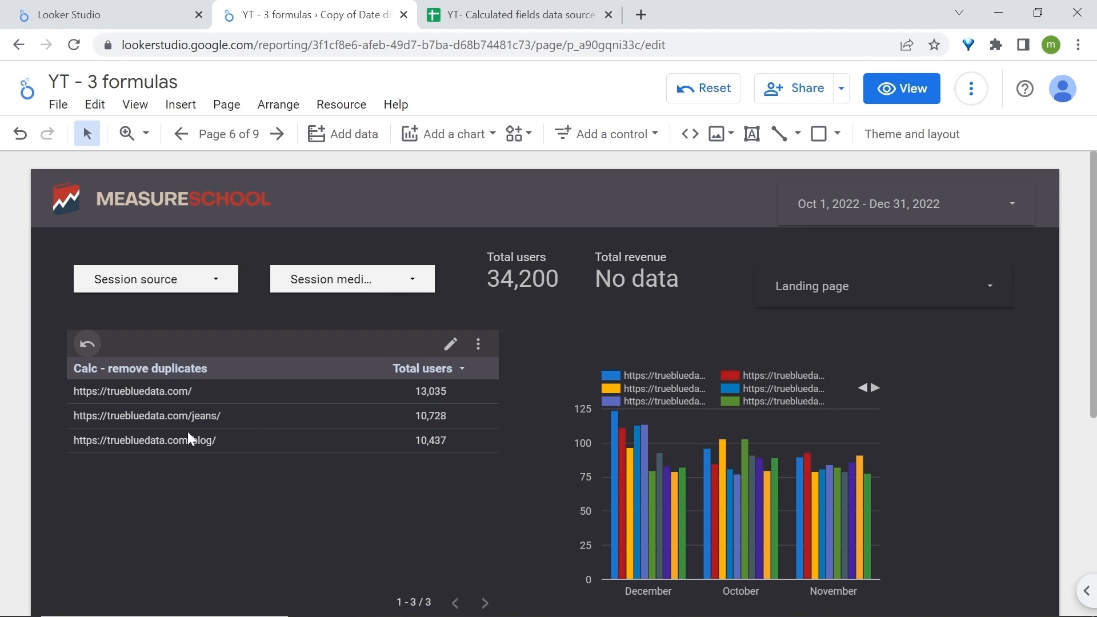
mouse_move(323, 437)
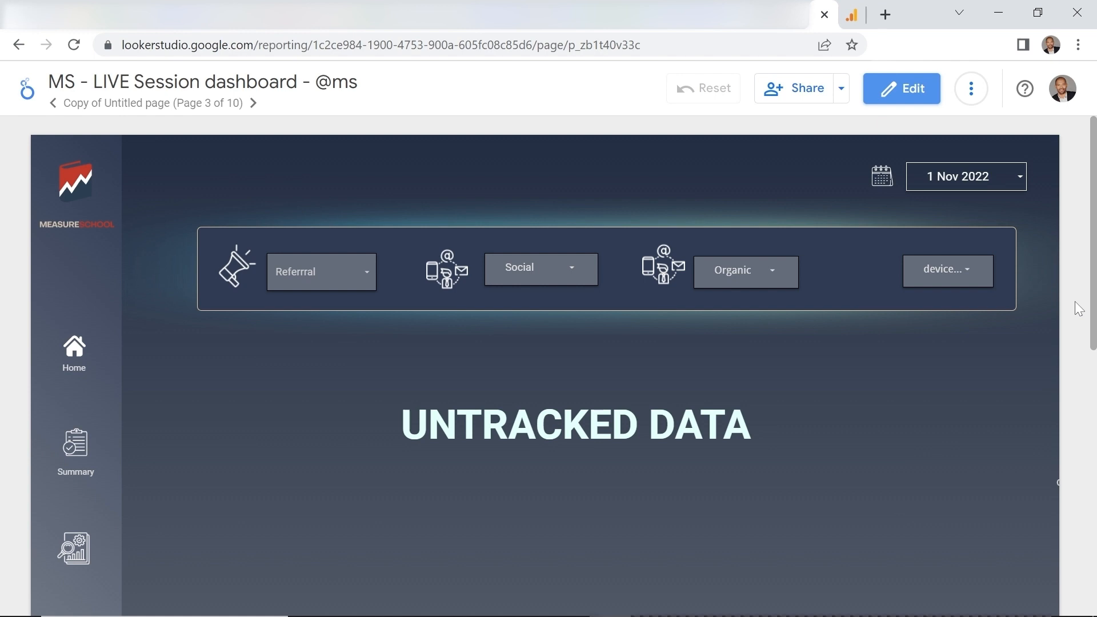
mouse_move(867, 48)
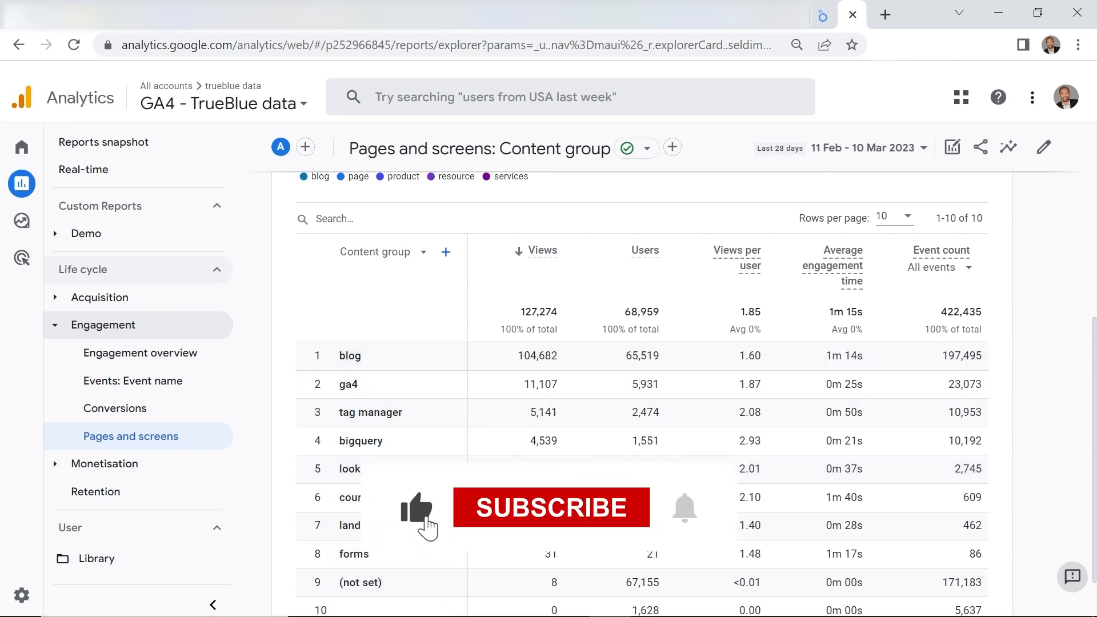
Step: Set the GA4 Pages and screens report's primary dimension to Content group
click(550, 507)
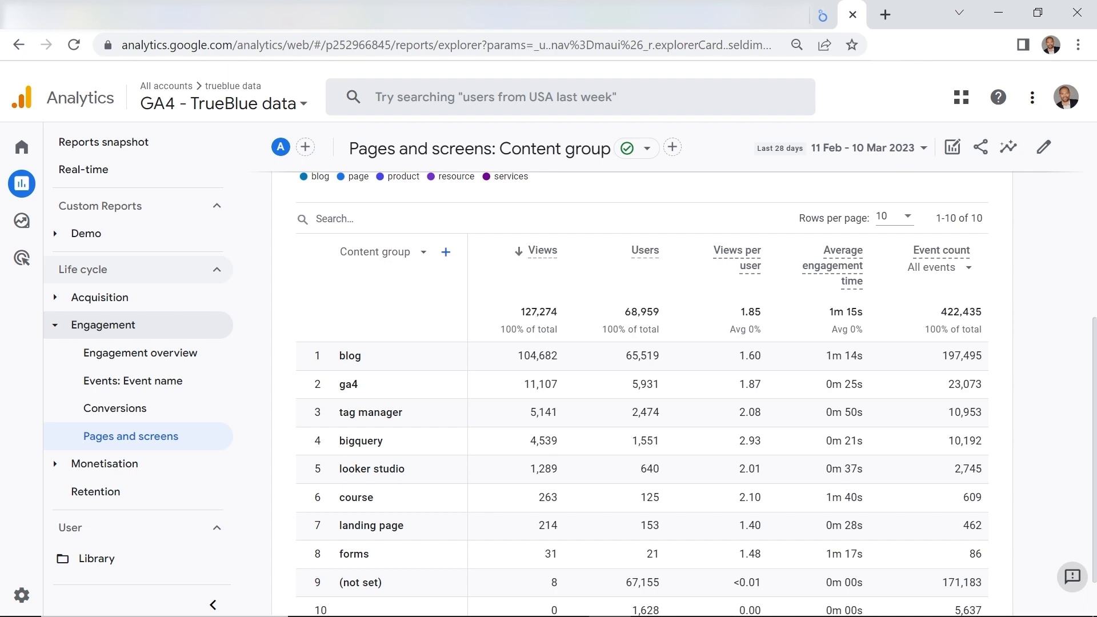
click(645, 250)
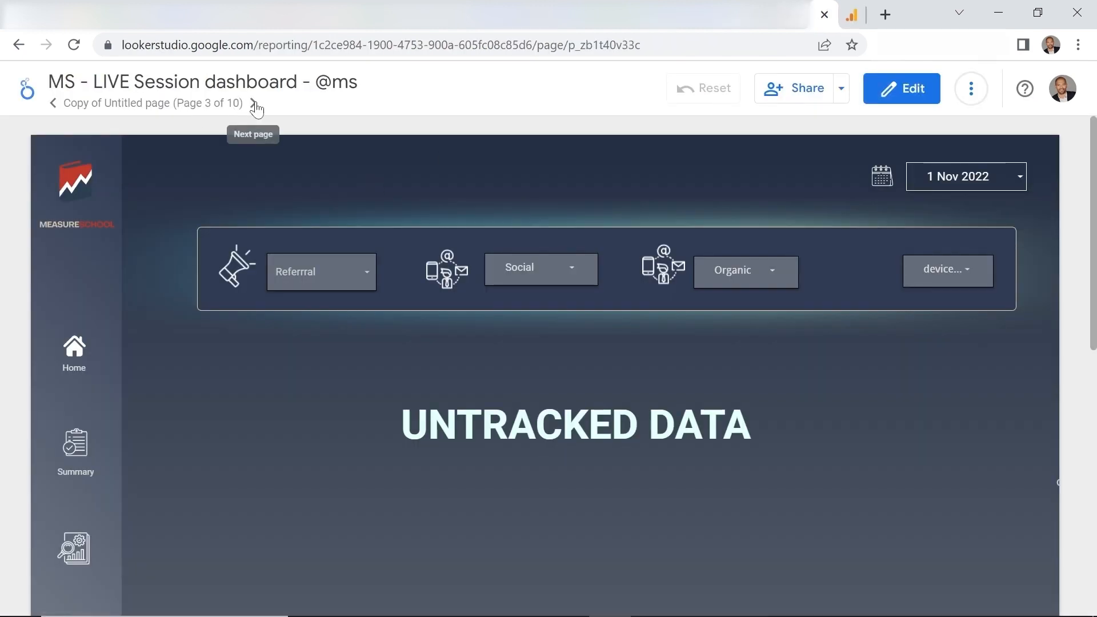
Step: Advance the MS - LIVE Session dashboard to page 5 and switch it into edit mode
click(248, 103)
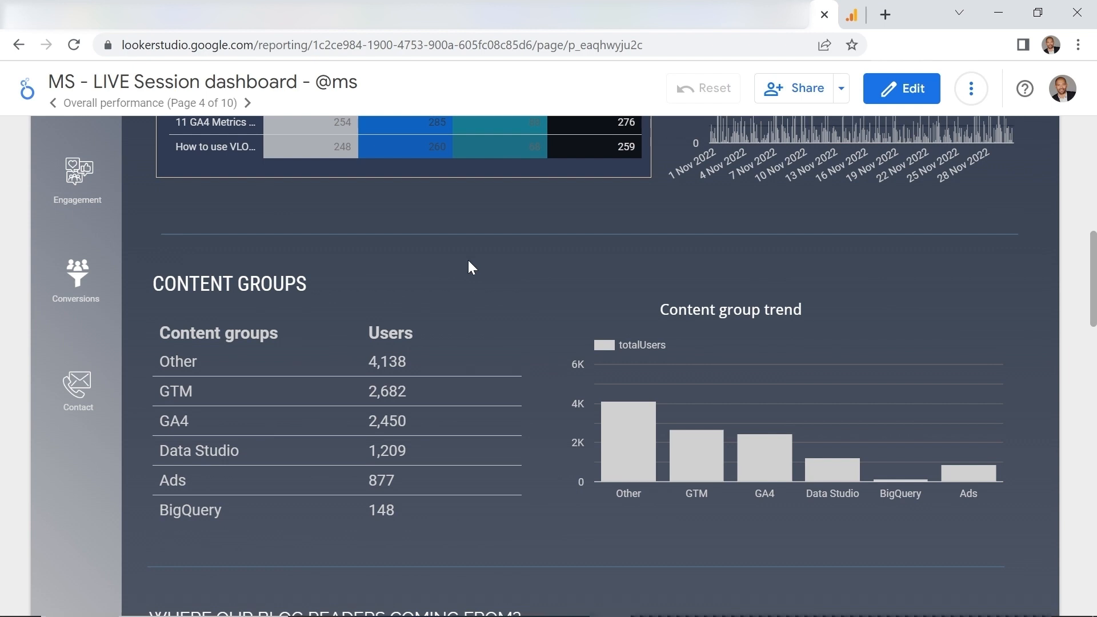
click(900, 88)
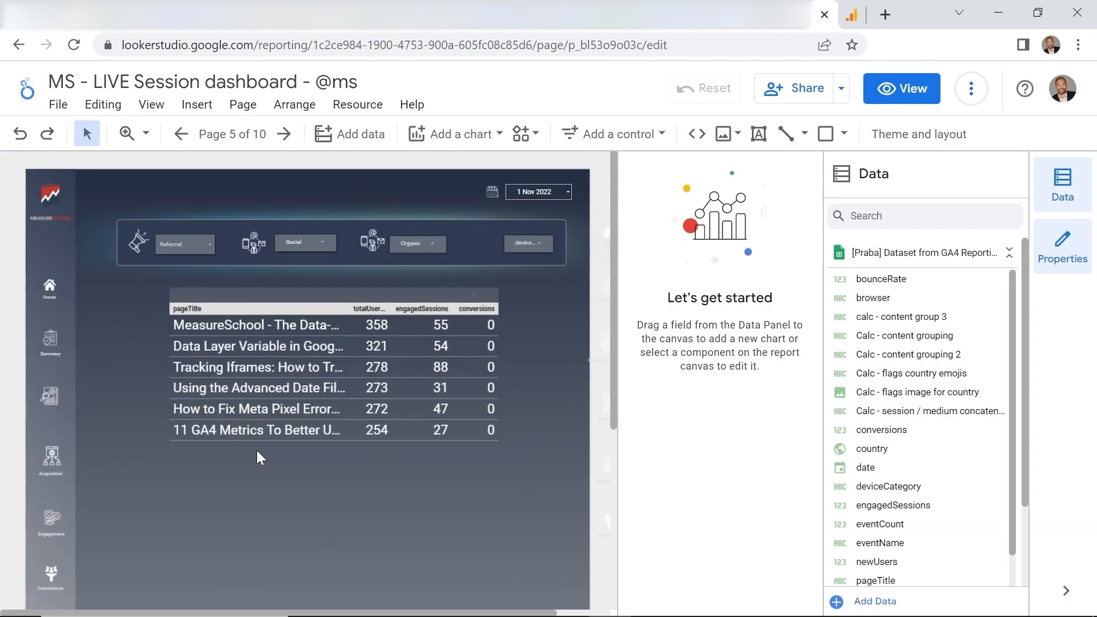
mouse_move(864, 467)
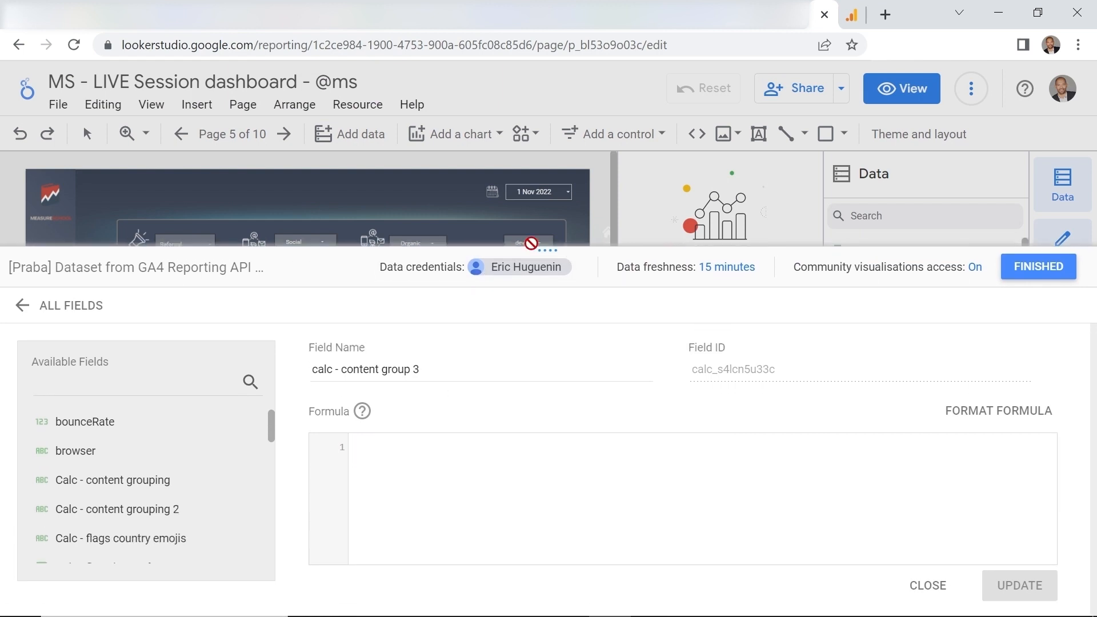
mouse_move(511, 395)
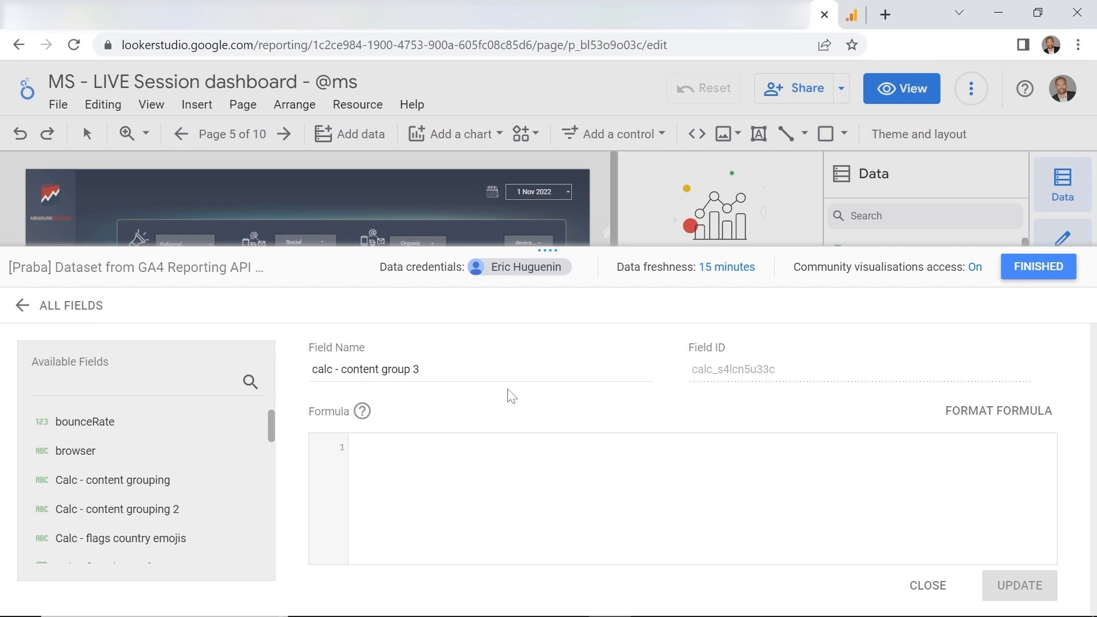
Step: Begin the calc - content group 3 formula with CASE WHEN REGEXP_CONTAINS(pageTitle
scroll(down, 3)
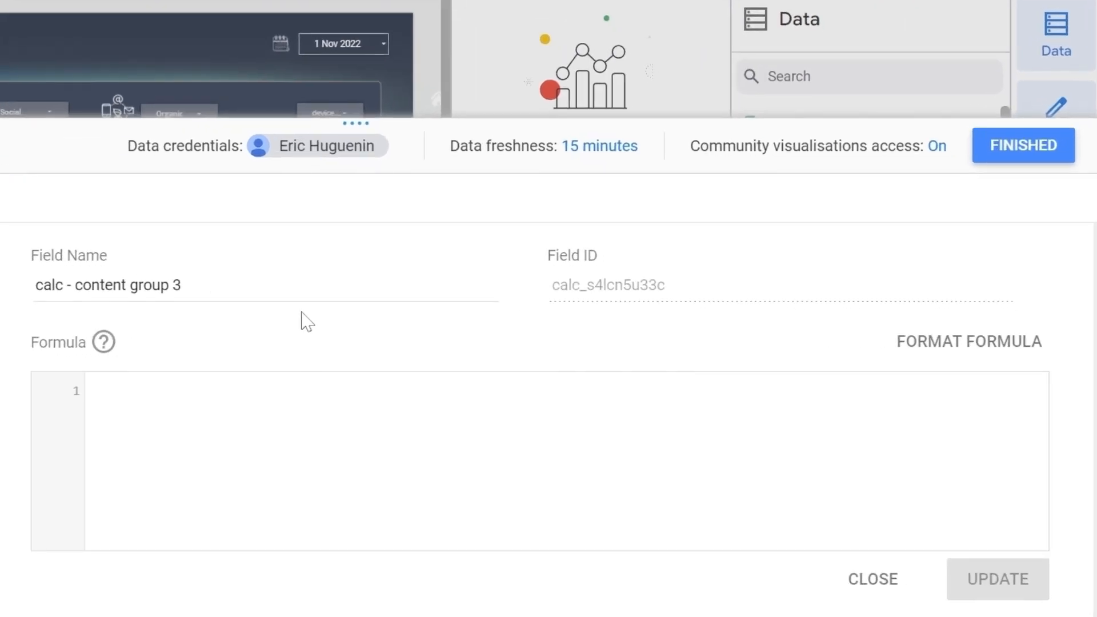
text(c)
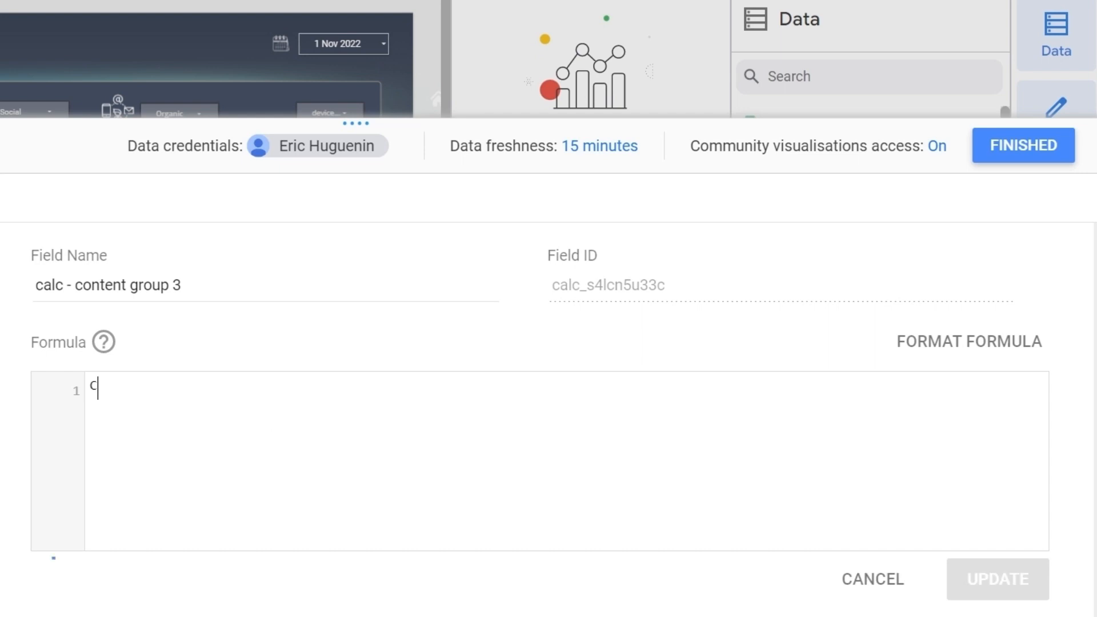
text(ASE)
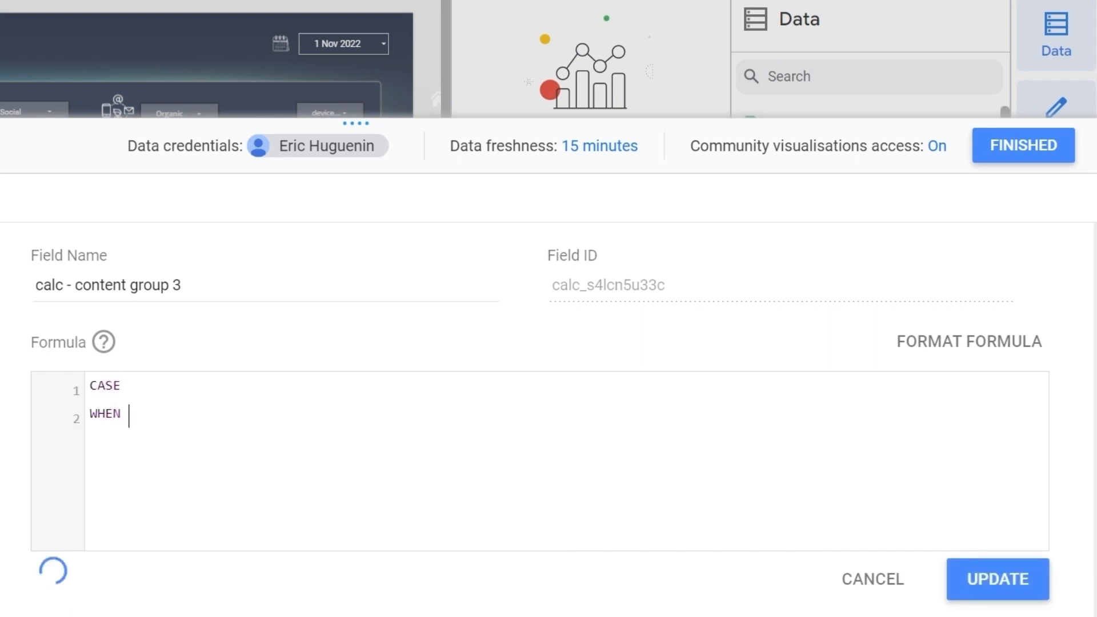
mouse_move(294, 379)
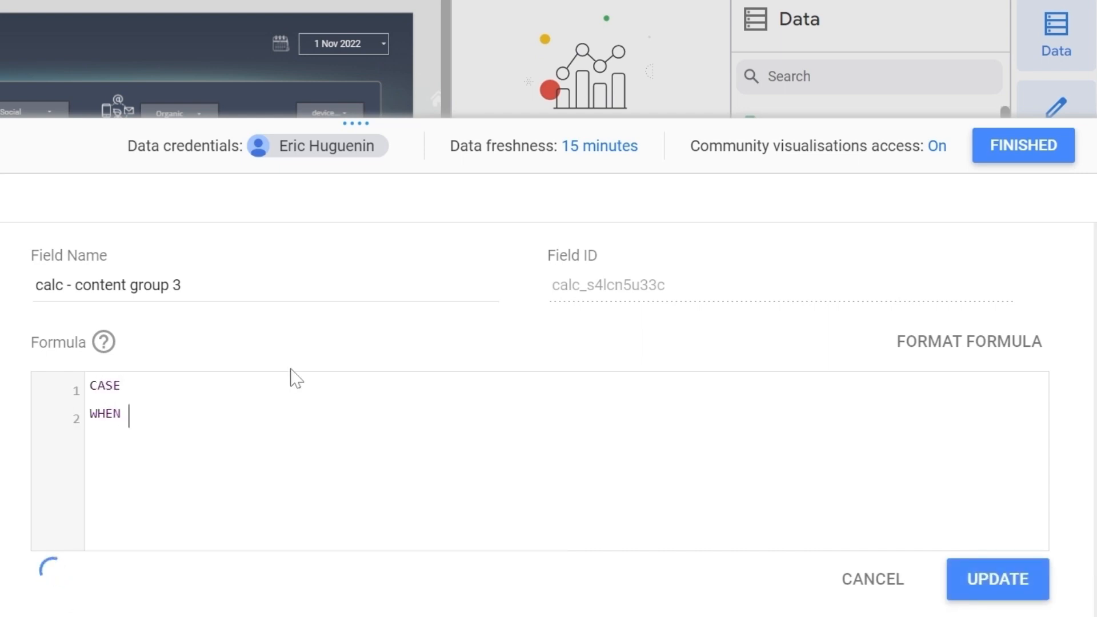
text(REGE)
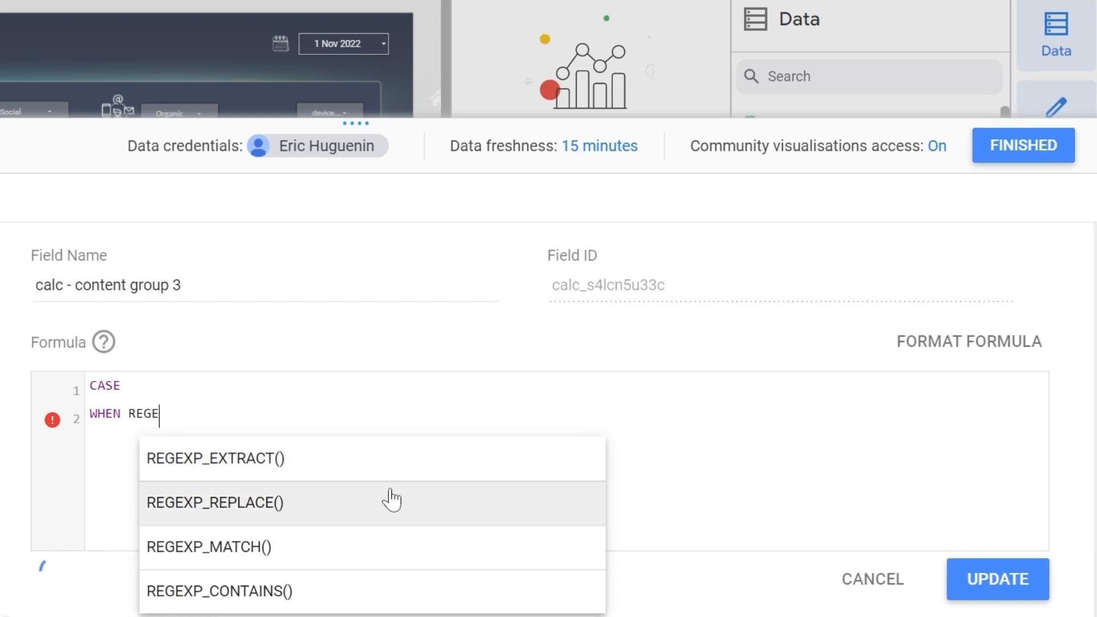
click(218, 591)
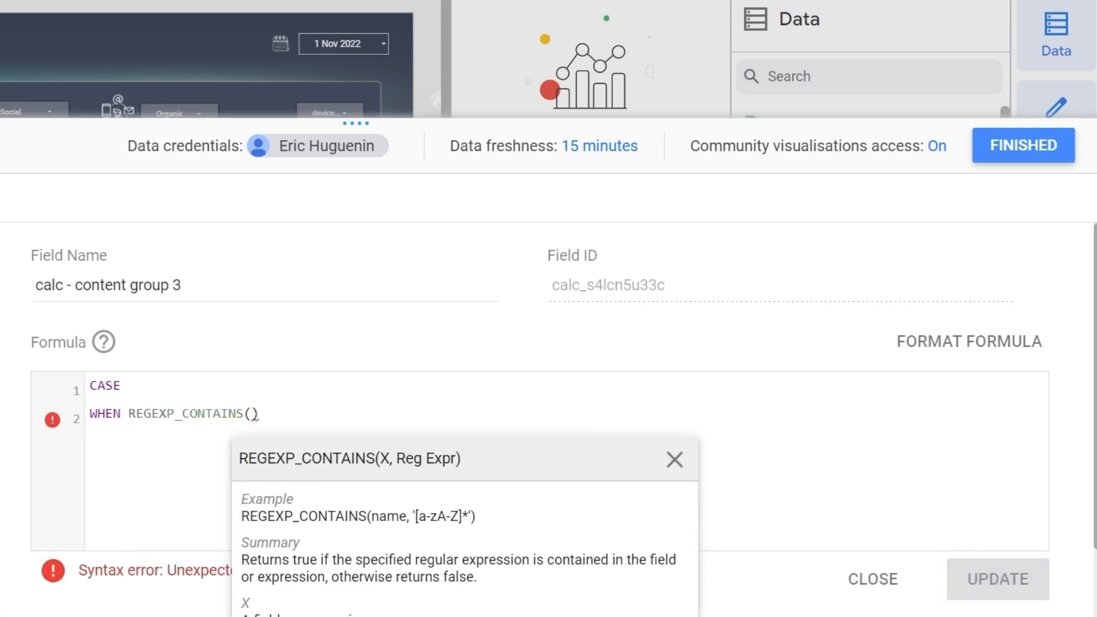
text(PAGE)
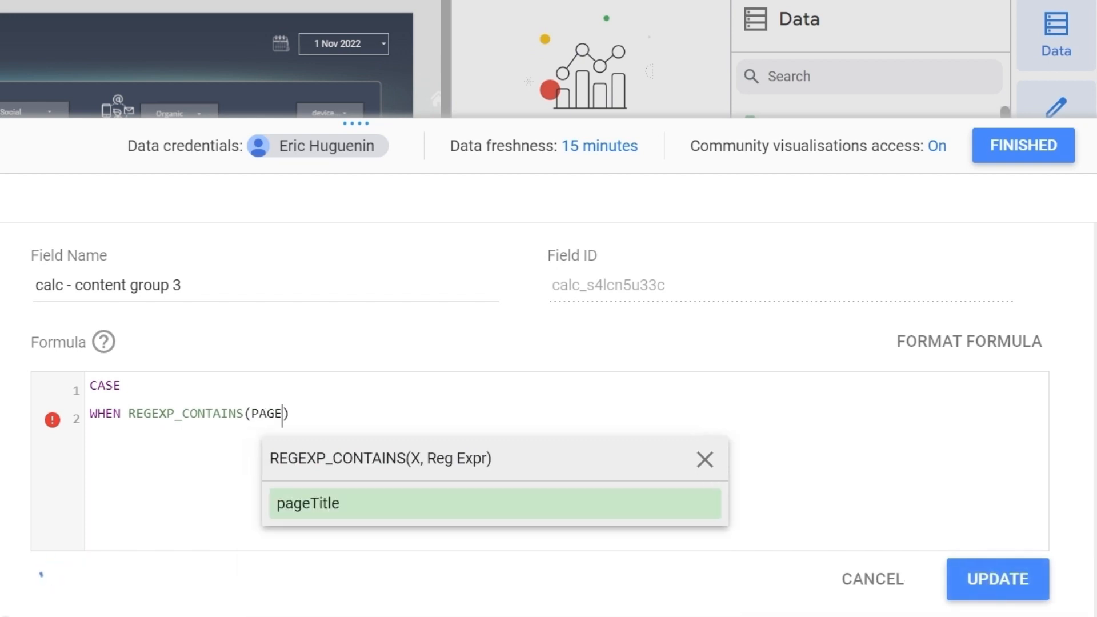
click(306, 503)
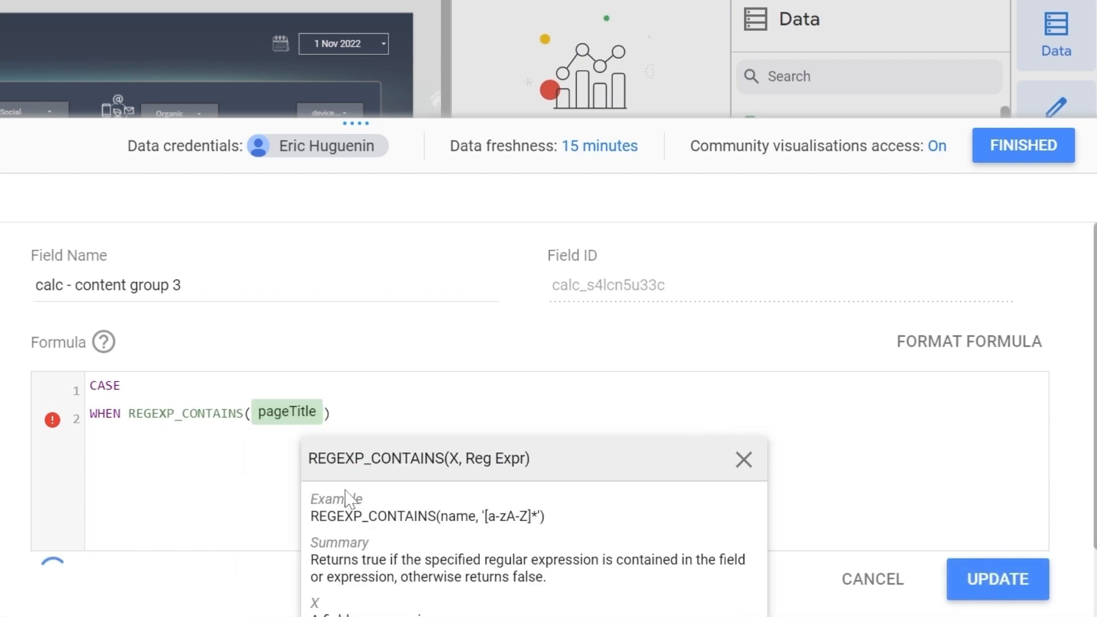
Step: Add the pattern "Google Analytics 4|GA4" followed by THEN "GA4" to the CASE rule
text(, "")
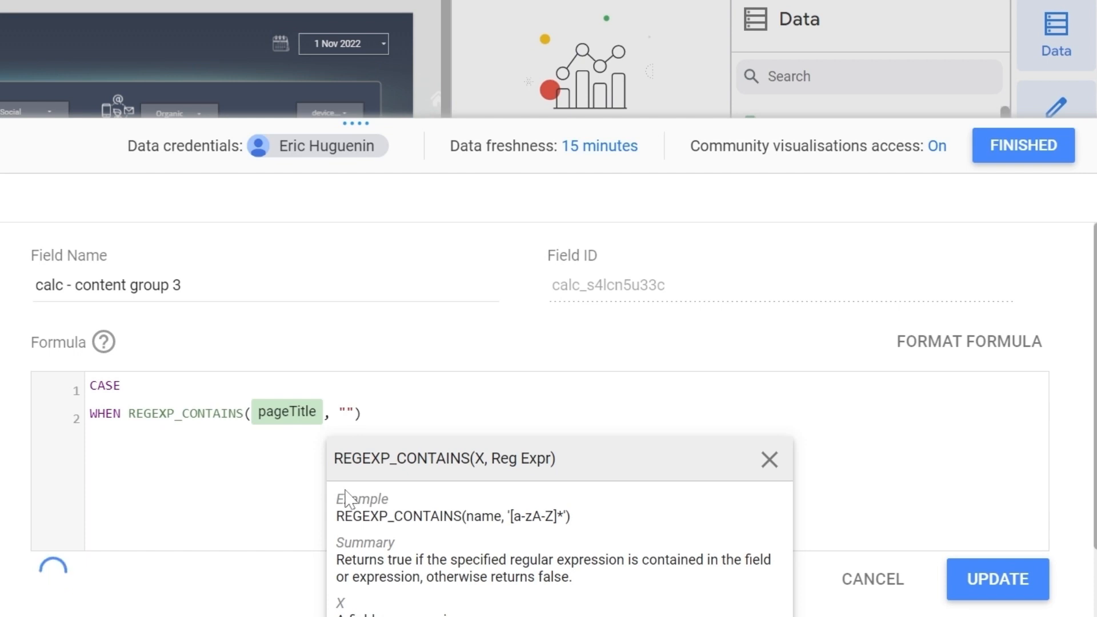
text(Google Analytics 4)
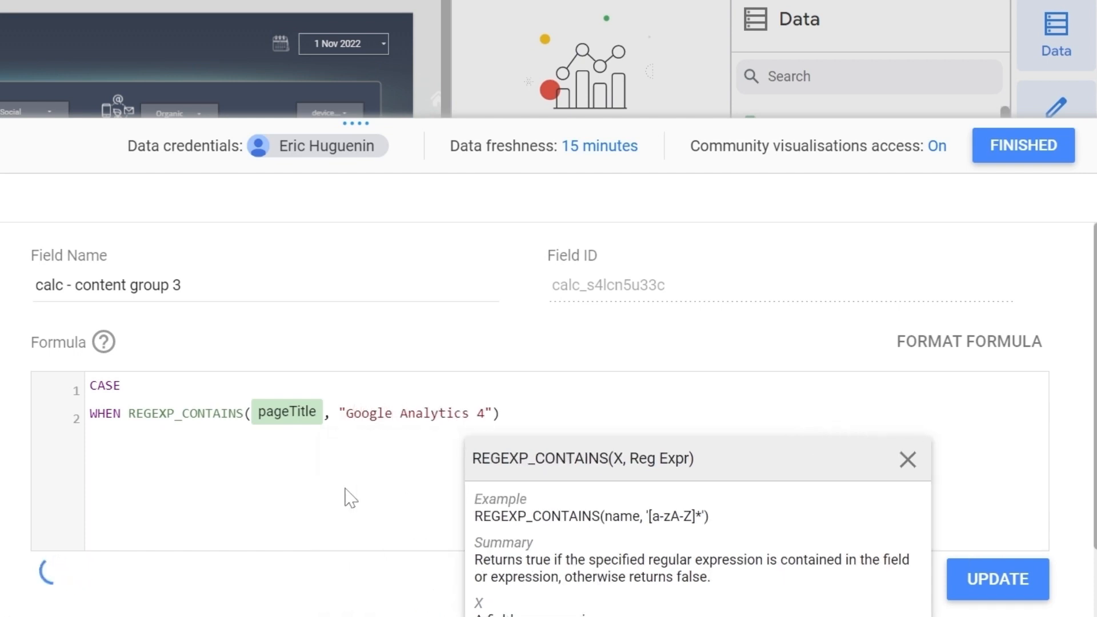
text(|g)
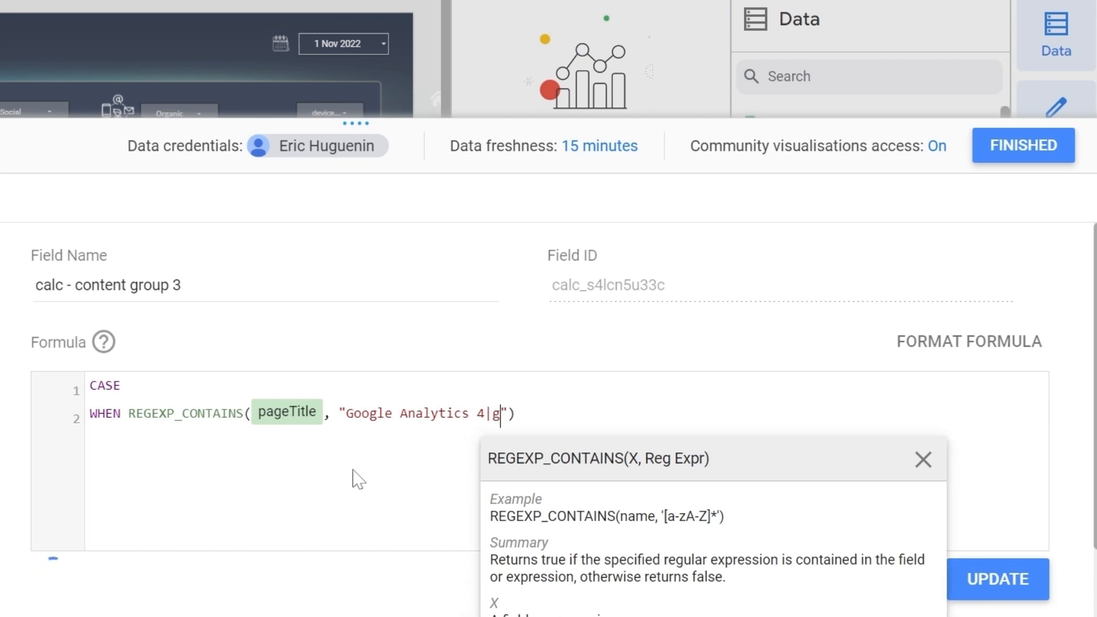
text(A4") TH)
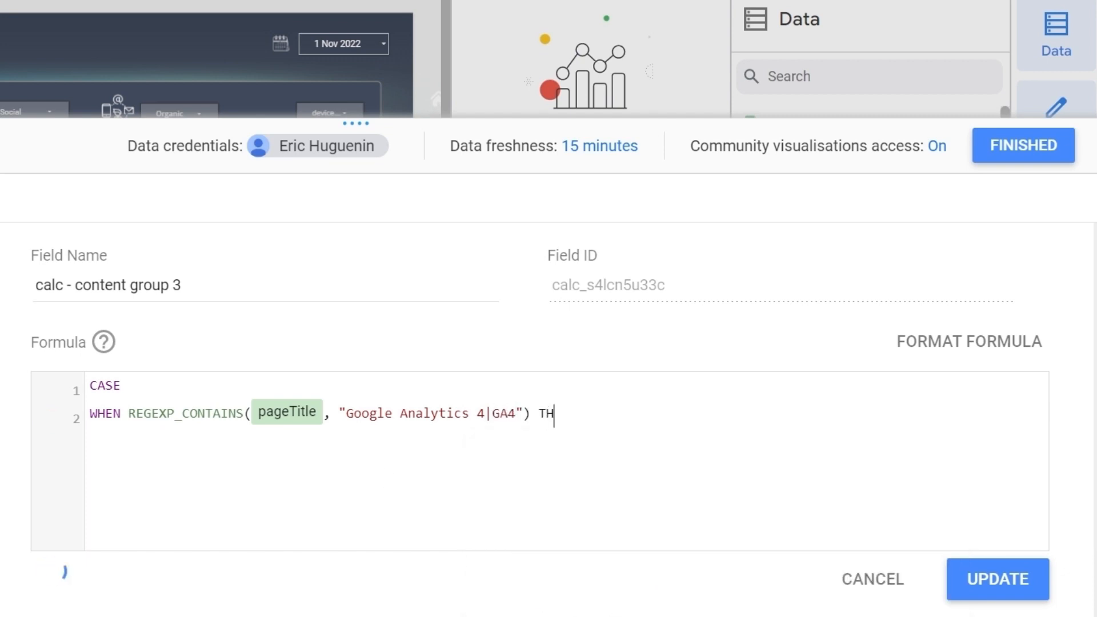
text(EN "GA")
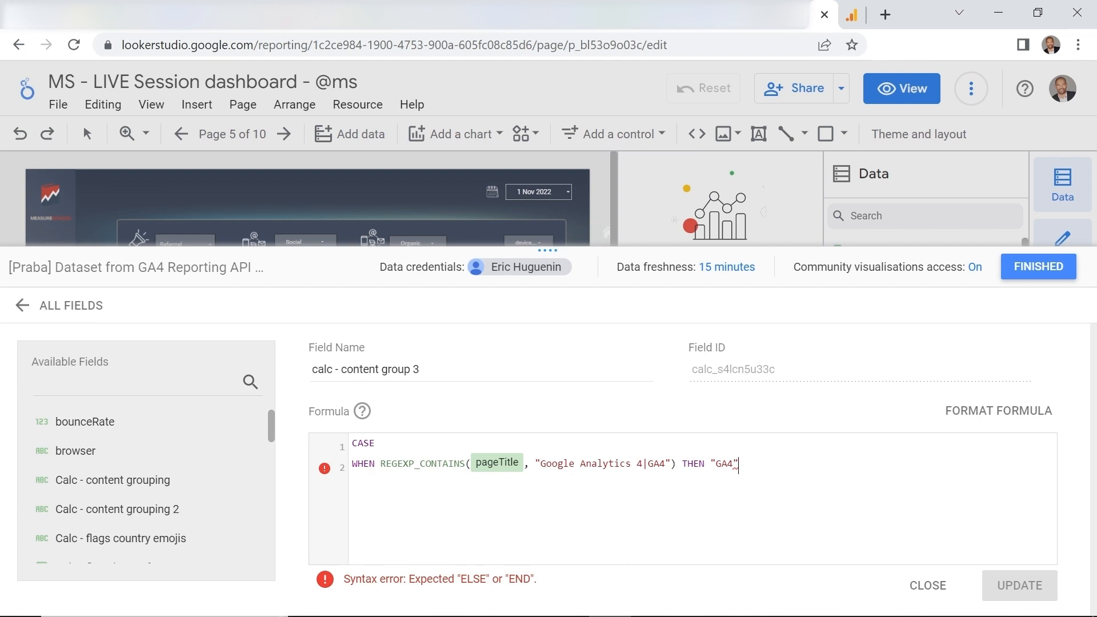
mouse_move(871, 526)
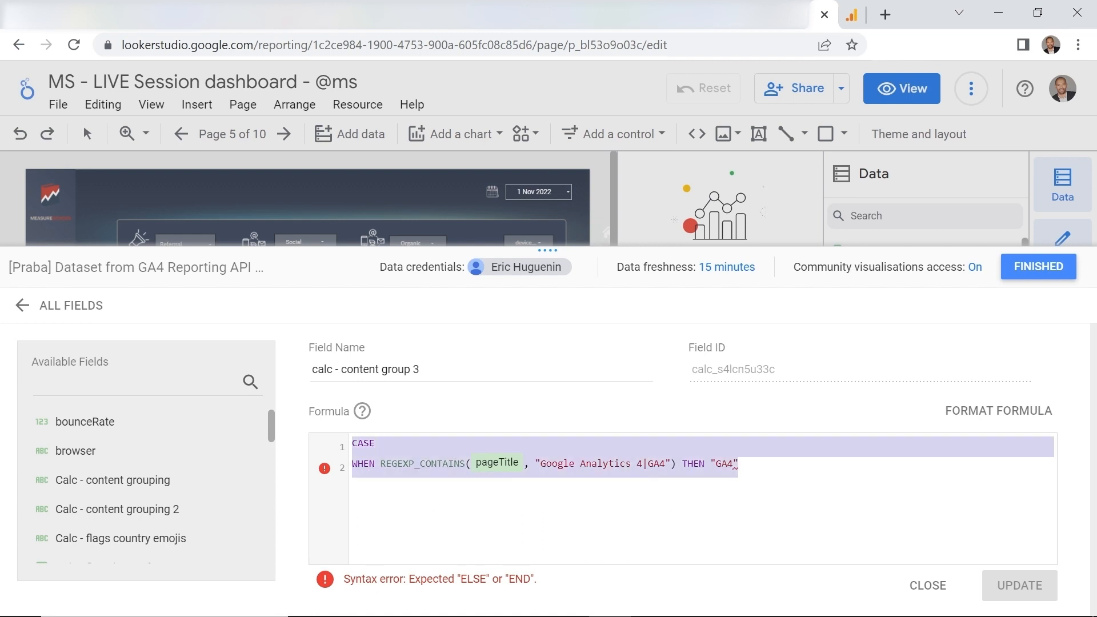
Step: Paste the prepared CASE formula ending ELSE "Unknown" END and close the field editor
right_click(544, 464)
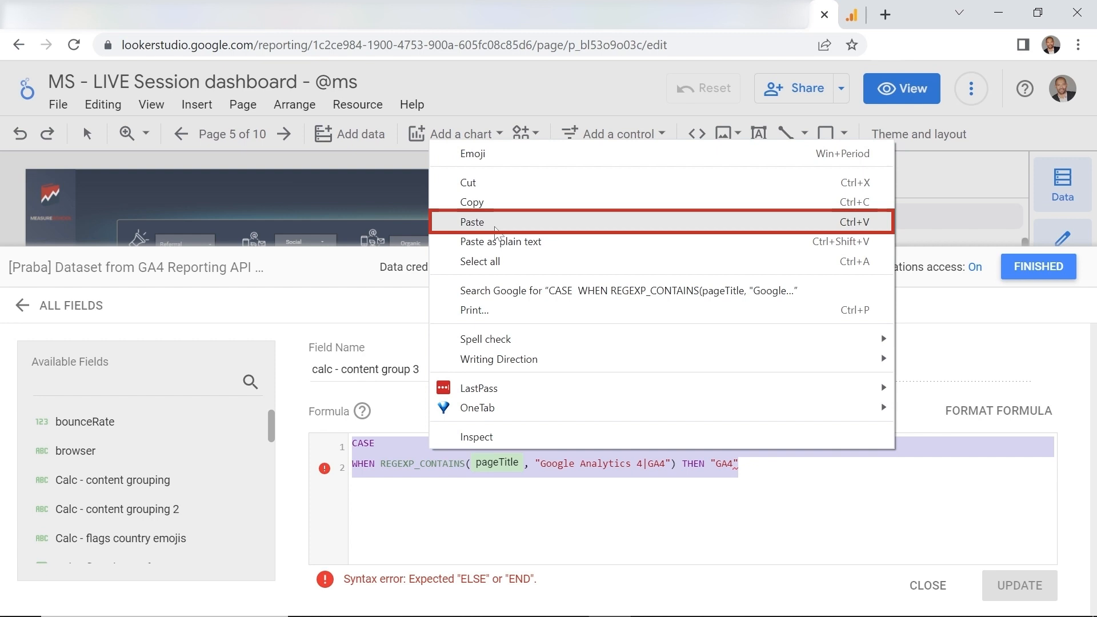
click(472, 222)
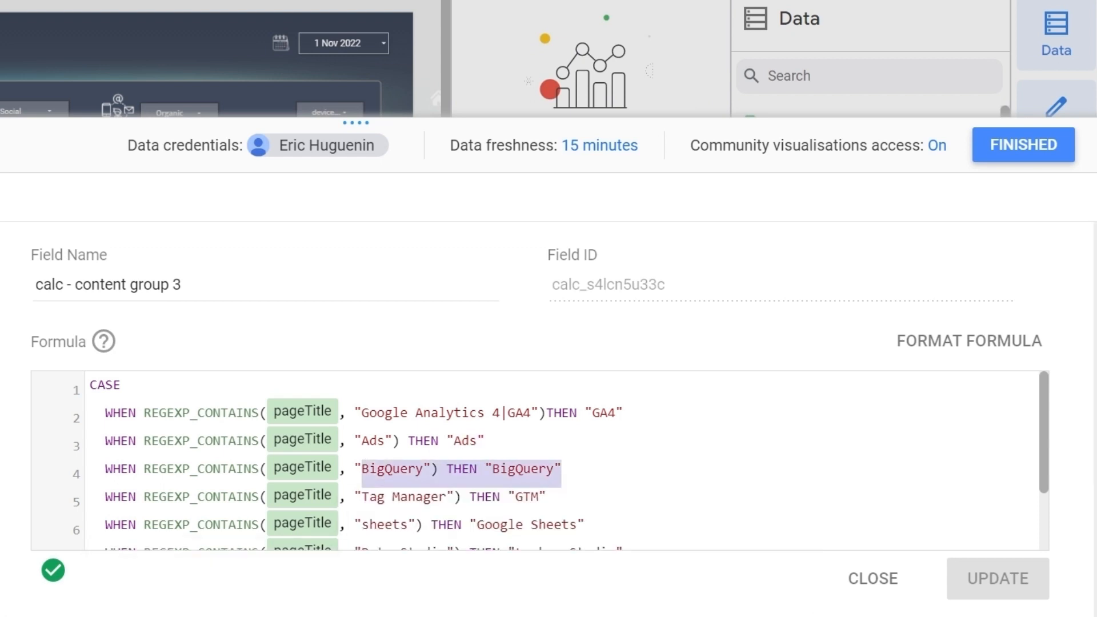
scroll(down, 3)
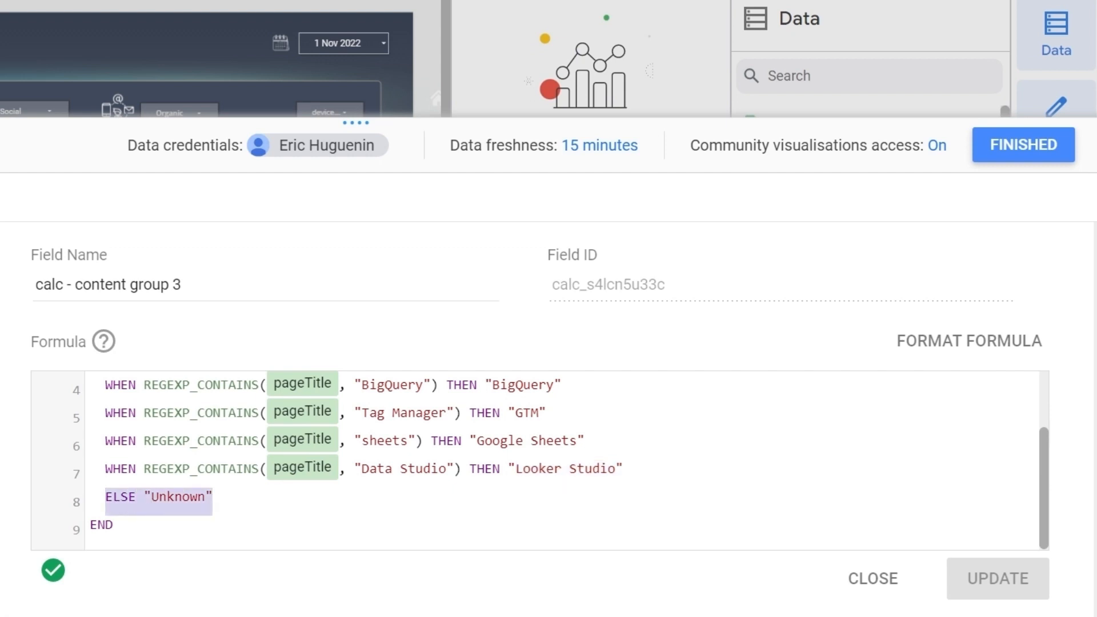
click(167, 497)
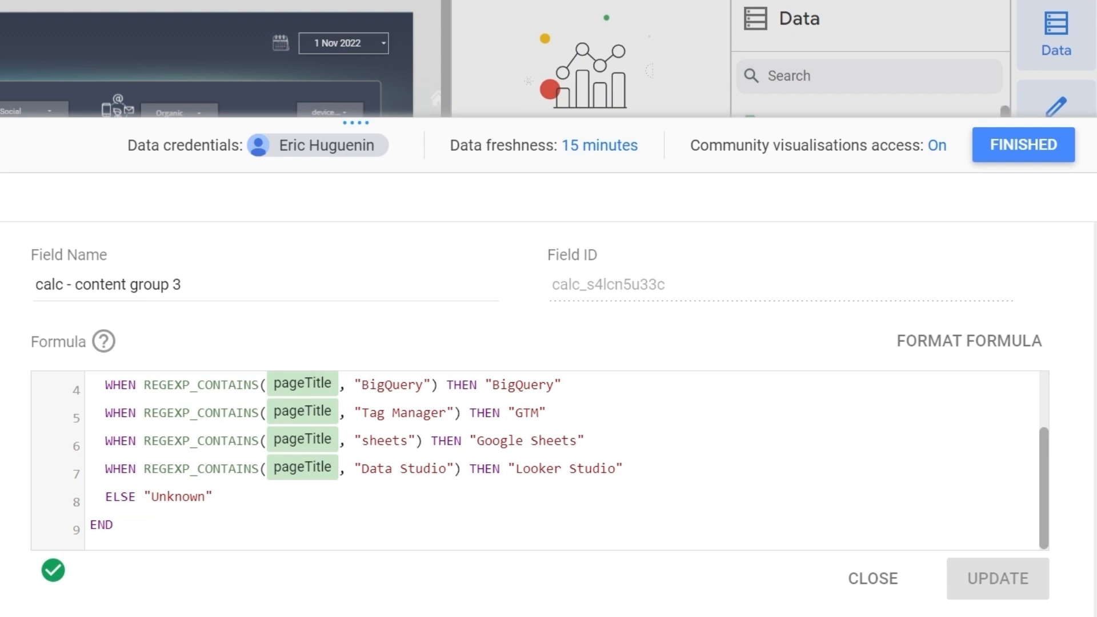
click(175, 497)
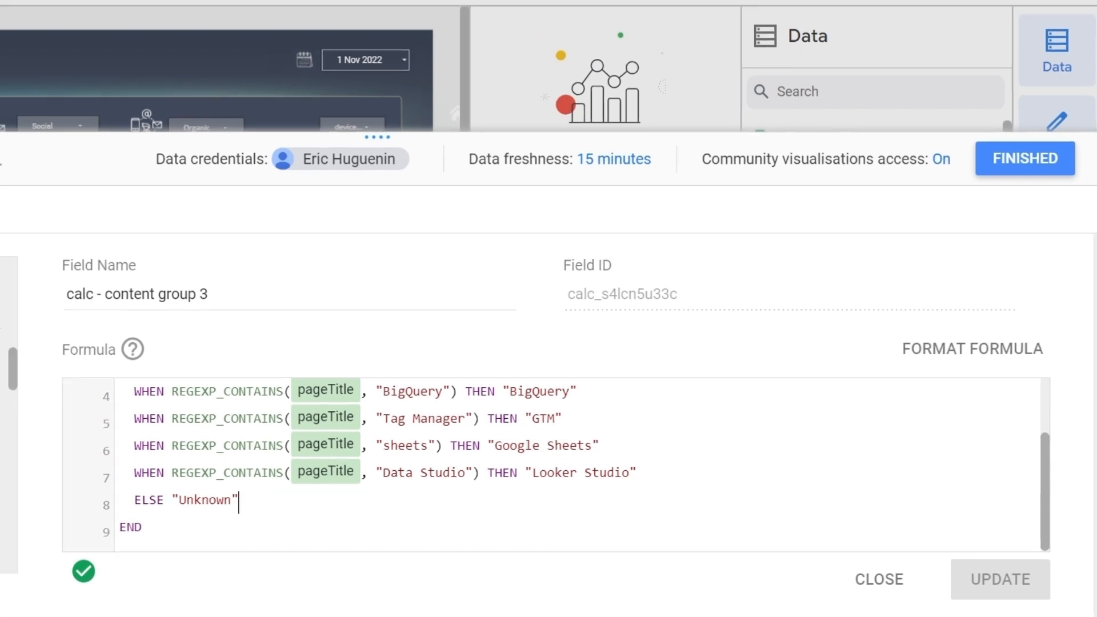
click(879, 579)
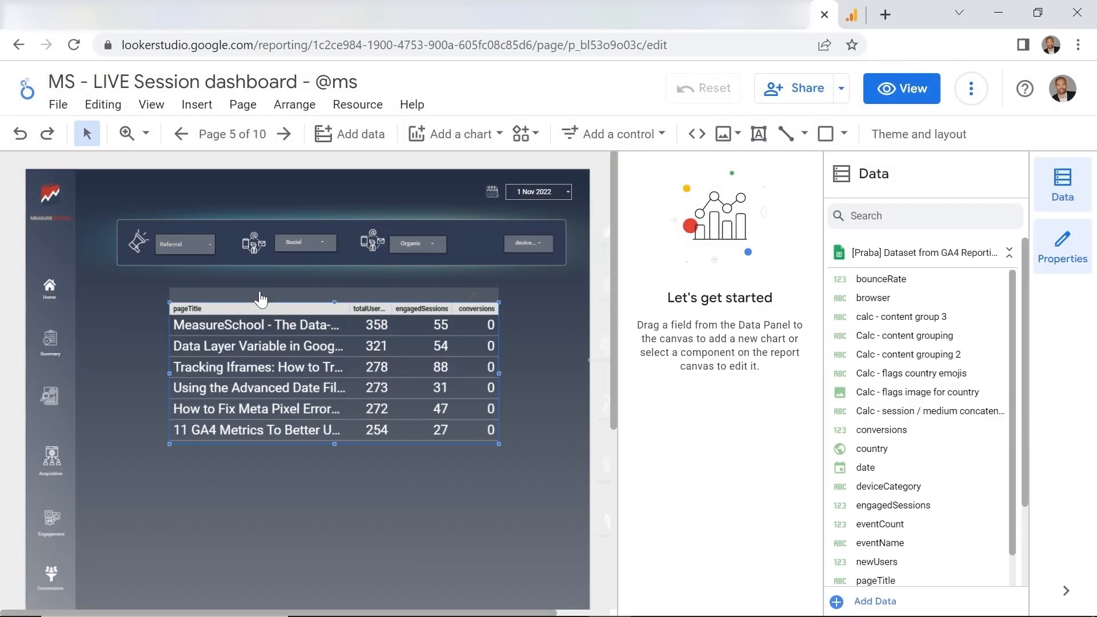
Step: Set the page 5 table's dimension to calc - content group 3 and preview the report
click(333, 367)
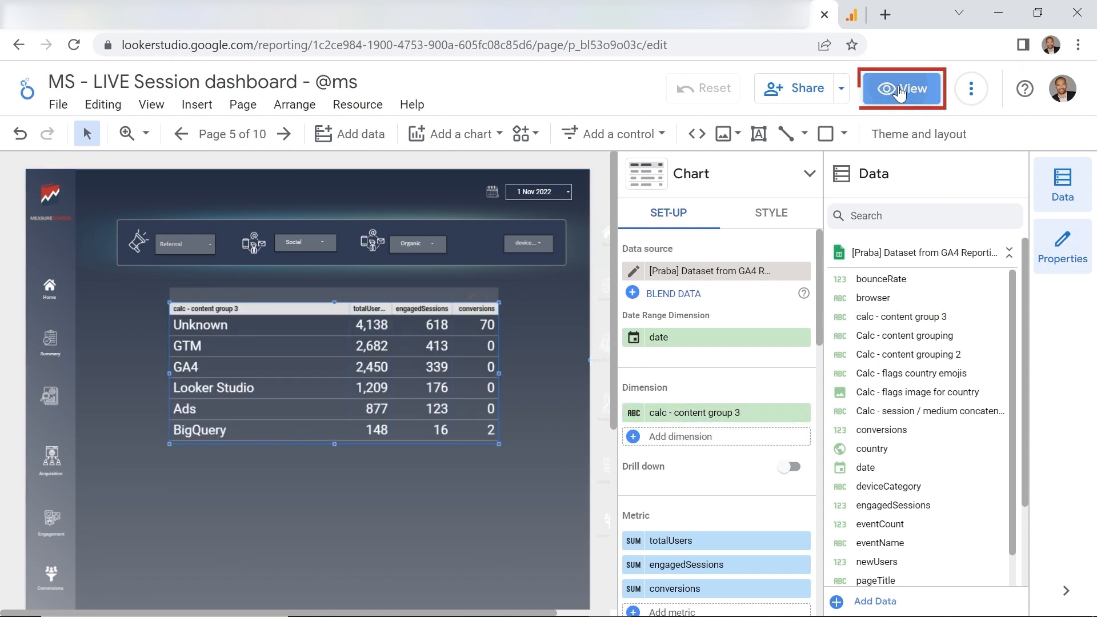
click(902, 88)
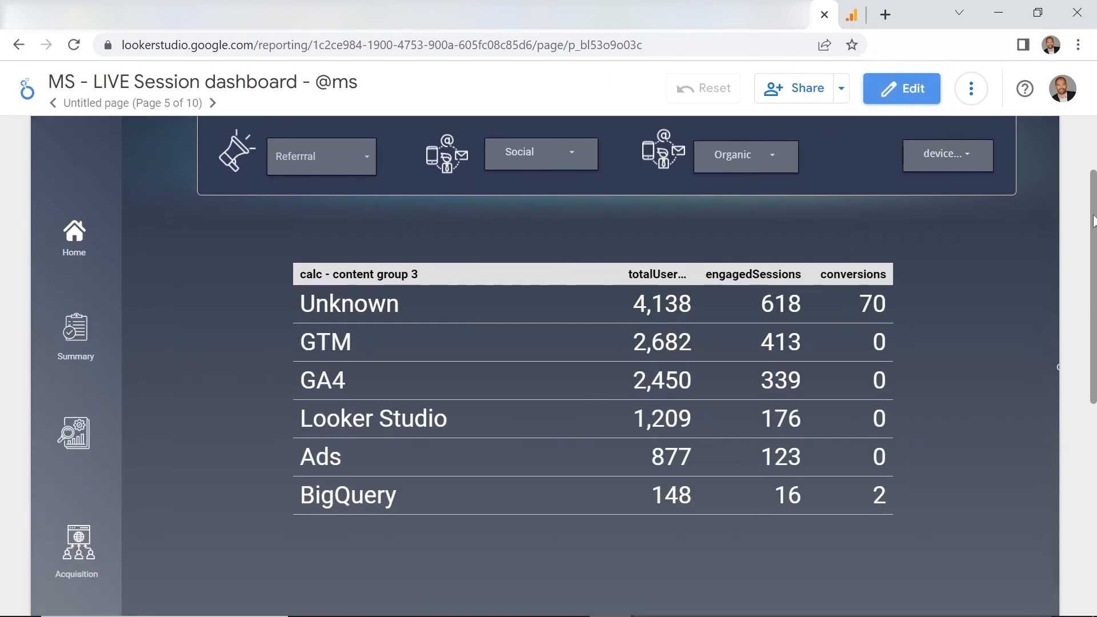
Step: Switch to the browser window holding the YT - 3 formulas report's Tracking Your Progress page
scroll(up, 3)
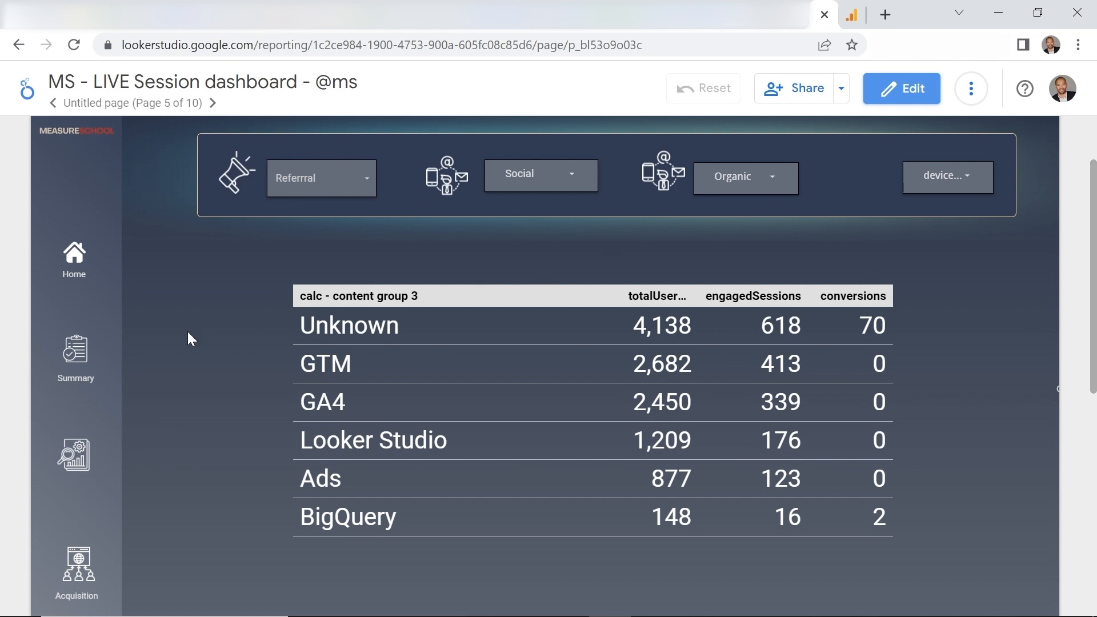
mouse_move(347, 369)
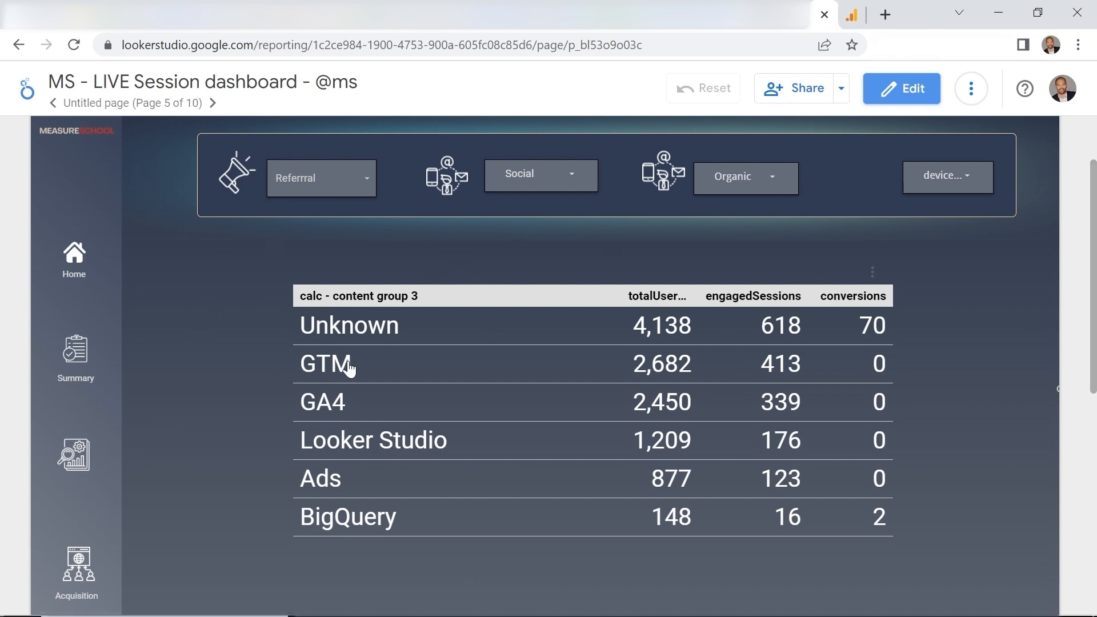
mouse_move(408, 387)
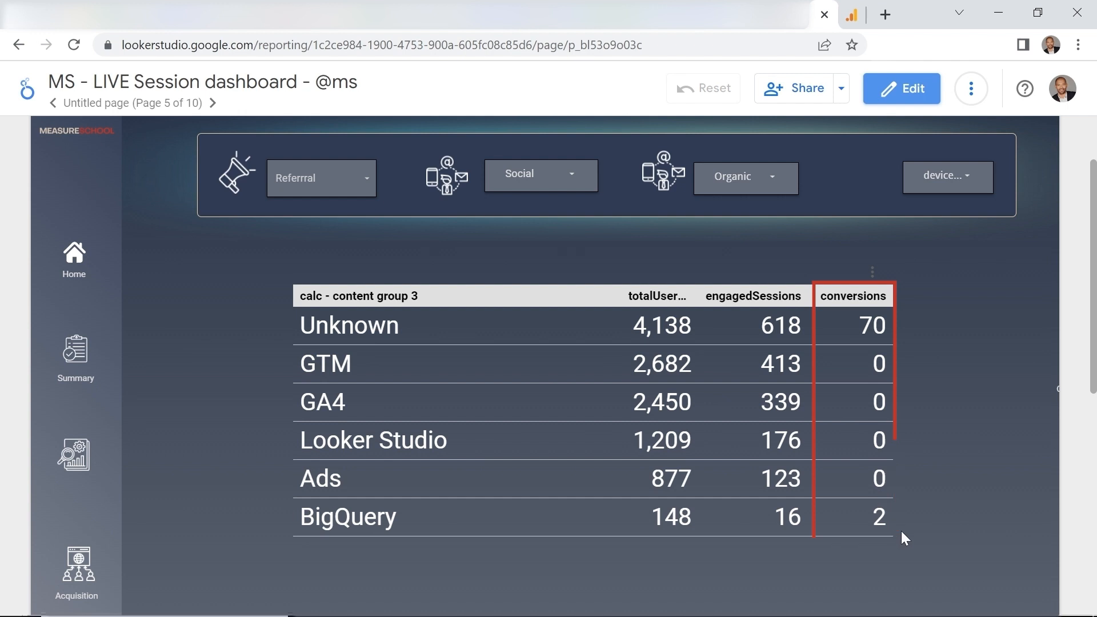
click(370, 277)
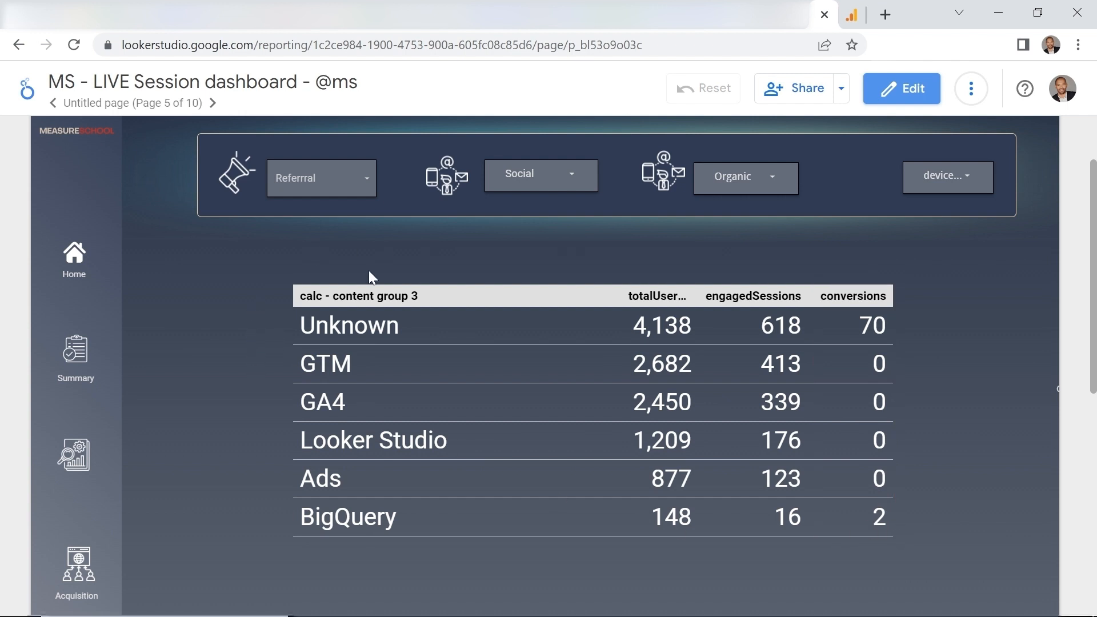
mouse_move(302, 339)
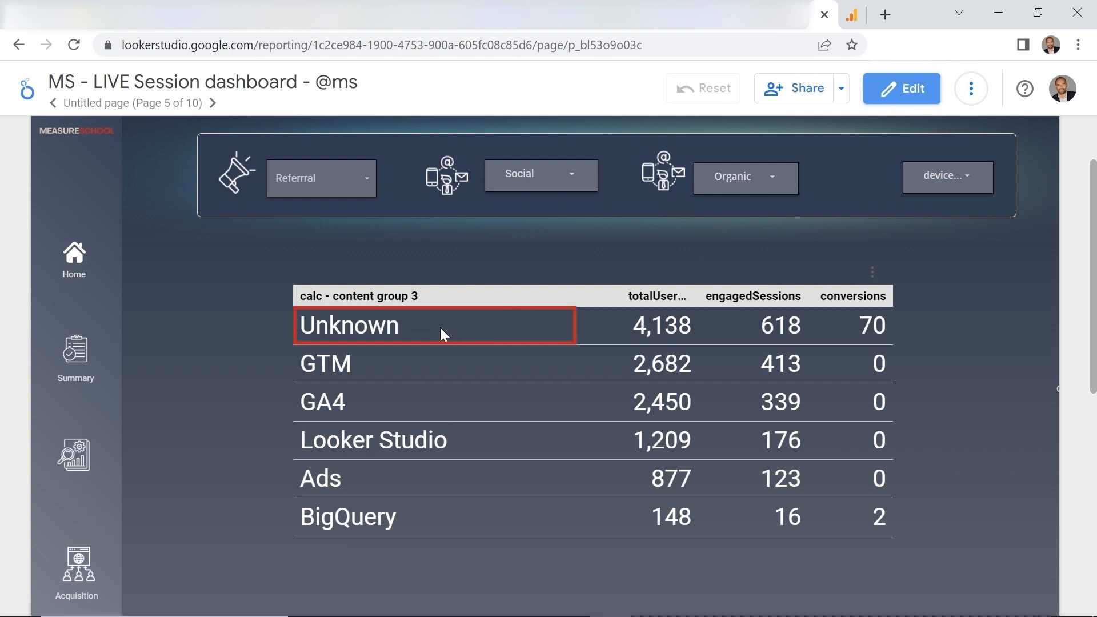
mouse_move(418, 328)
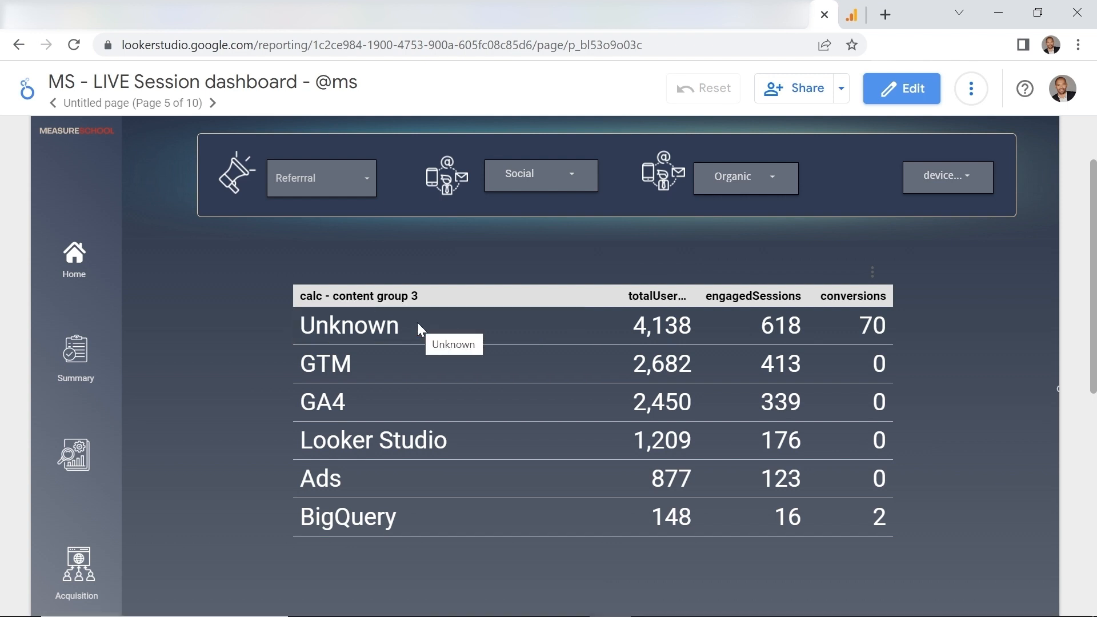
mouse_move(322, 326)
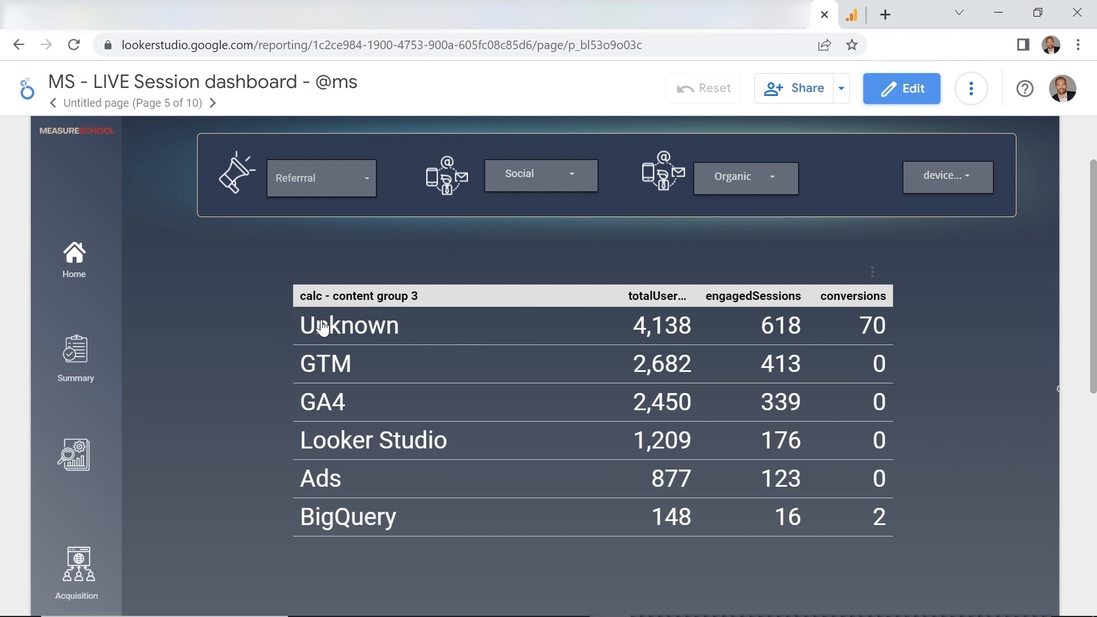
mouse_move(430, 255)
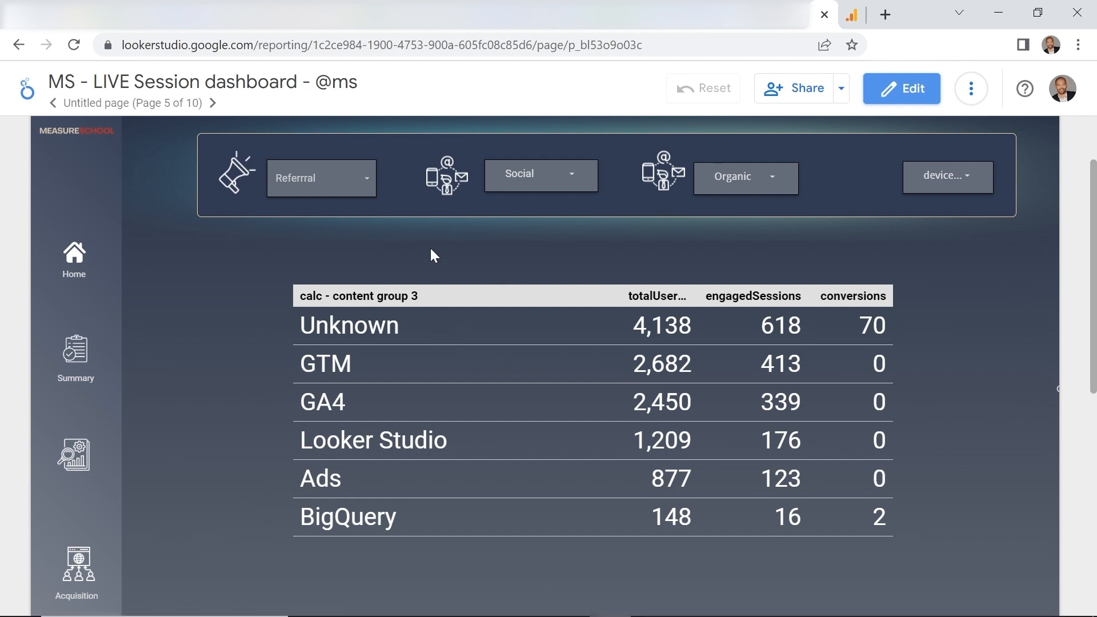
mouse_move(885, 299)
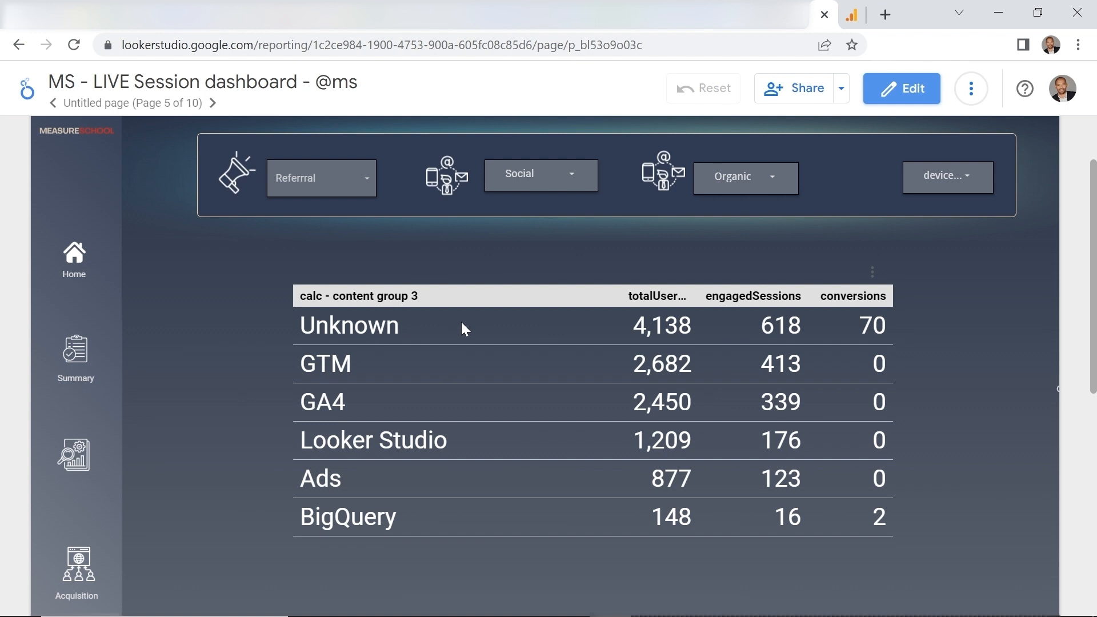
mouse_move(875, 334)
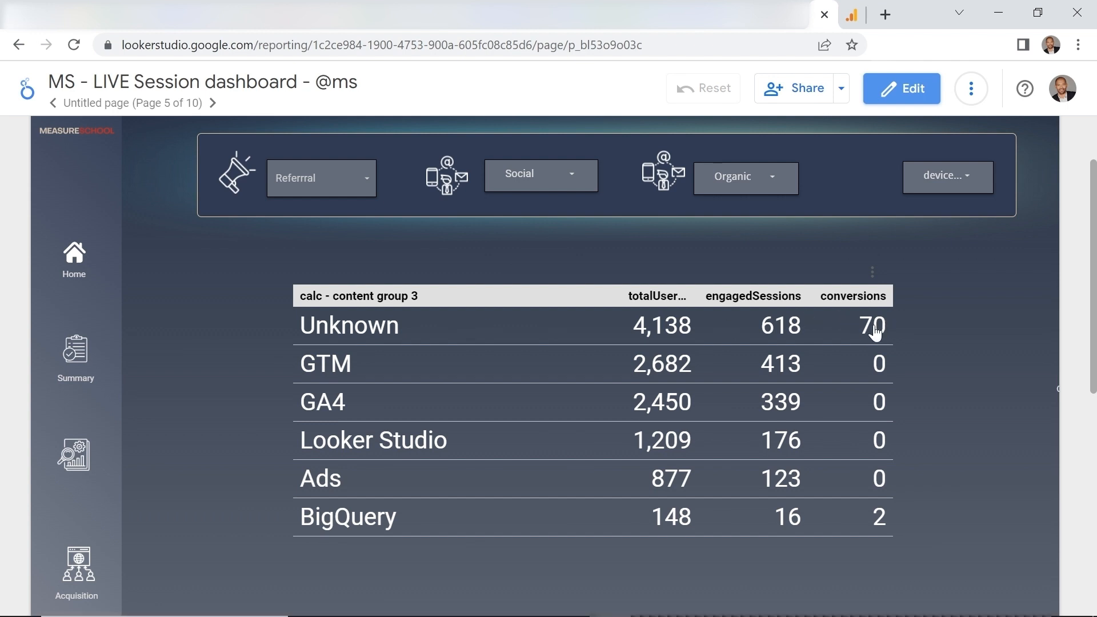
click(314, 14)
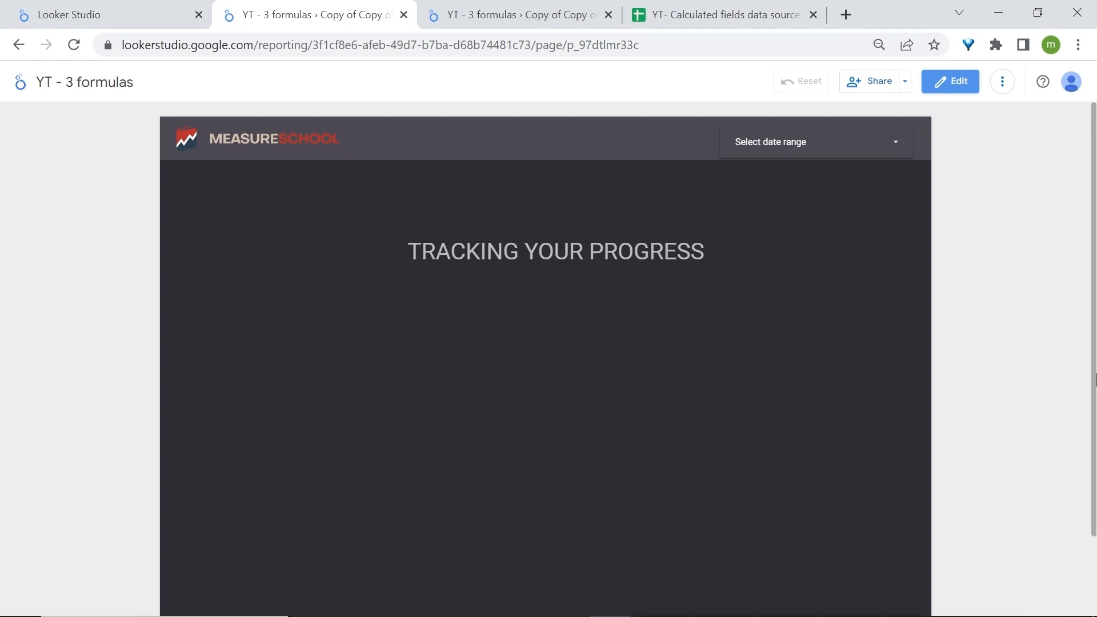
Step: Show the Monthly traffic Goal page and highlight its 12'000-user goal and Actual labels
click(517, 15)
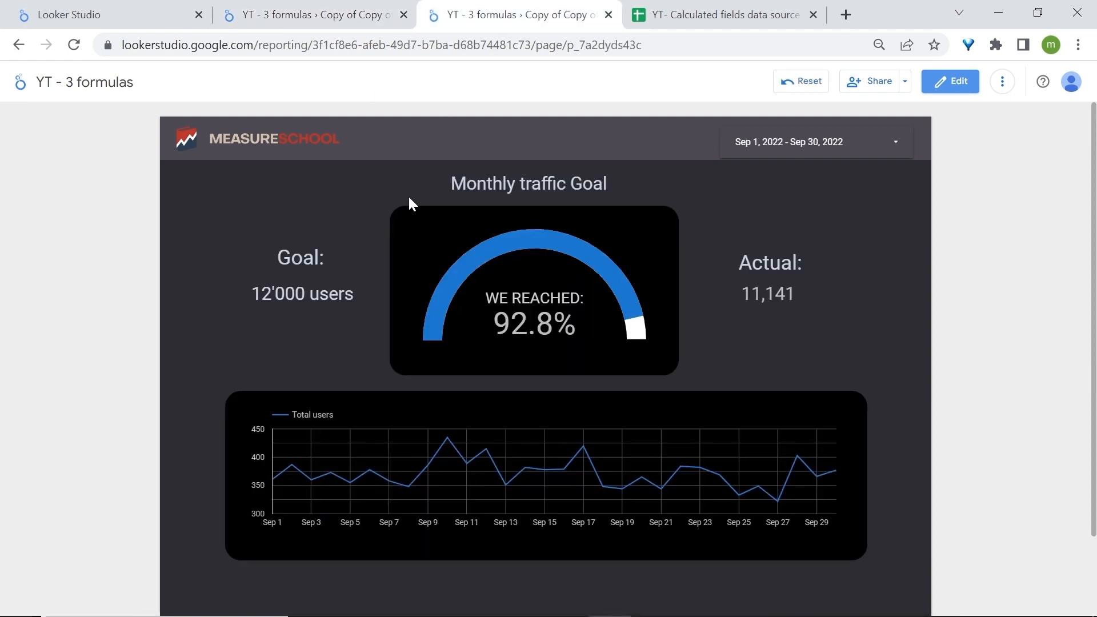
mouse_move(902, 285)
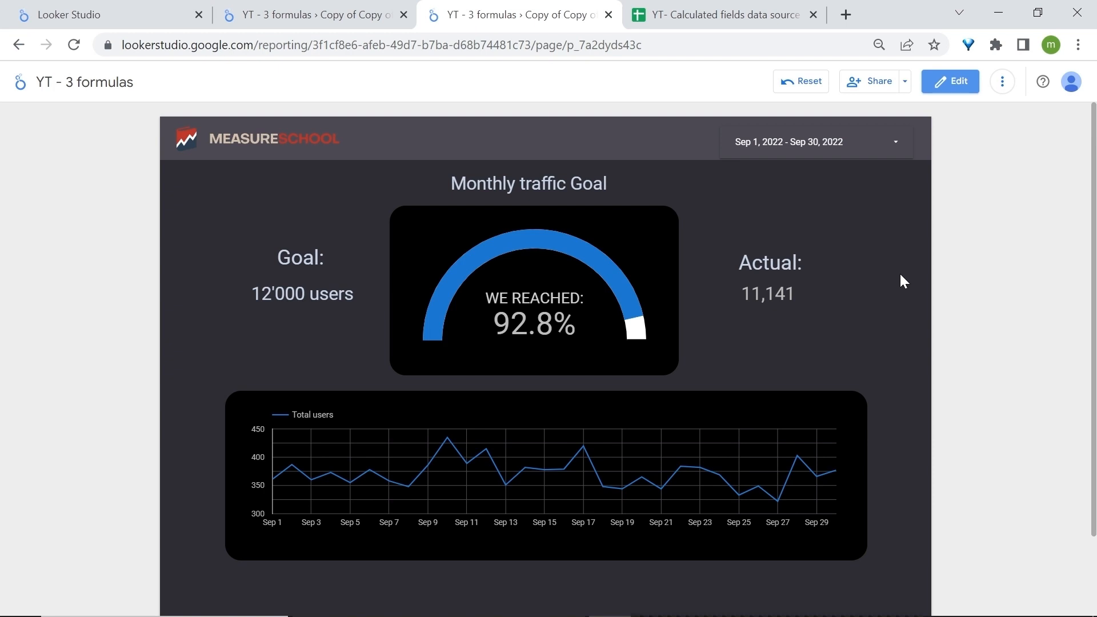
mouse_move(356, 298)
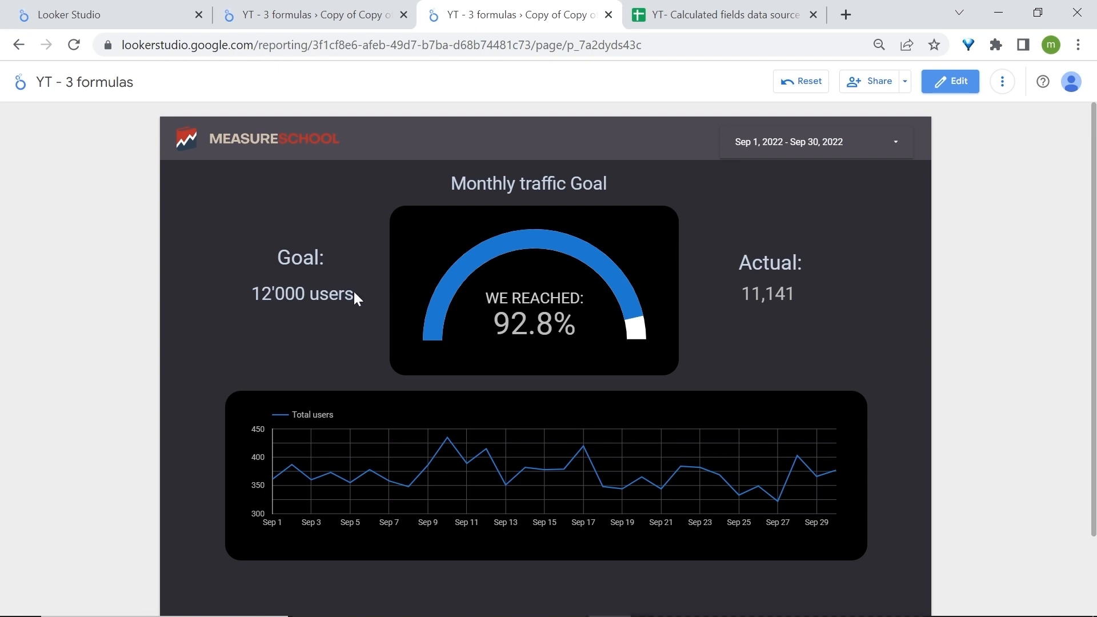
double_click(302, 294)
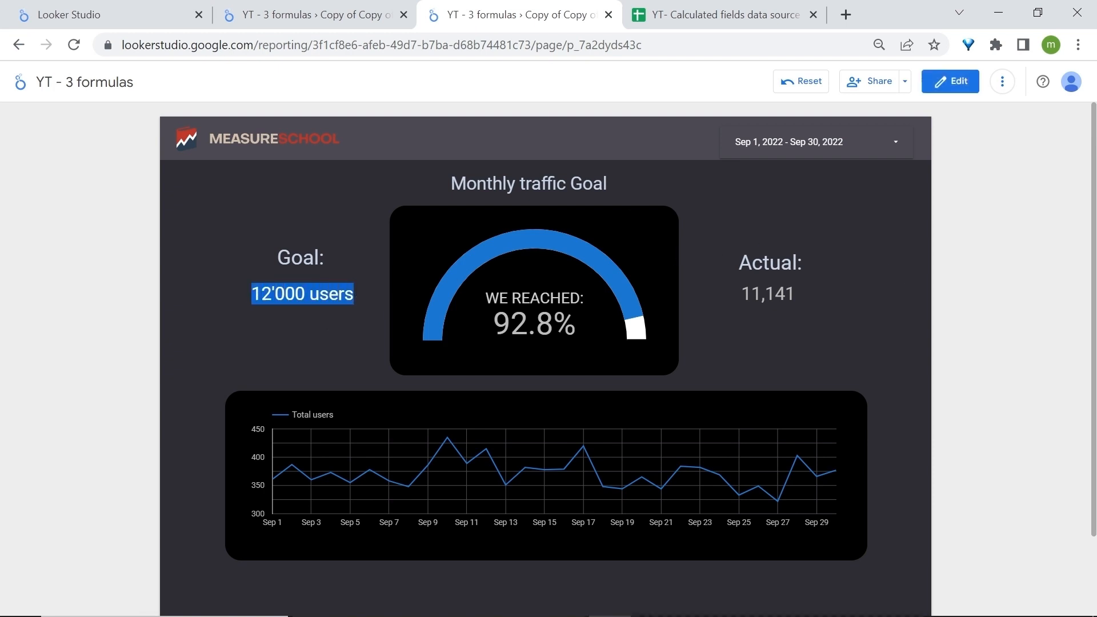
click(731, 294)
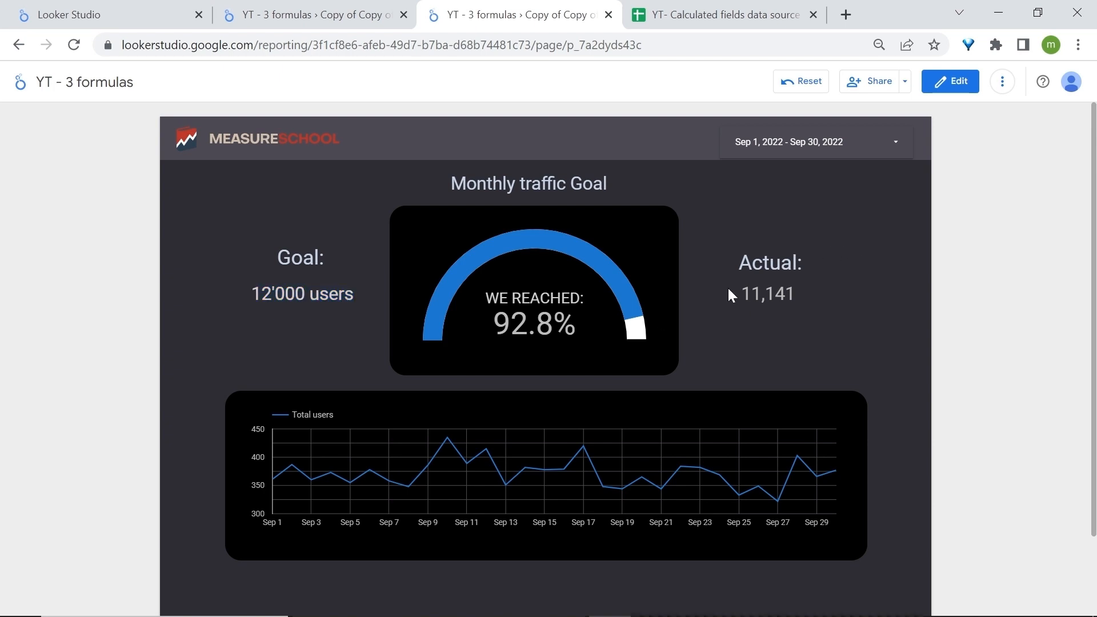
double_click(769, 263)
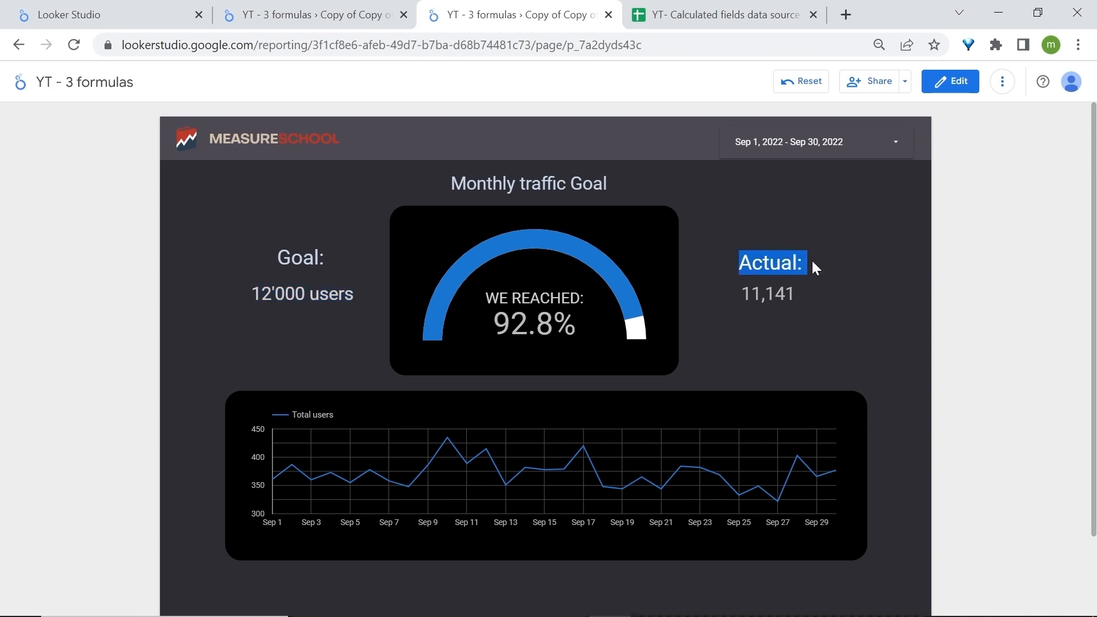
mouse_move(683, 240)
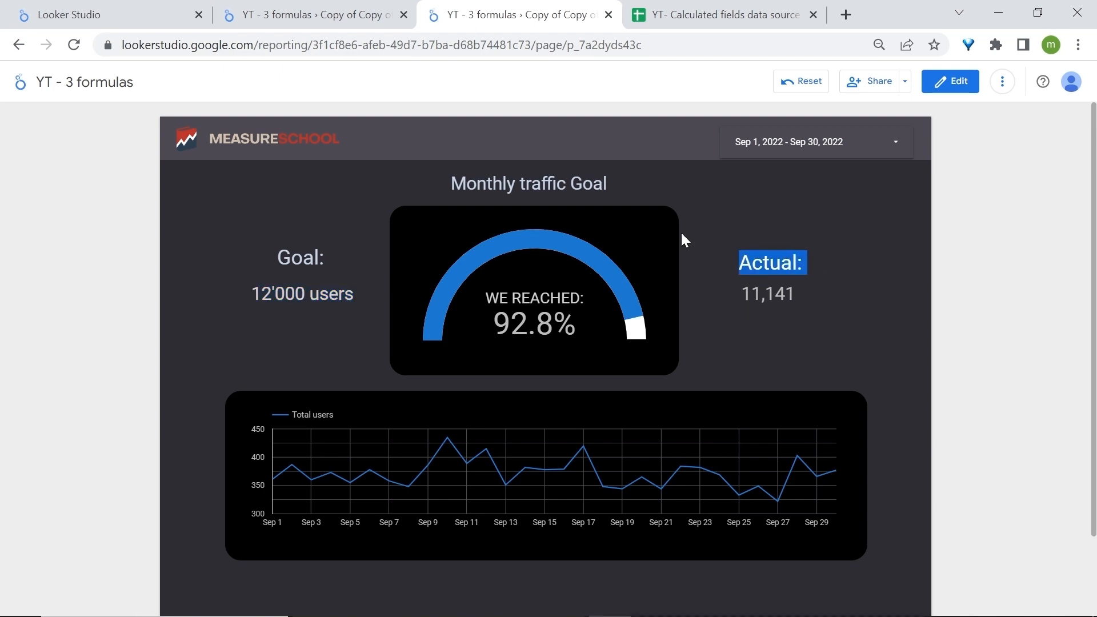
Step: Set the report's date range to Sep 1–Sep 10, 2022, so the gauge reads 31.2% with 3,741 users
click(787, 141)
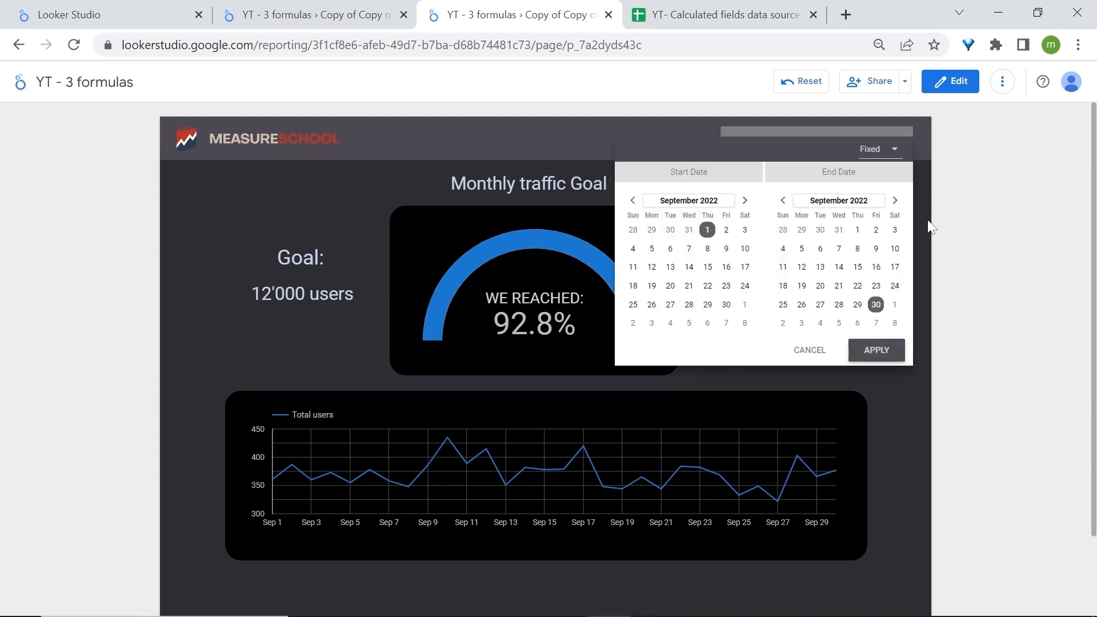
click(875, 350)
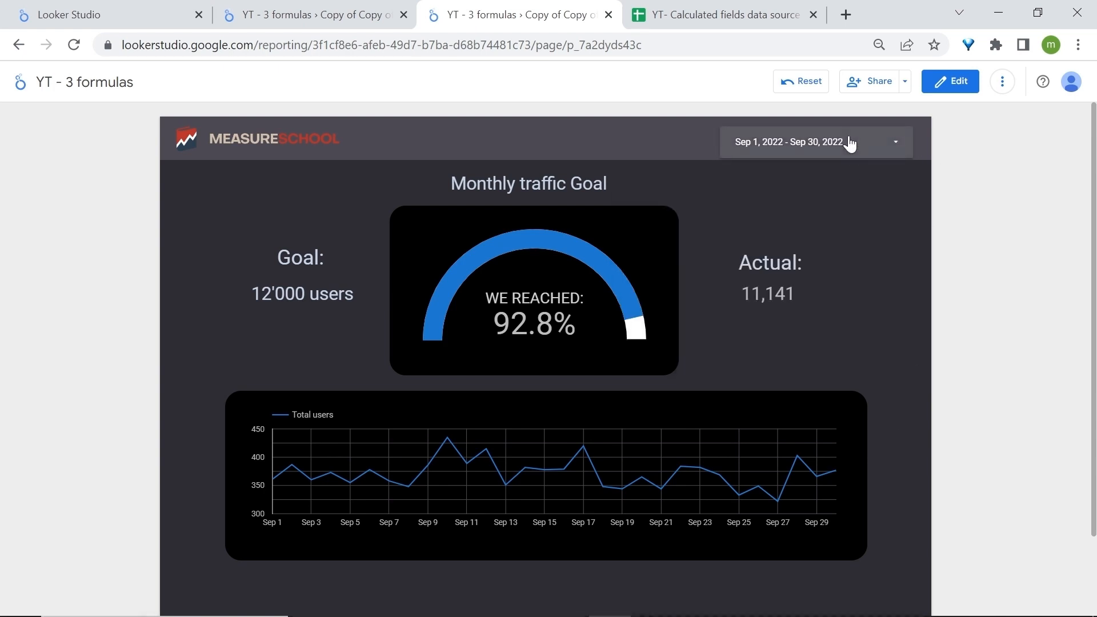
click(791, 141)
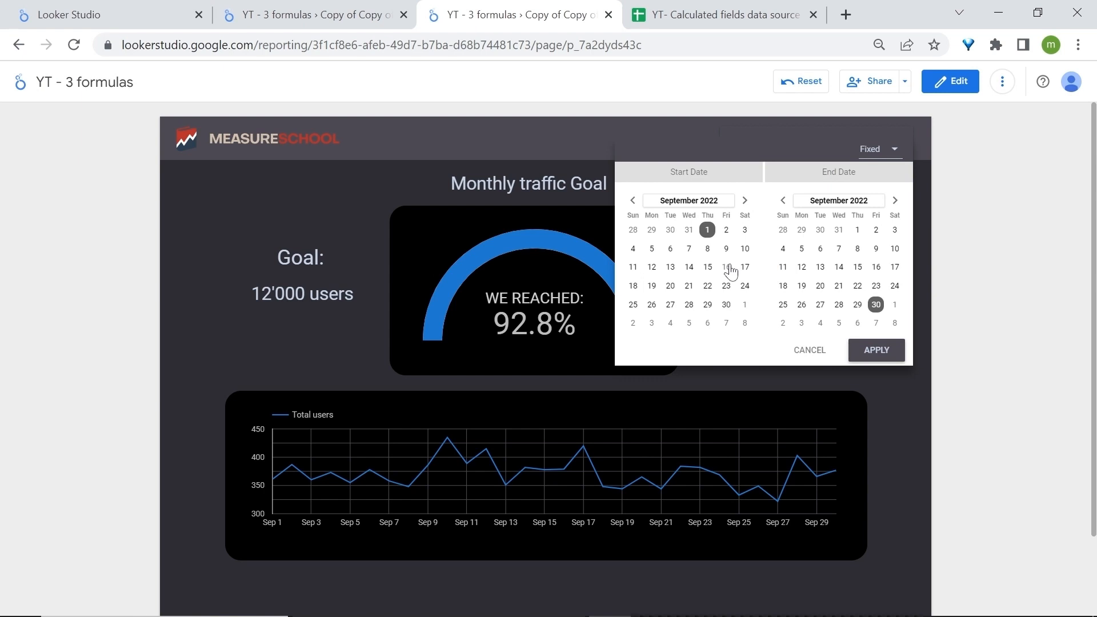
mouse_move(764, 205)
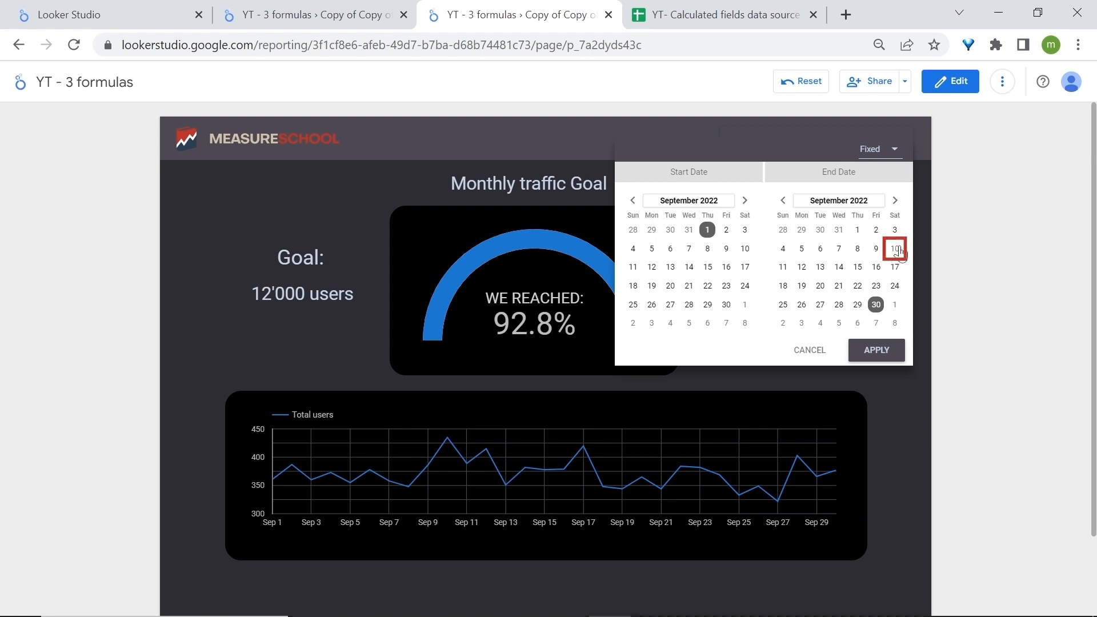
click(893, 248)
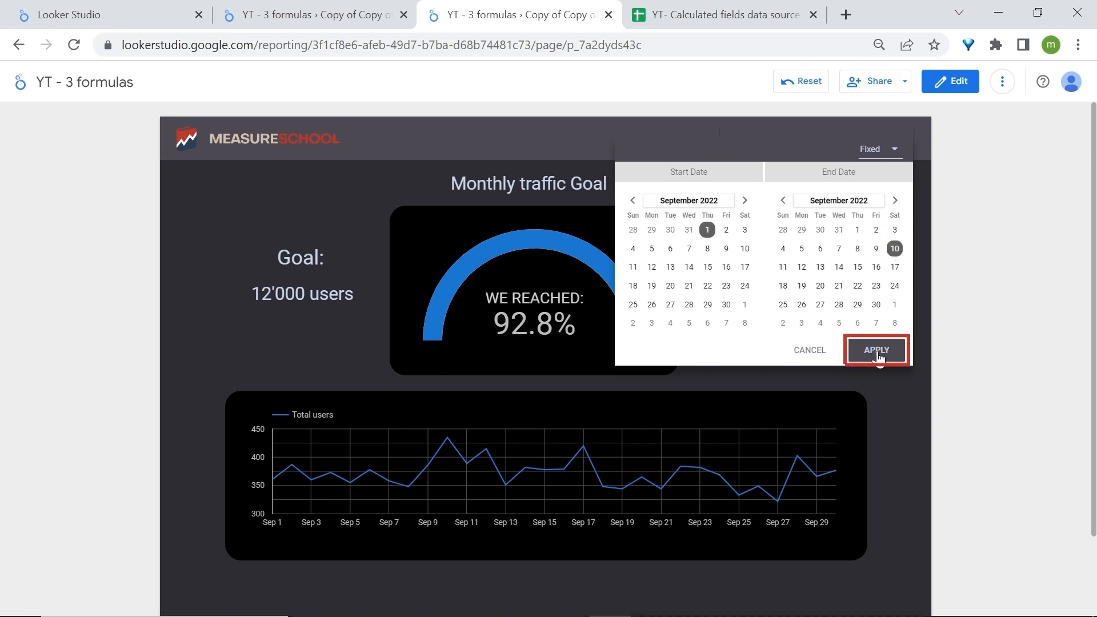
click(875, 349)
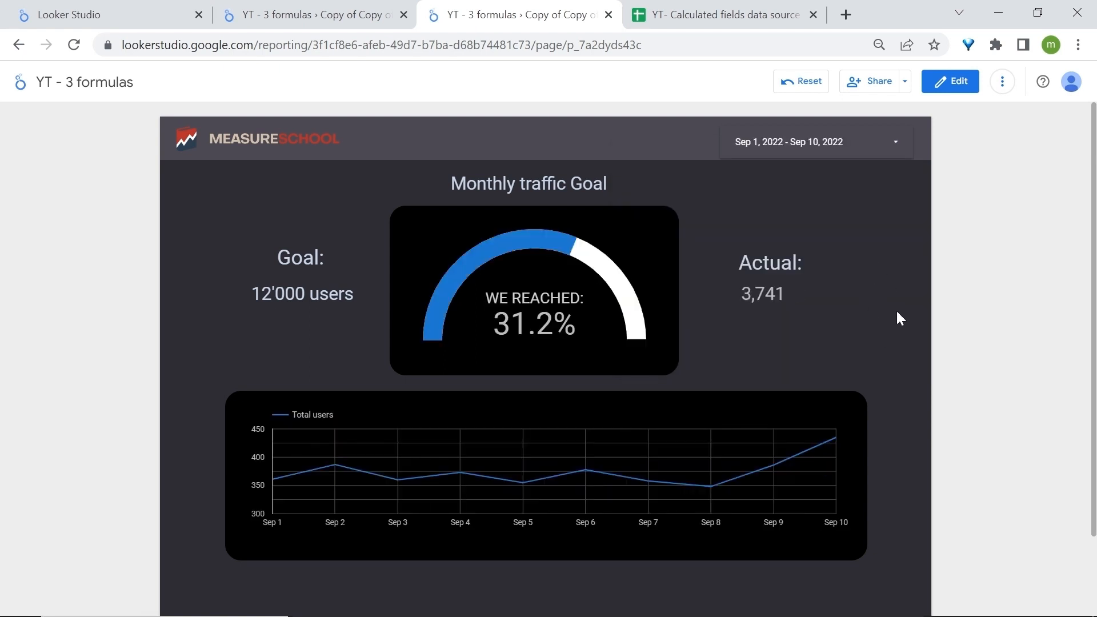
mouse_move(893, 120)
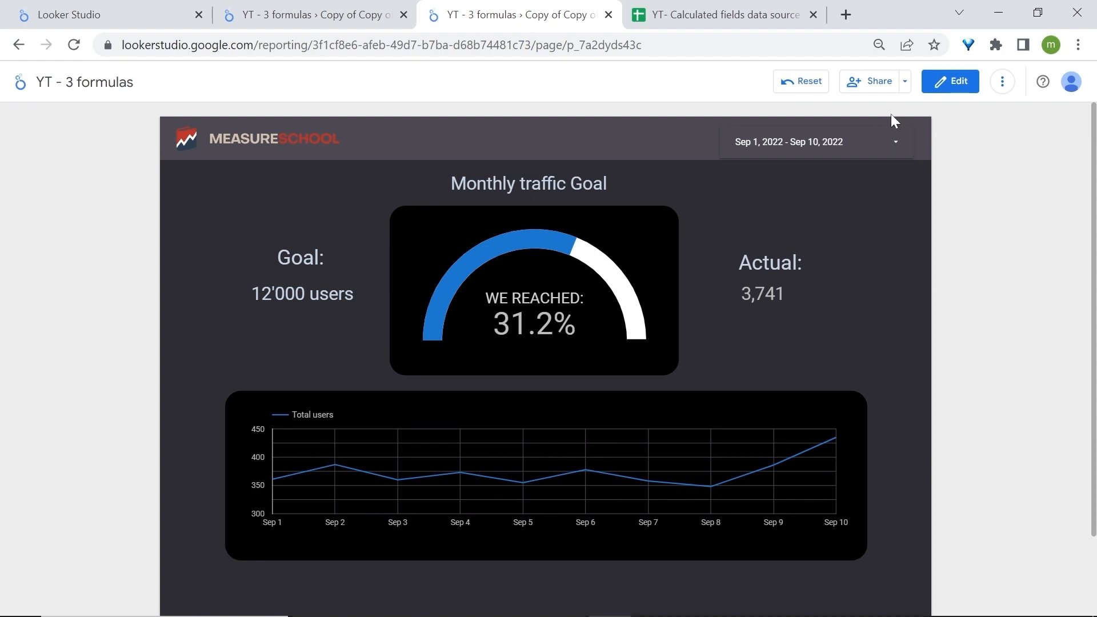
Step: Enter edit mode on the Monthly traffic Goal page and select its title, goal text and Actual value
click(949, 82)
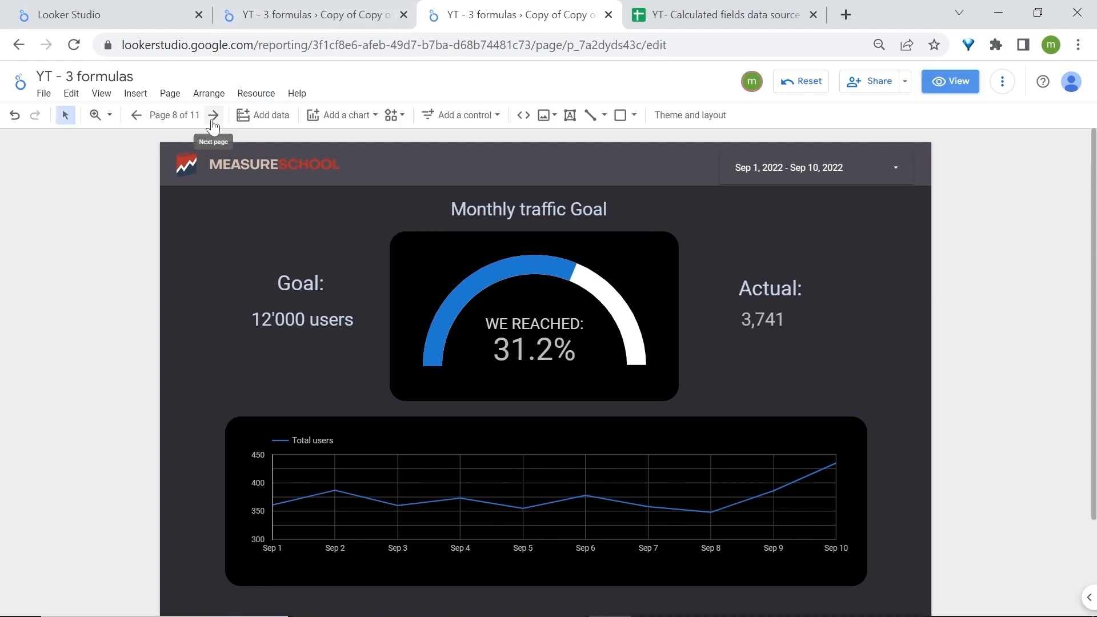
click(213, 115)
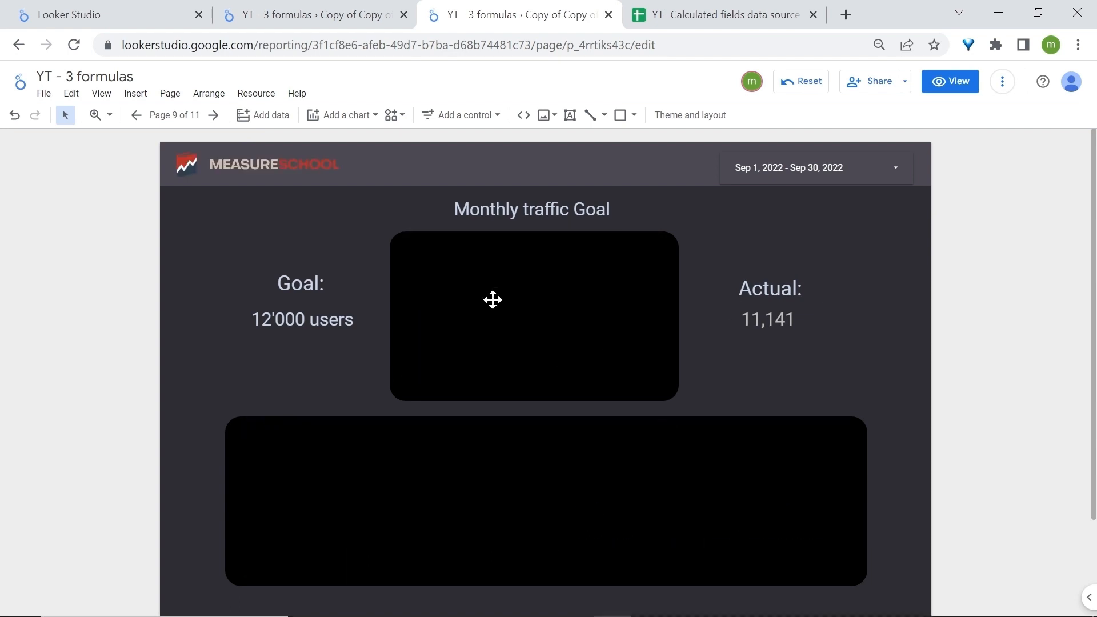
click(532, 208)
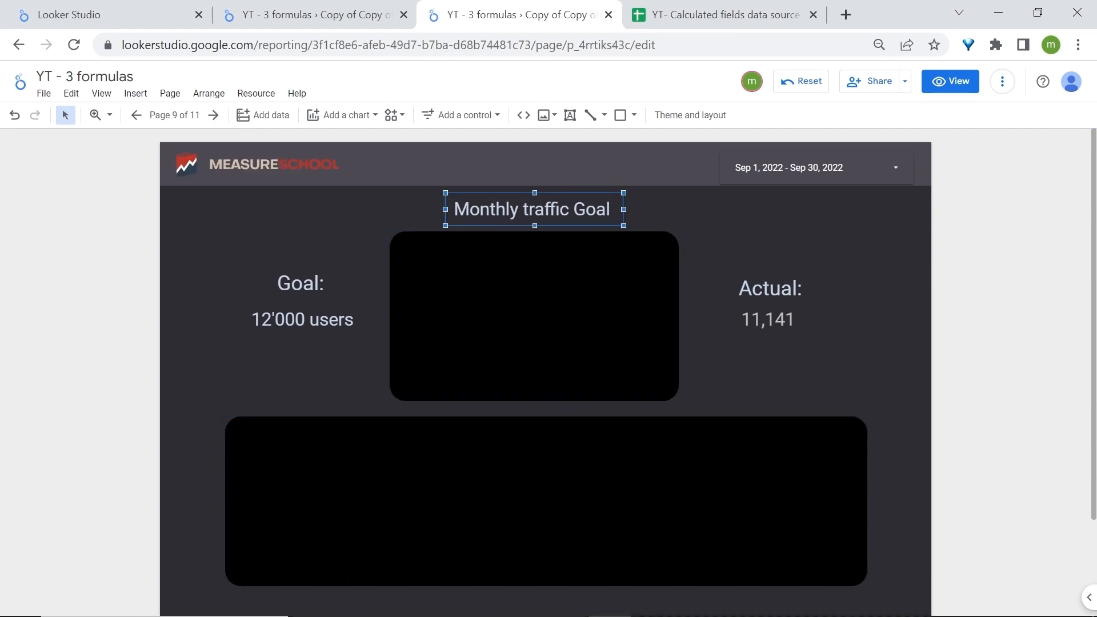
click(302, 319)
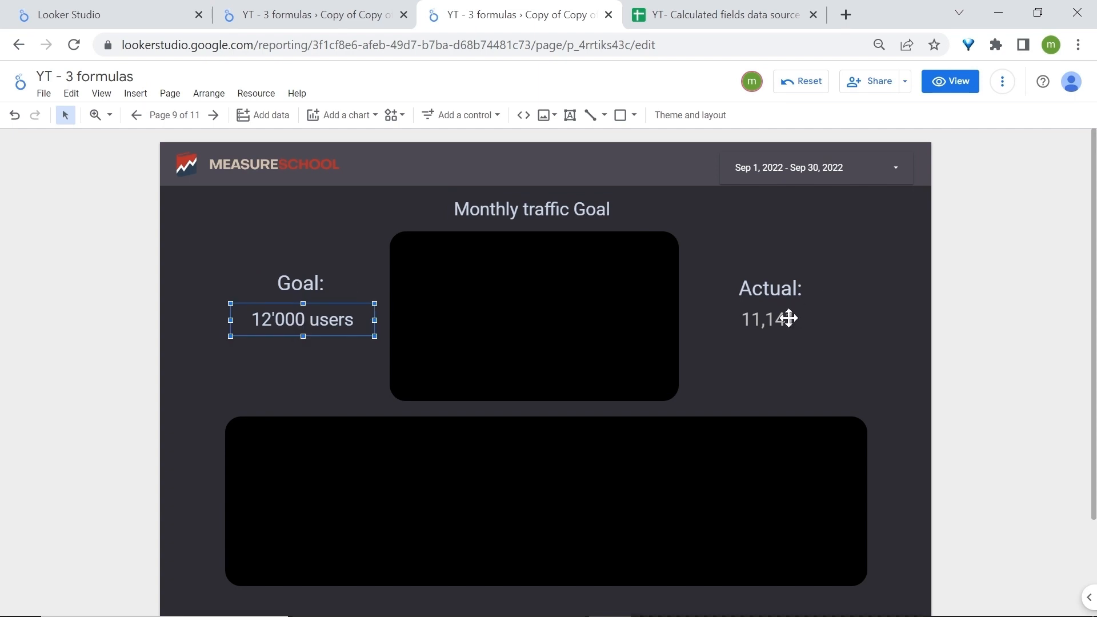
click(768, 288)
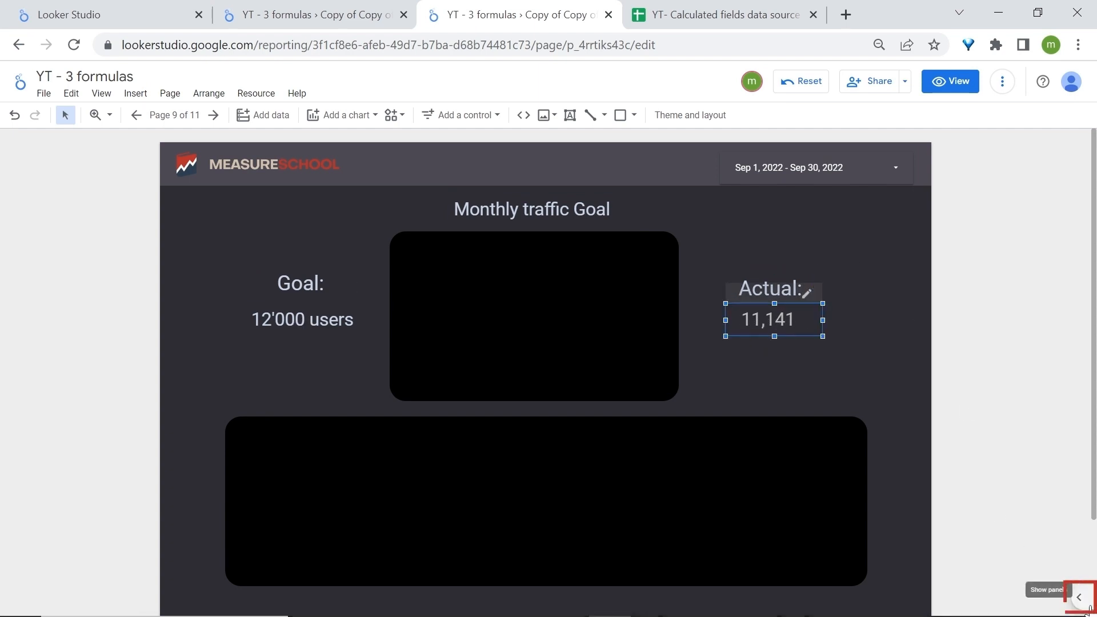
Step: Reveal the side panels with the Actual scorecard's setup built on Total users
click(1084, 597)
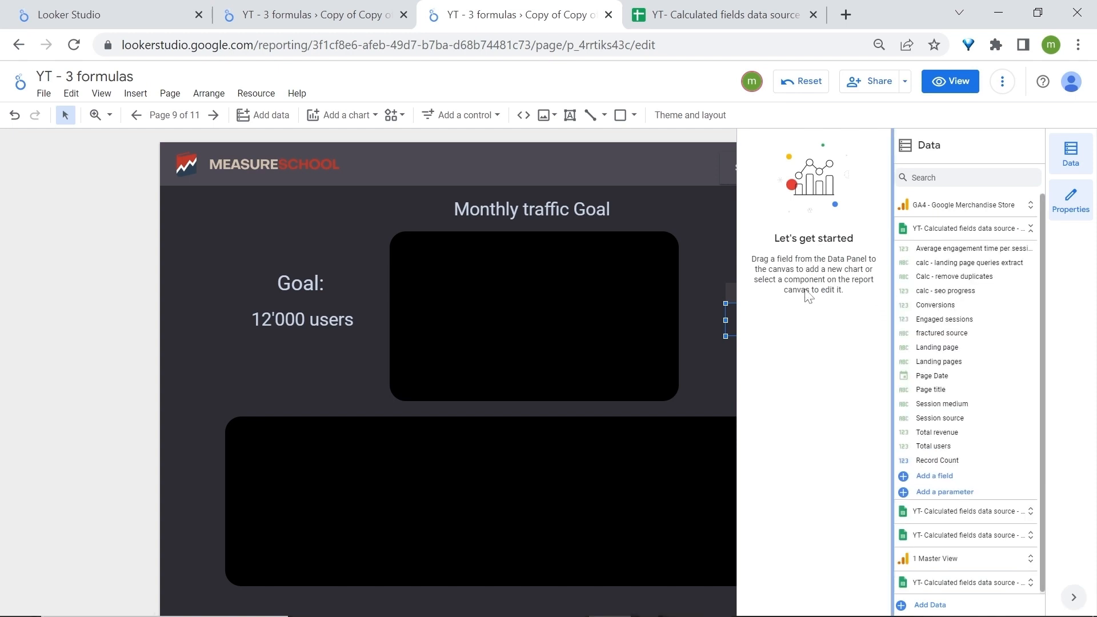
click(571, 302)
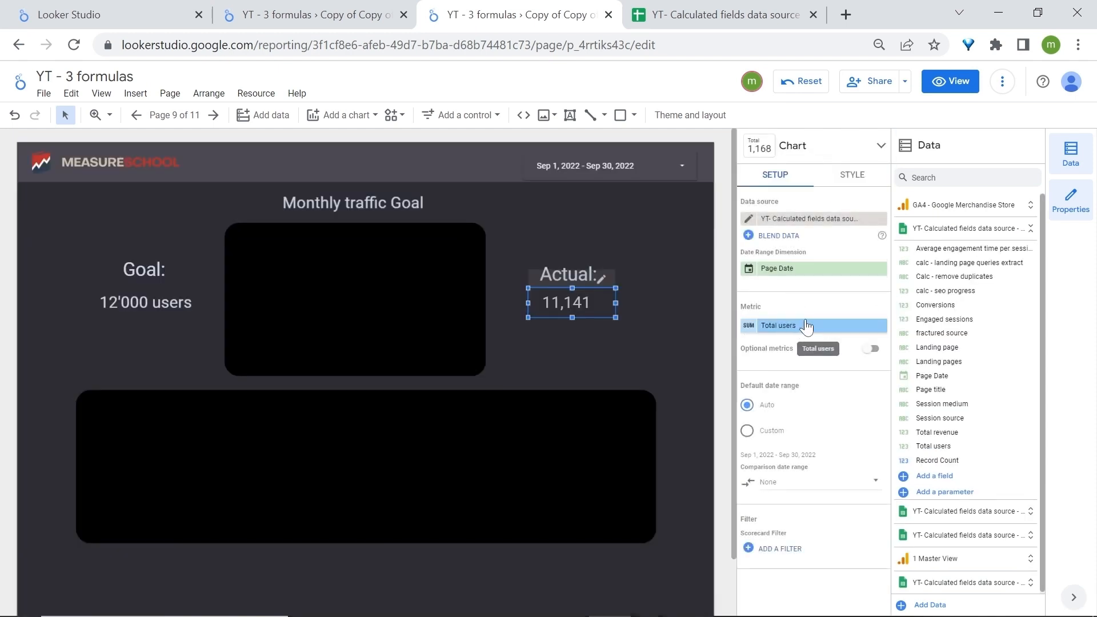
mouse_move(934, 475)
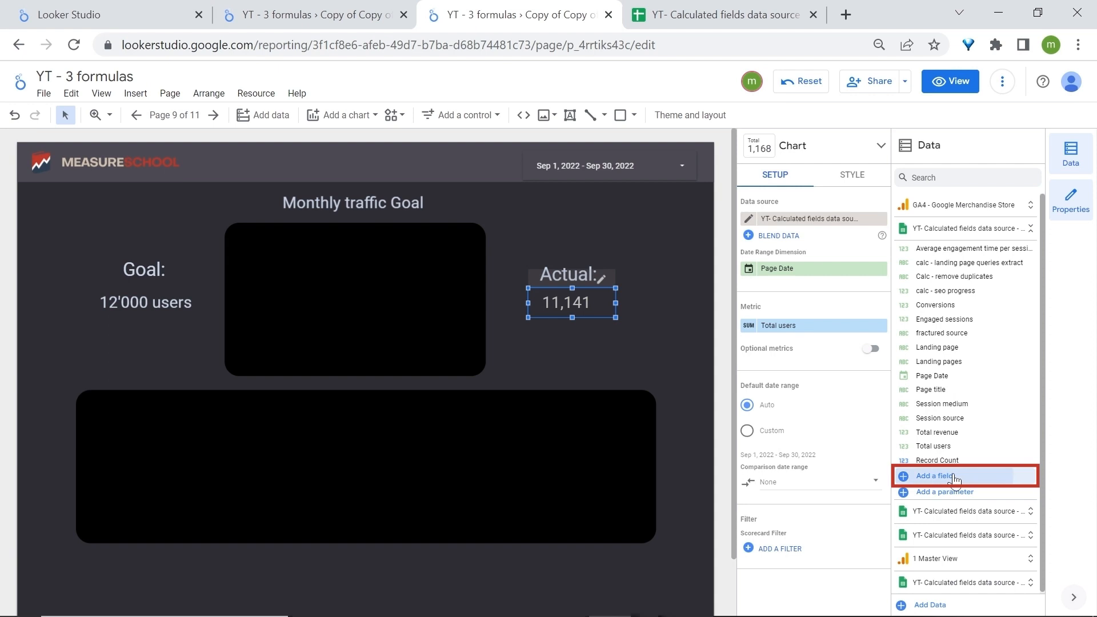
Step: Save a calculated field 'WE REACHED :' with formula Total users / 12000
click(933, 475)
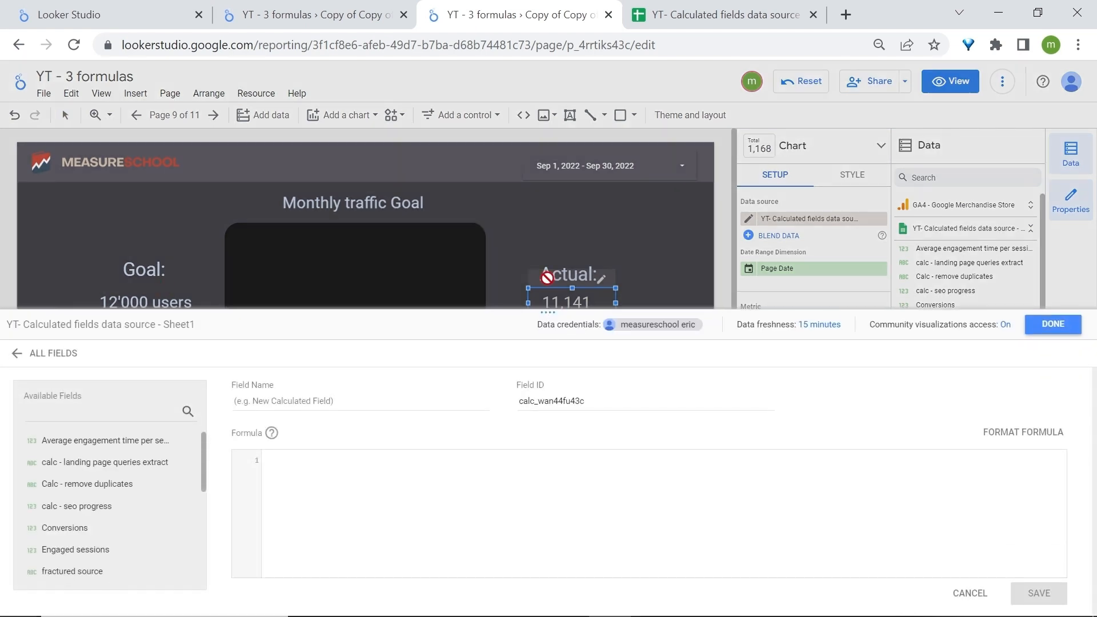
text(WE REACHED :)
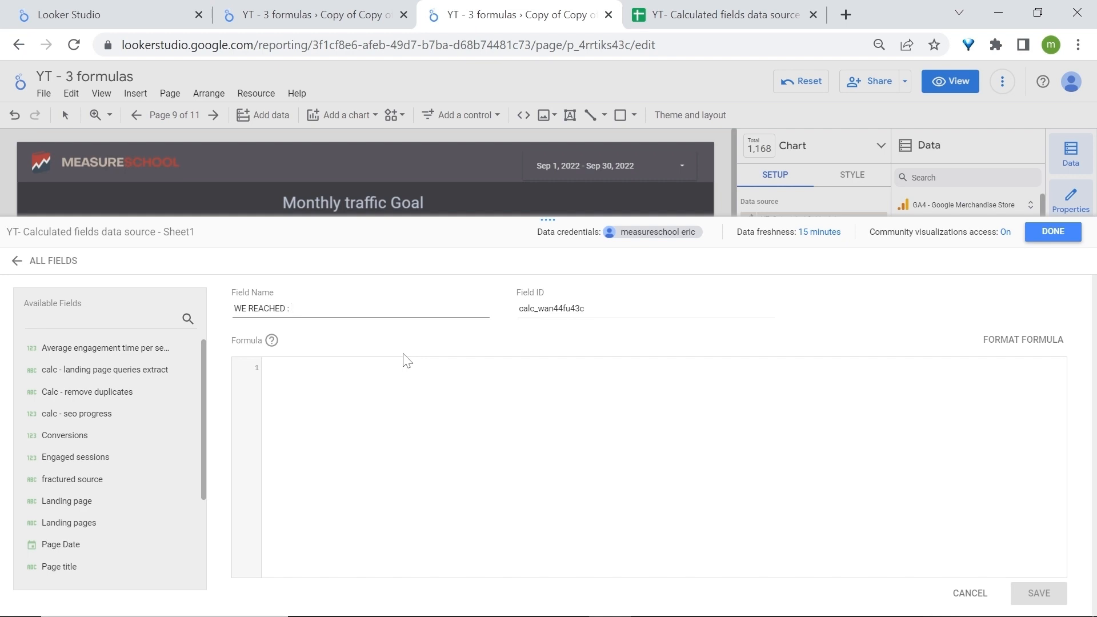
text(tOT)
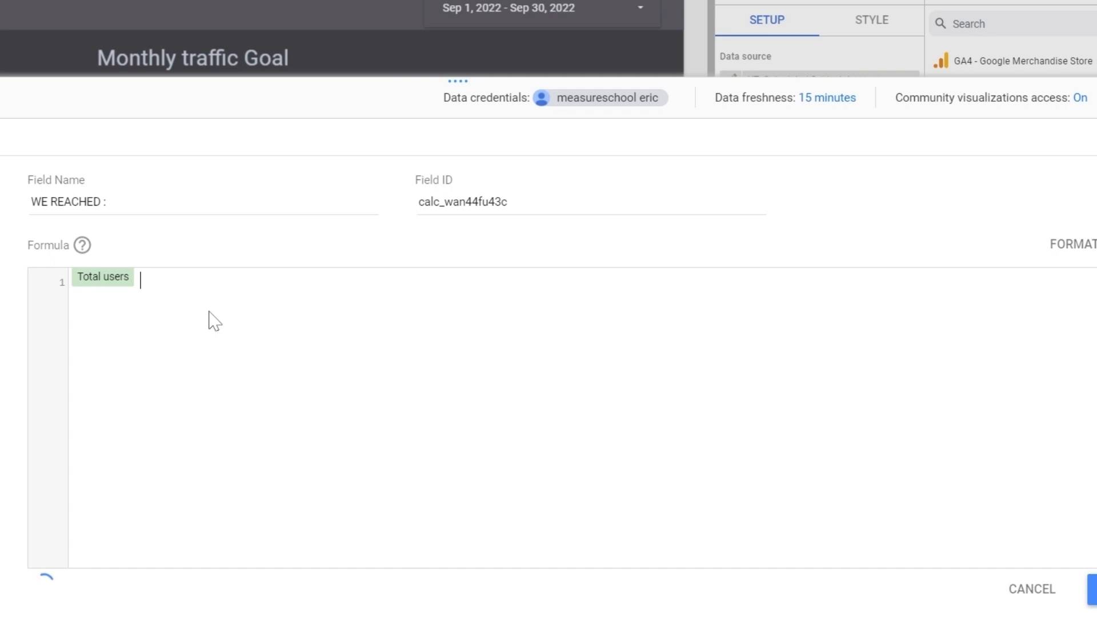
text(/ 12000)
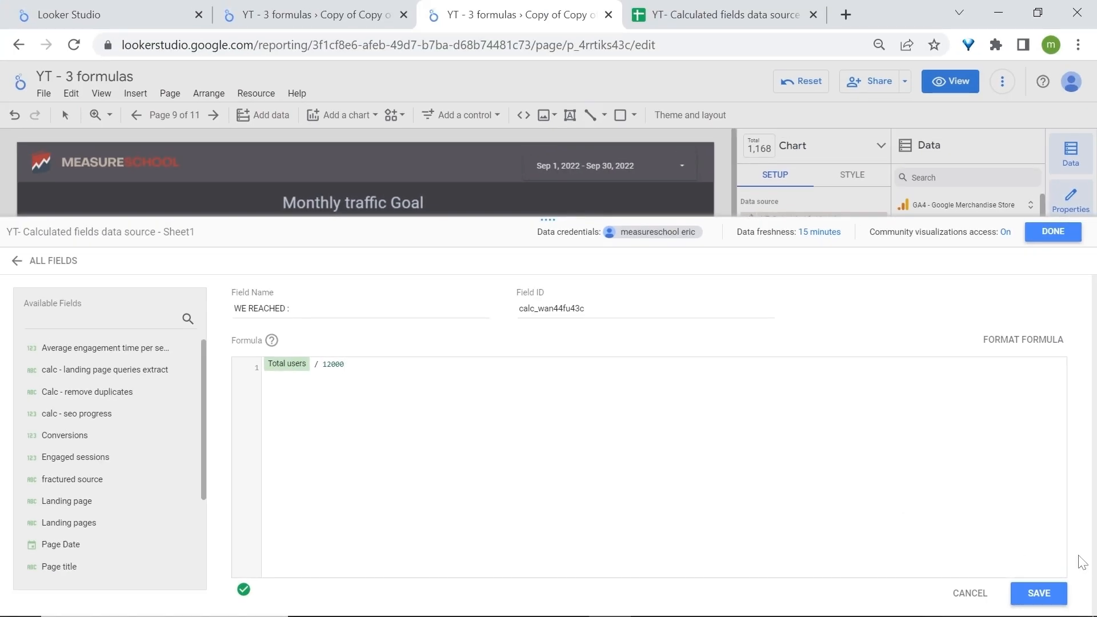
click(1039, 593)
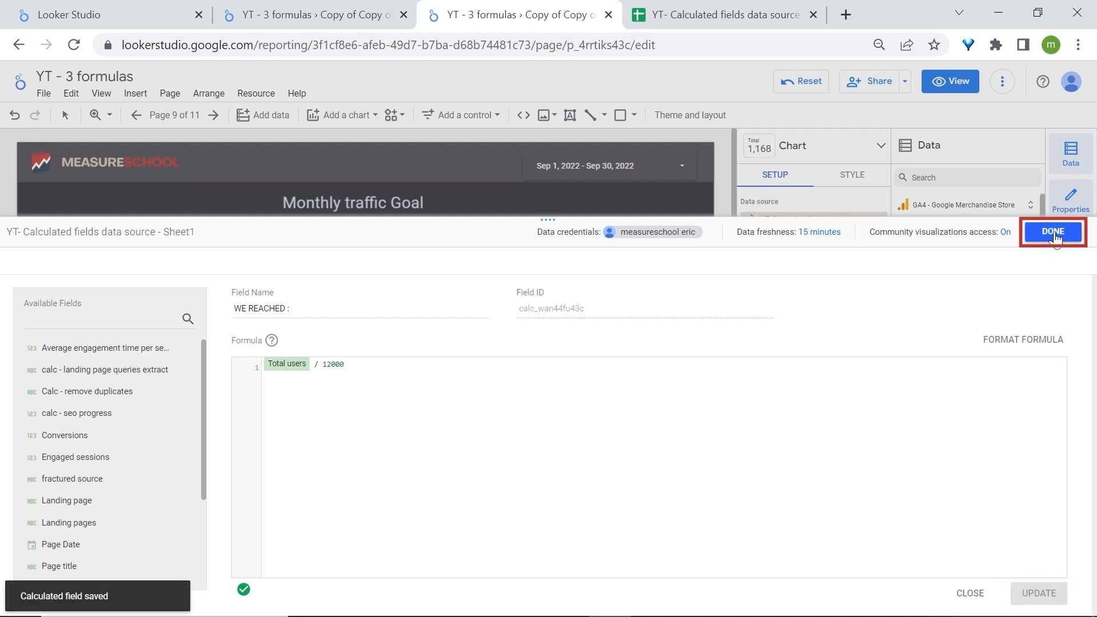
click(1052, 232)
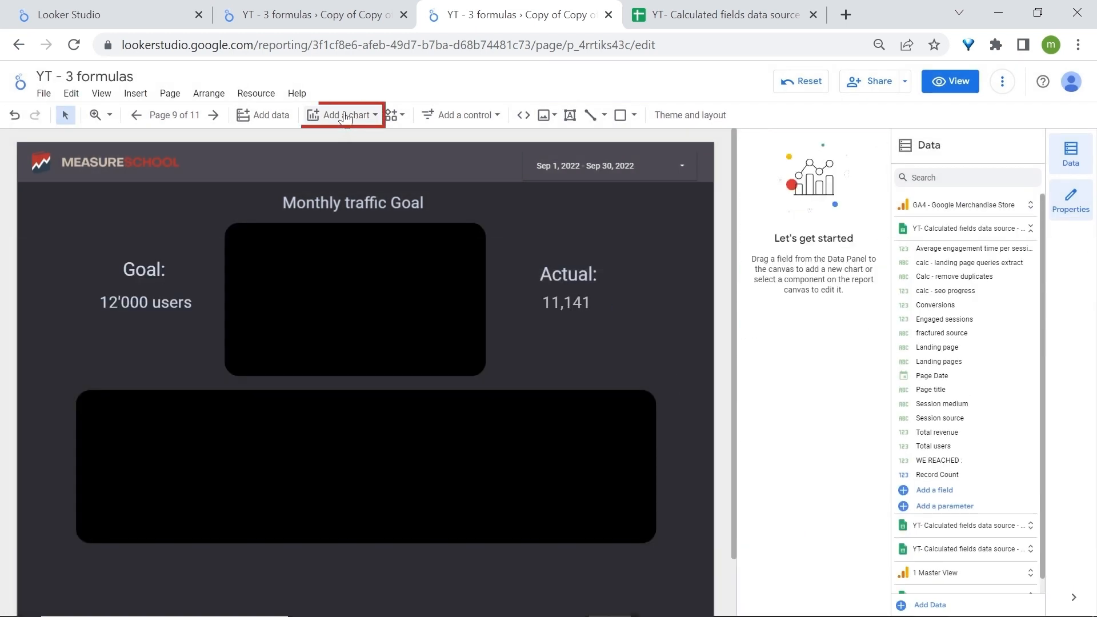
Step: Add a gauge with ranges on the WE REACHED : metric and enlarge its label font
click(341, 114)
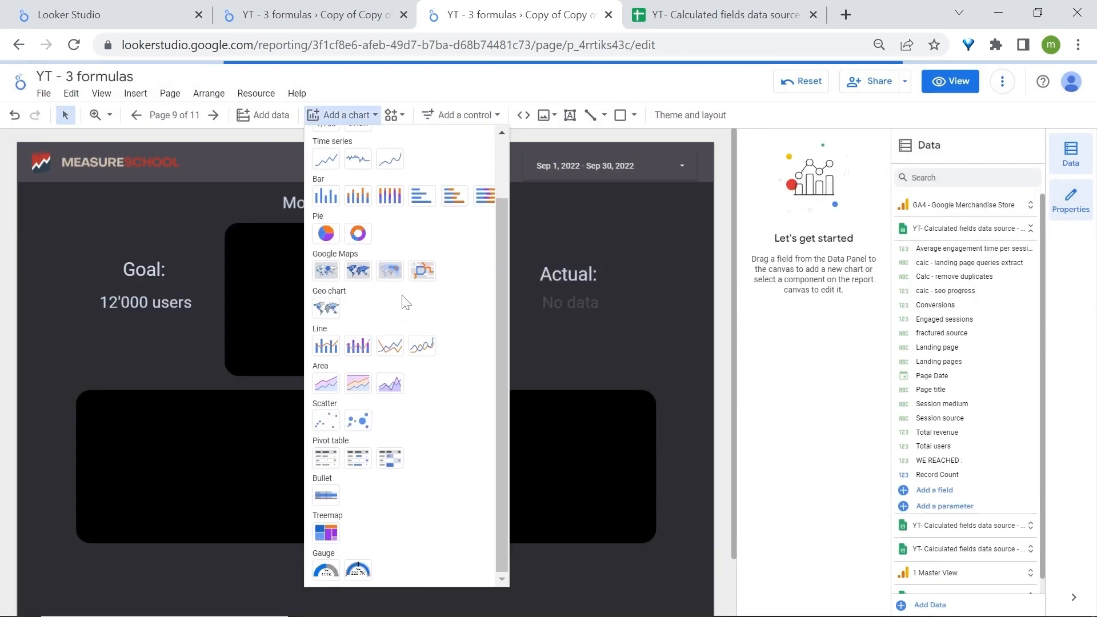
mouse_move(357, 570)
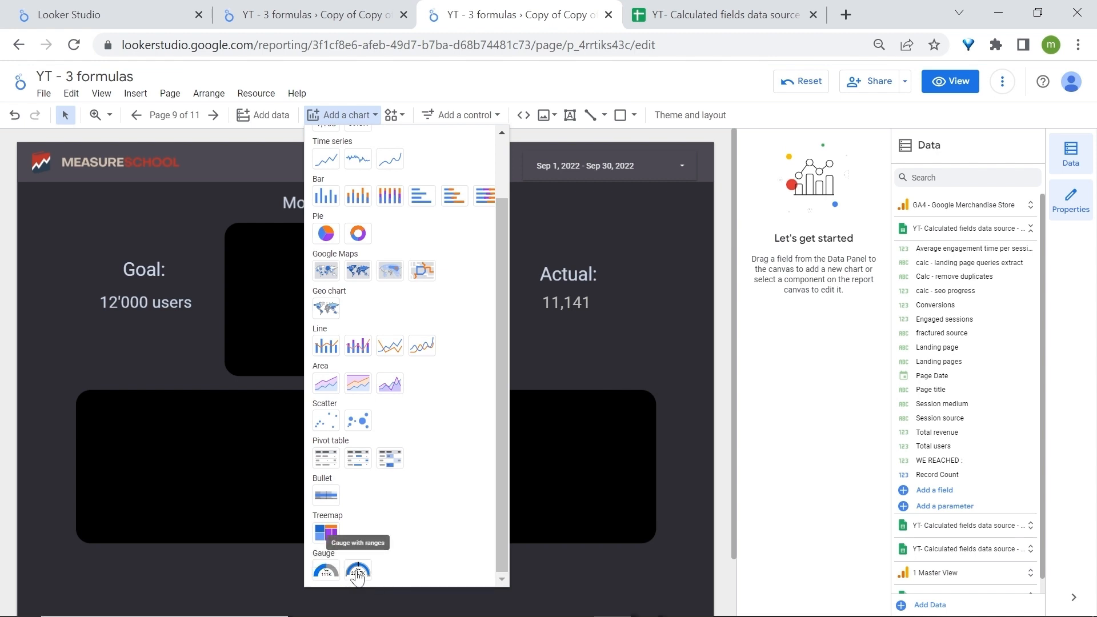
mouse_move(325, 495)
text(2)
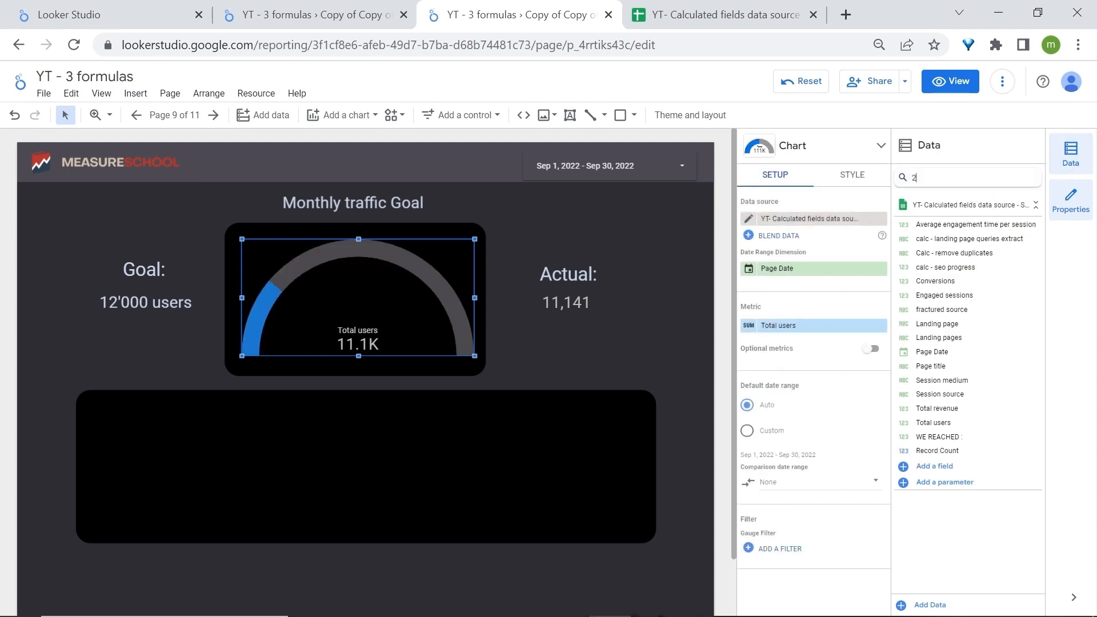
text(WE)
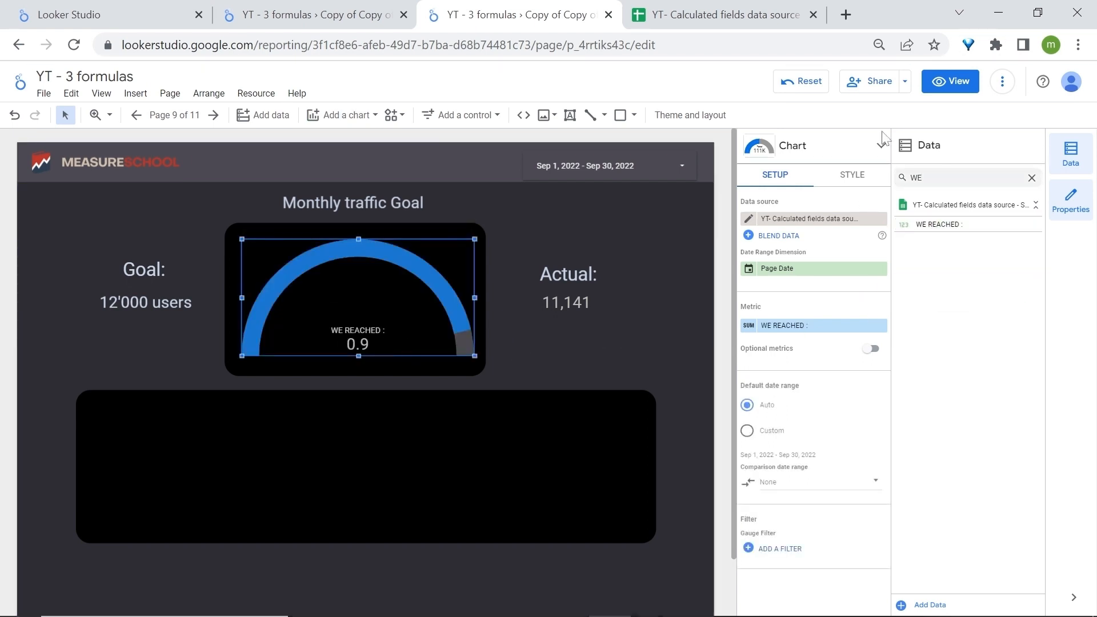
click(850, 175)
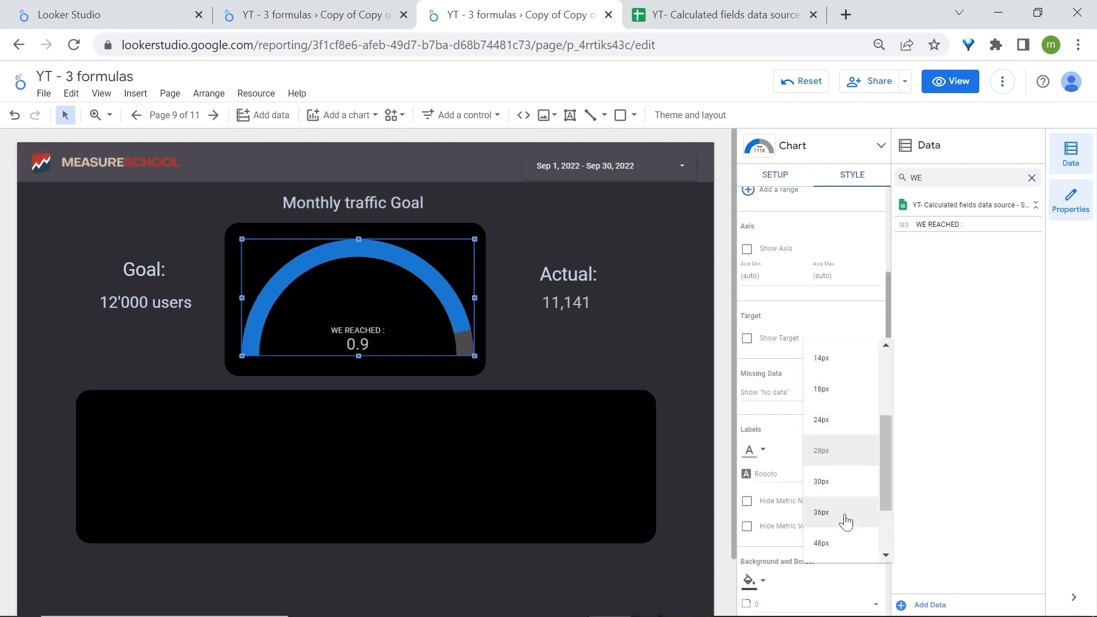
scroll(down, 3)
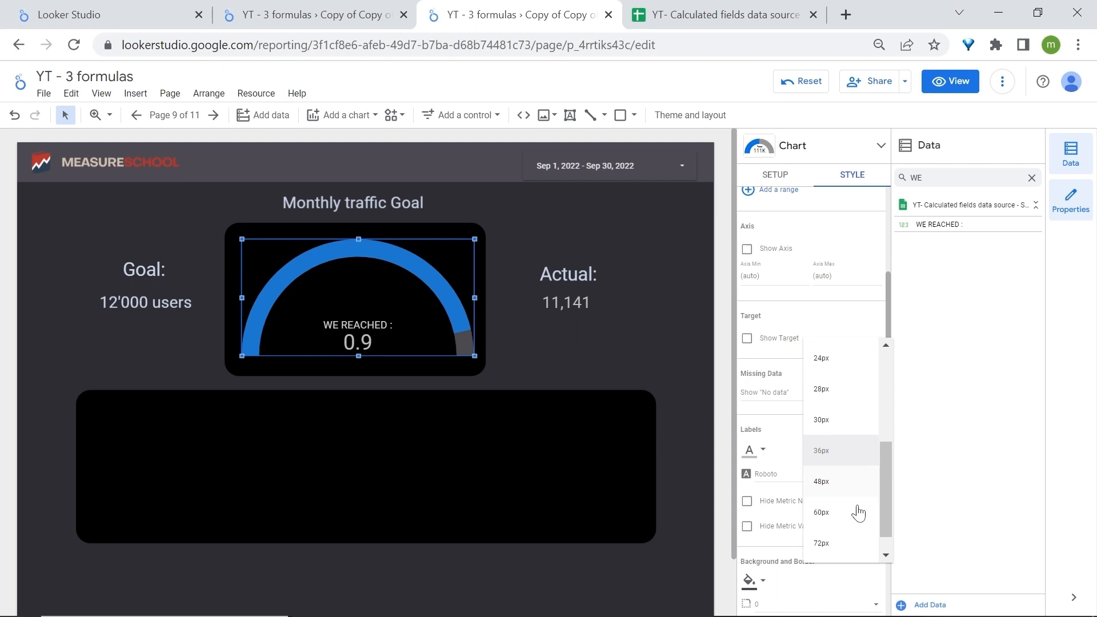
click(821, 481)
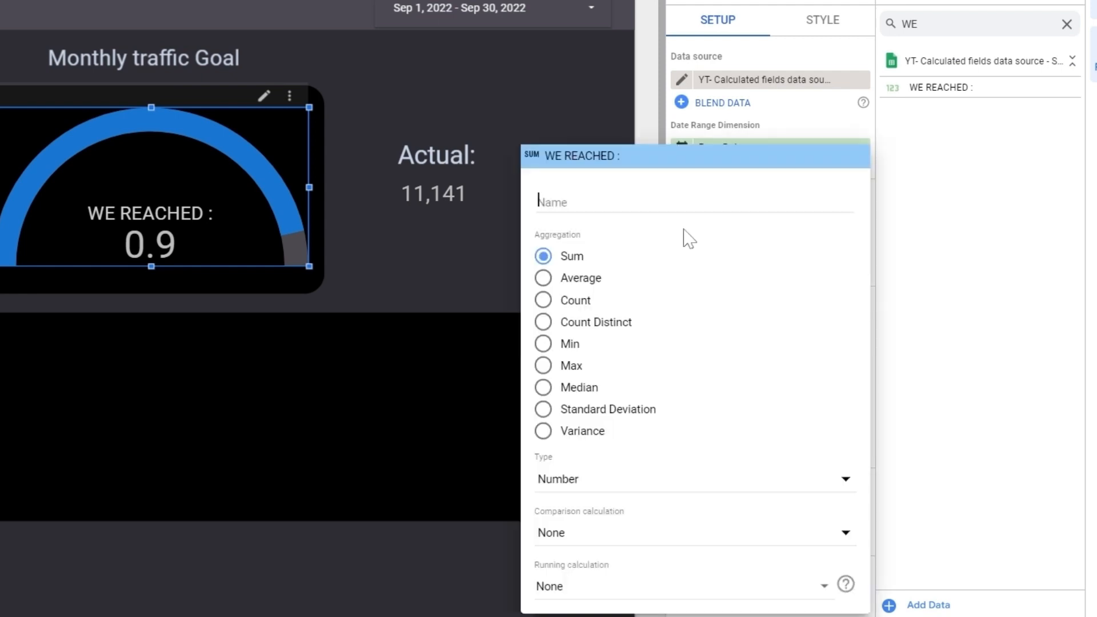
Step: Format the gauge's WE REACHED : metric as Numeric > Percent so it reads 92.8%
click(692, 479)
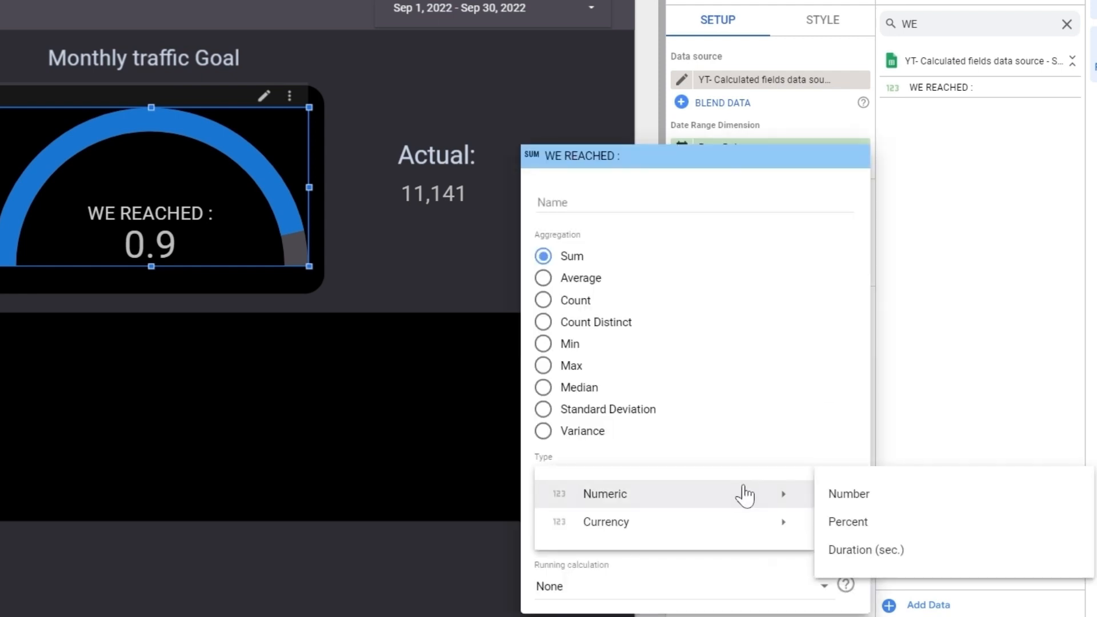
click(847, 521)
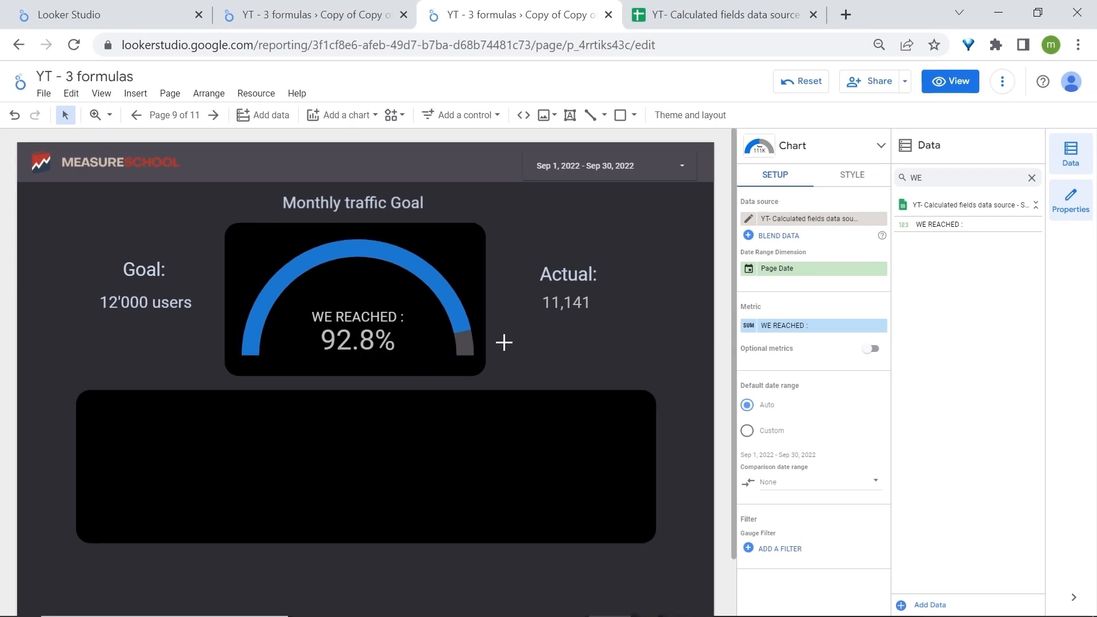
click(356, 299)
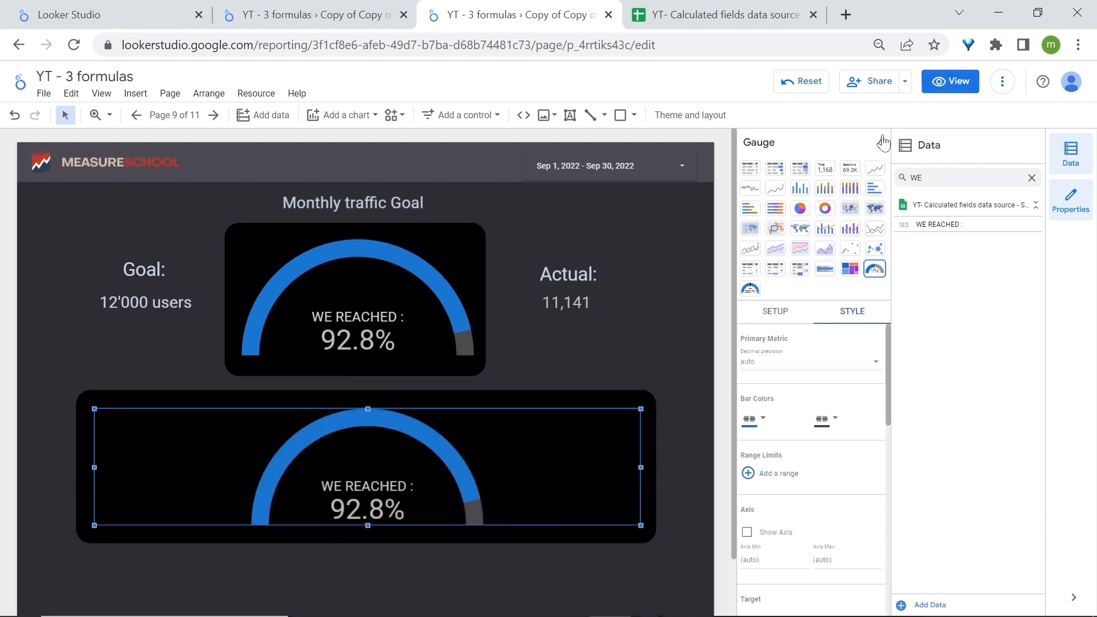
Step: Convert the copied lower gauge to a WE REACHED : time series and preview the report
click(874, 168)
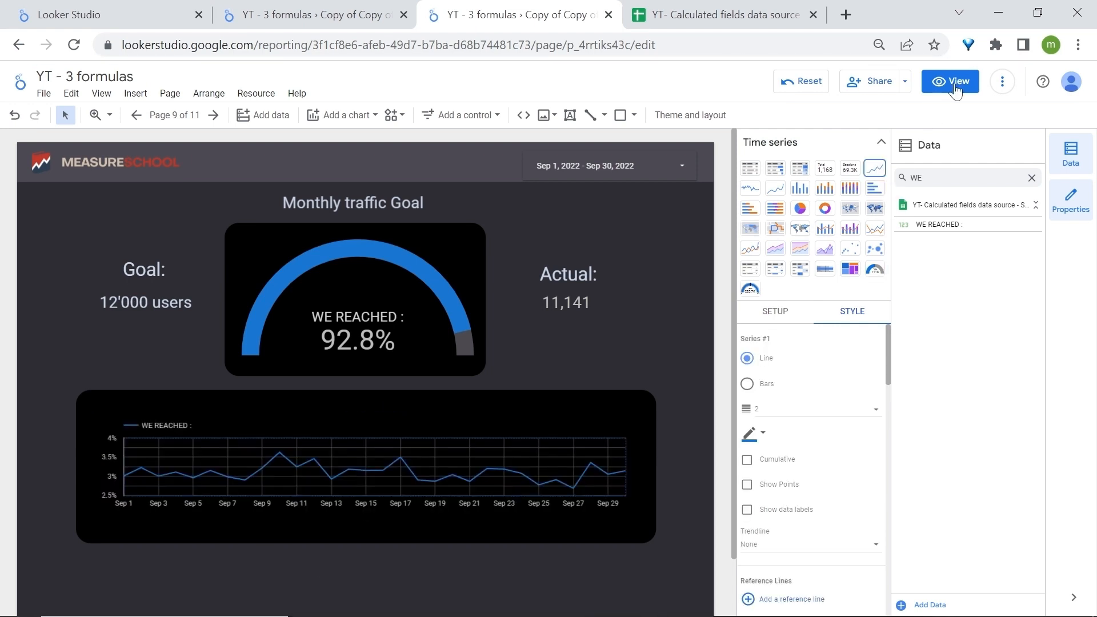
click(949, 81)
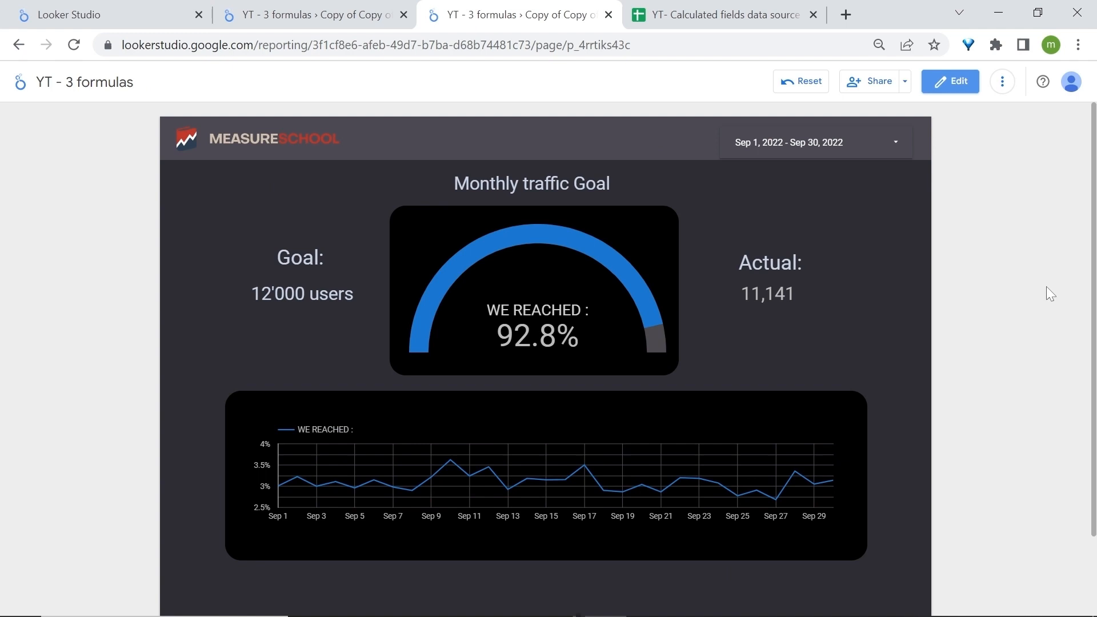